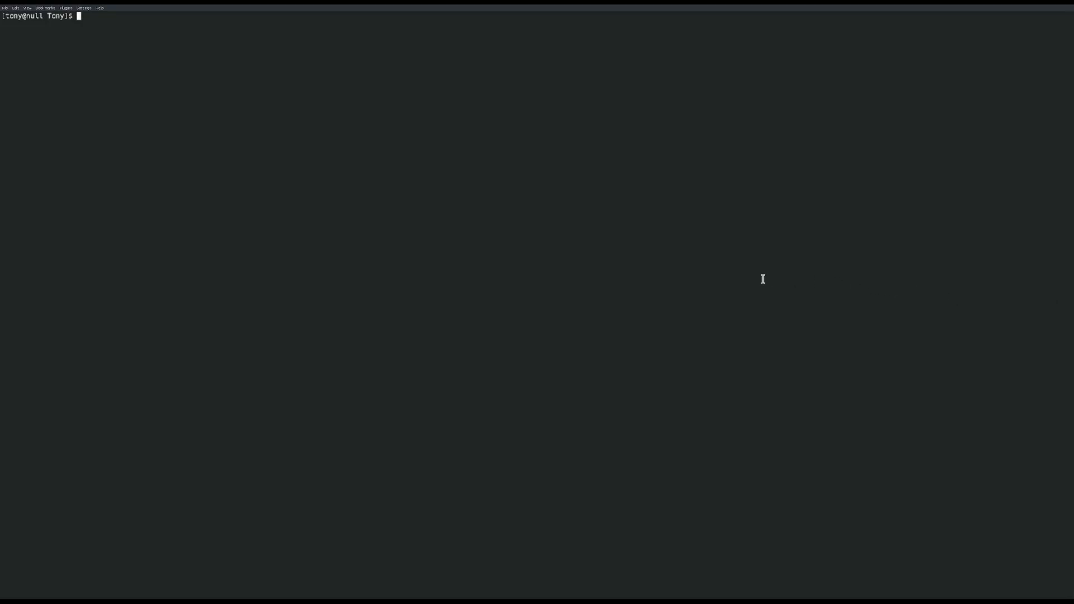
mouse_move(715, 309)
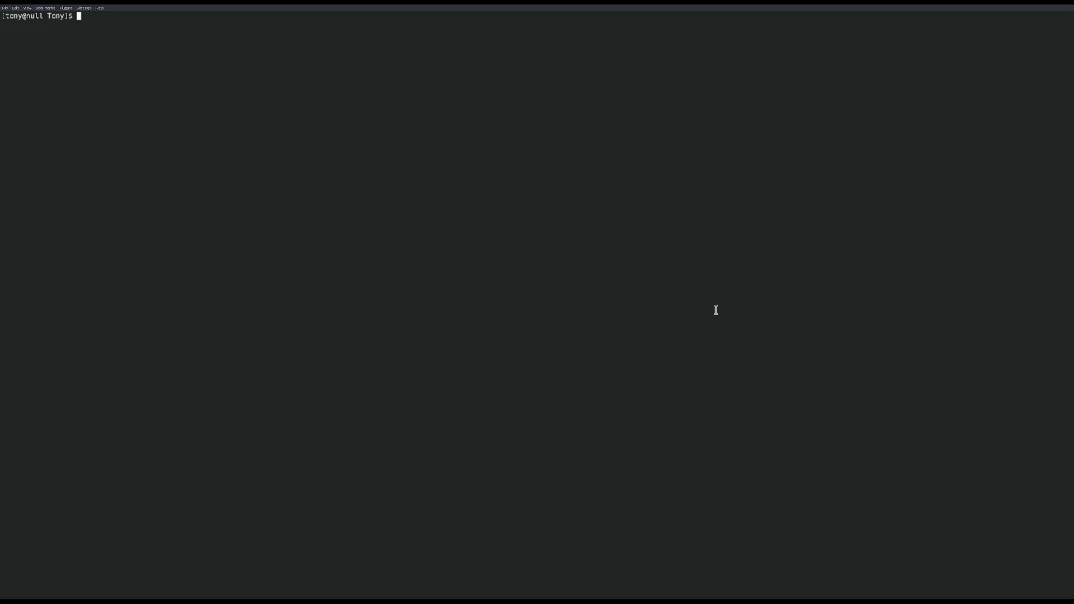
mouse_move(705, 266)
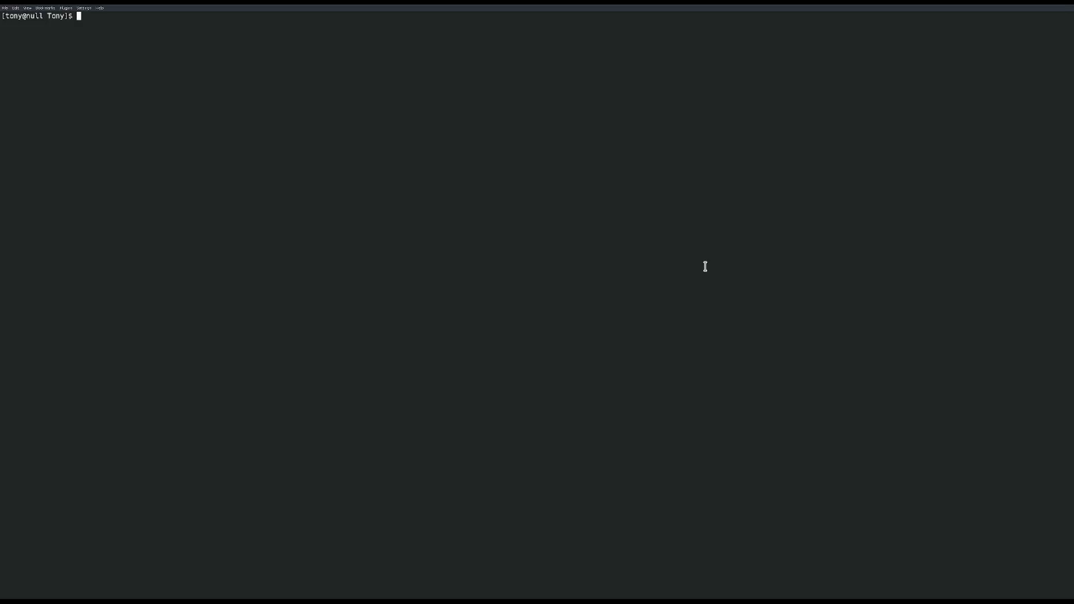
mouse_move(269, 190)
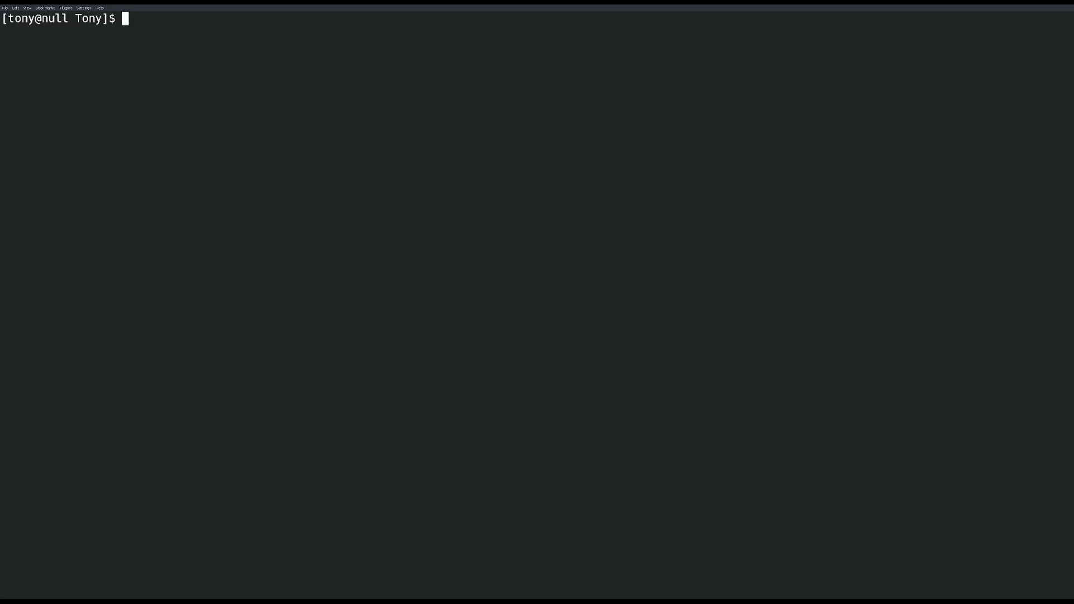
Step: Reinstall the rmlint 2.10.1-2 package with yay -S rmlint, then clear the terminal
text(yay -)
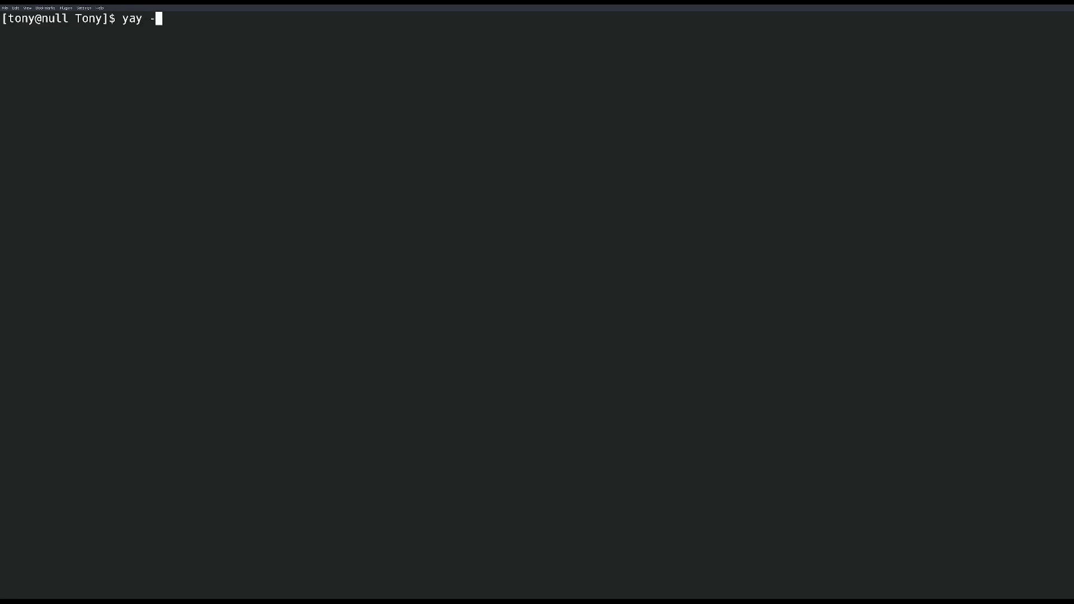
text(S)
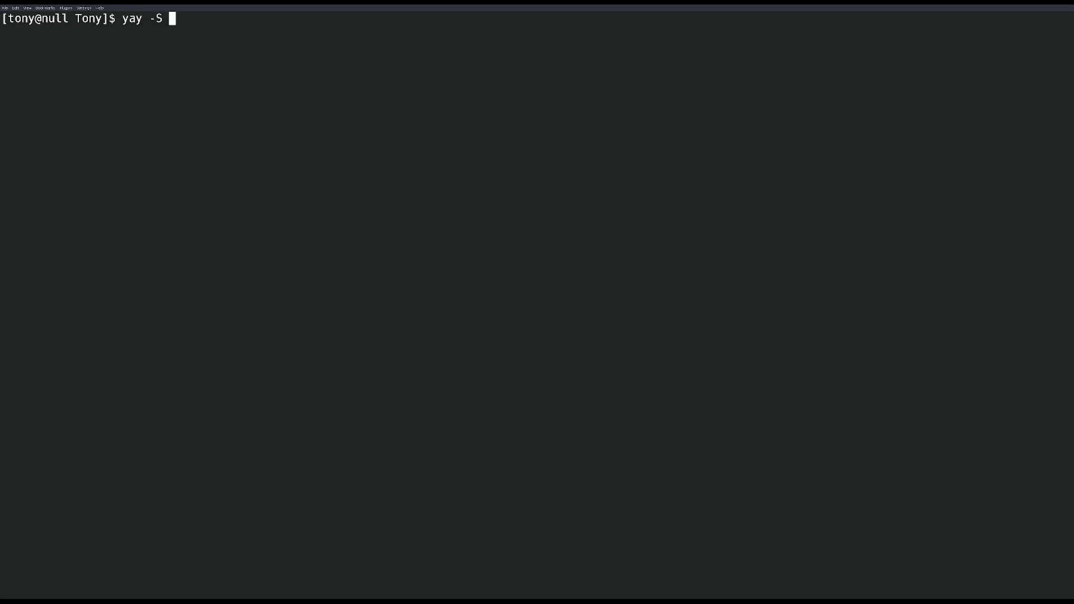
text(rmlint)
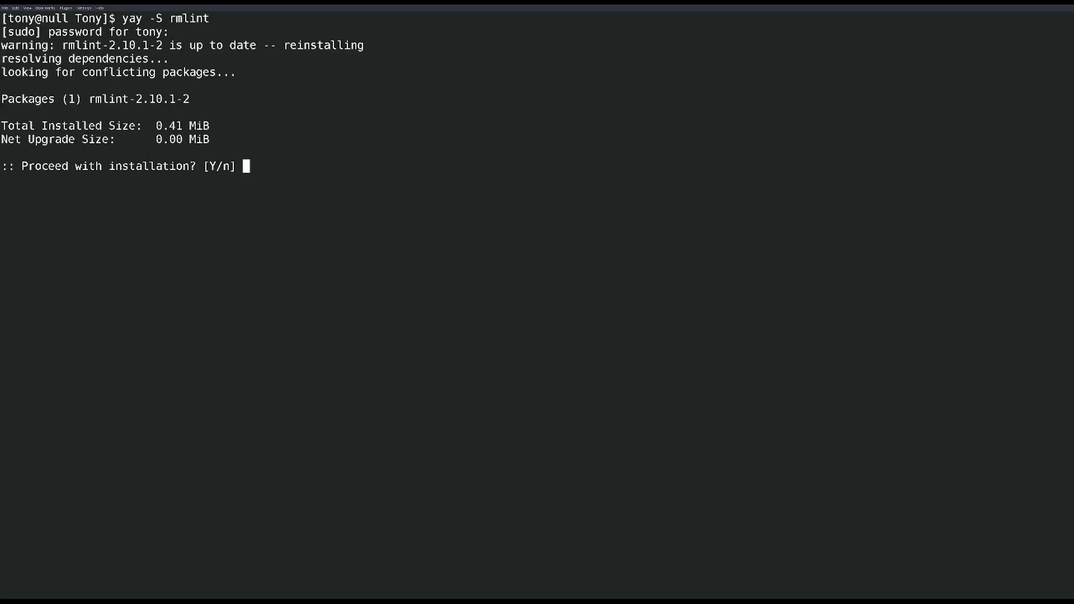
key(Return)
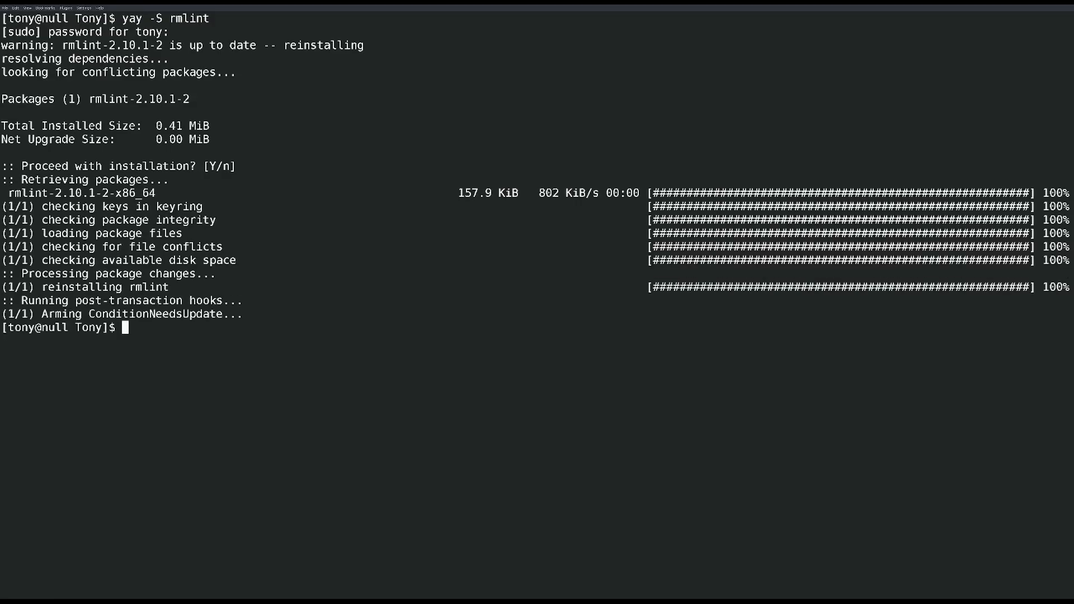
text(sudo)
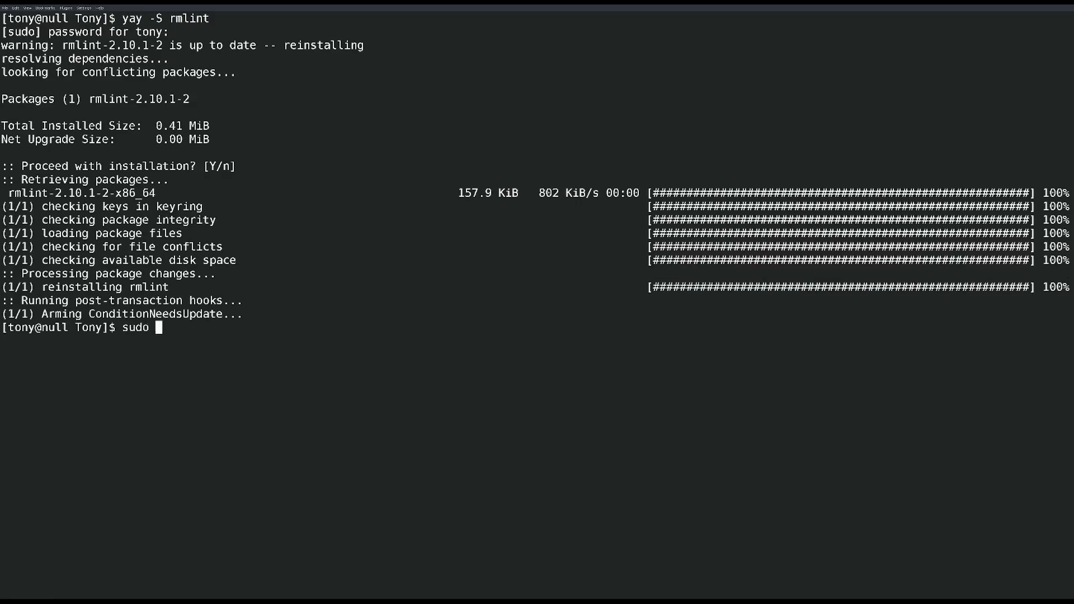
text(dnf ins)
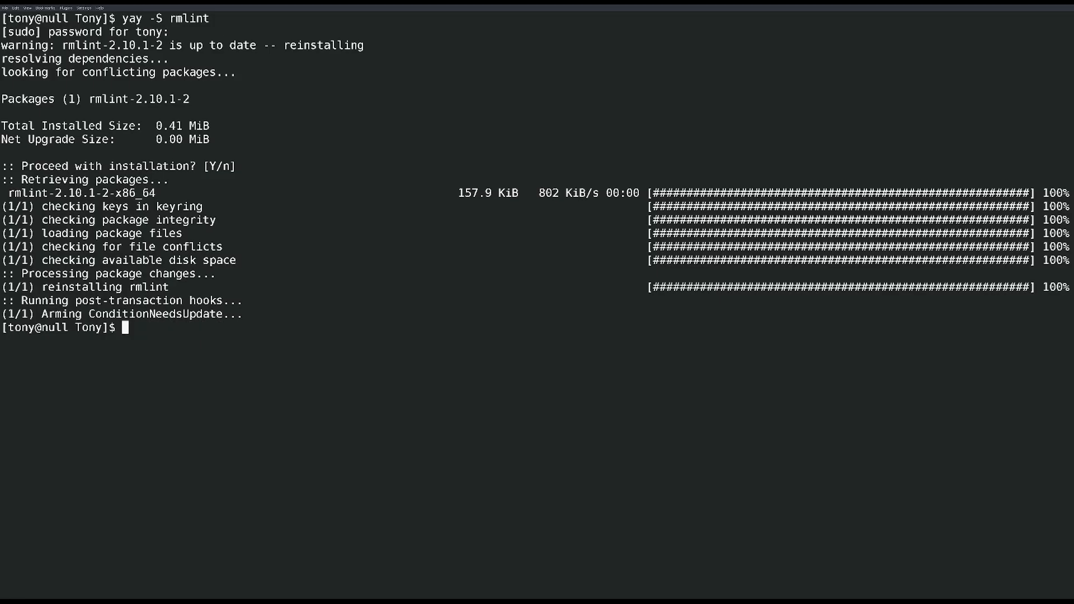
text(clear)
text(rmlint)
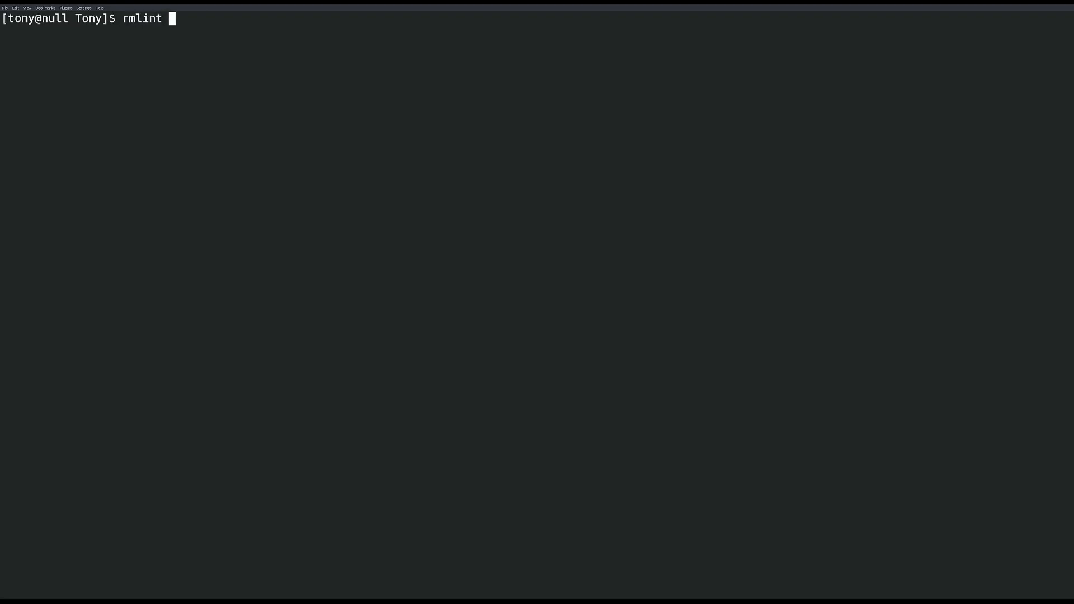
Step: Open the rmlint manual page and highlight a lint type in its description
text(man r)
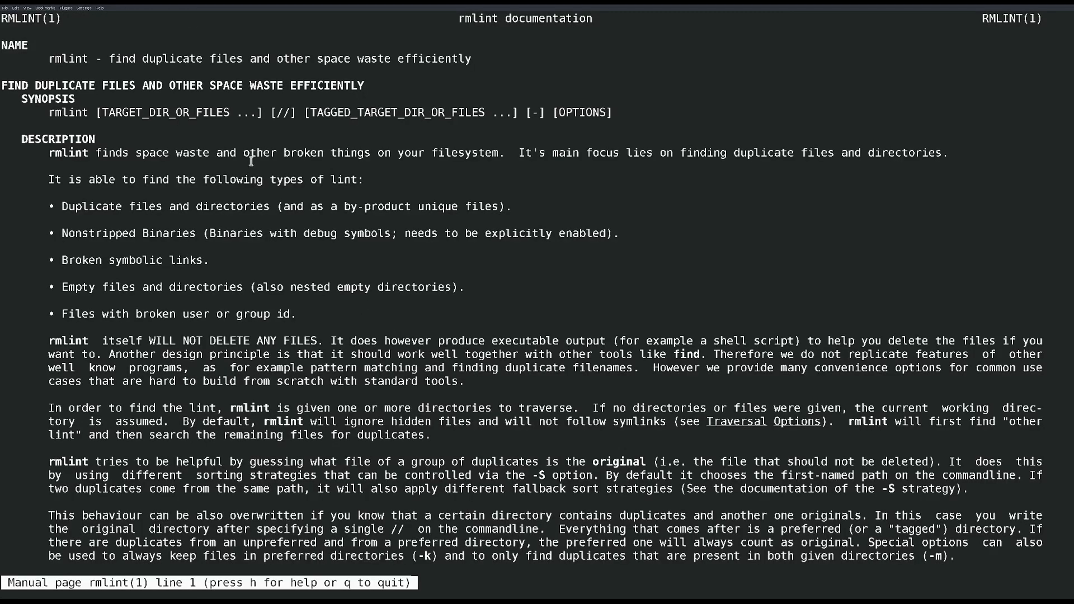
mouse_move(68, 205)
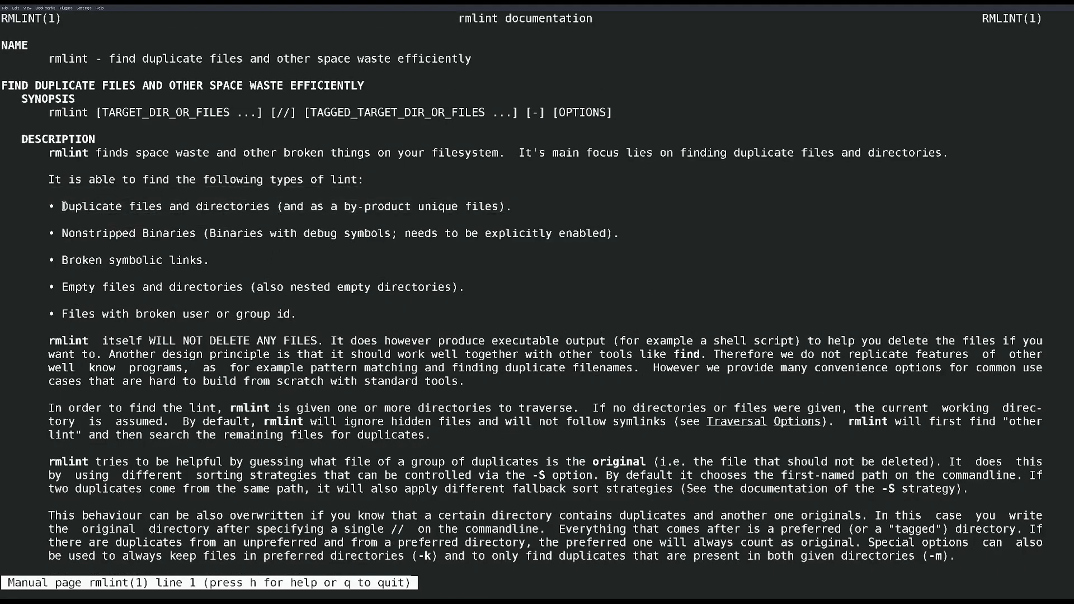
double_click(127, 233)
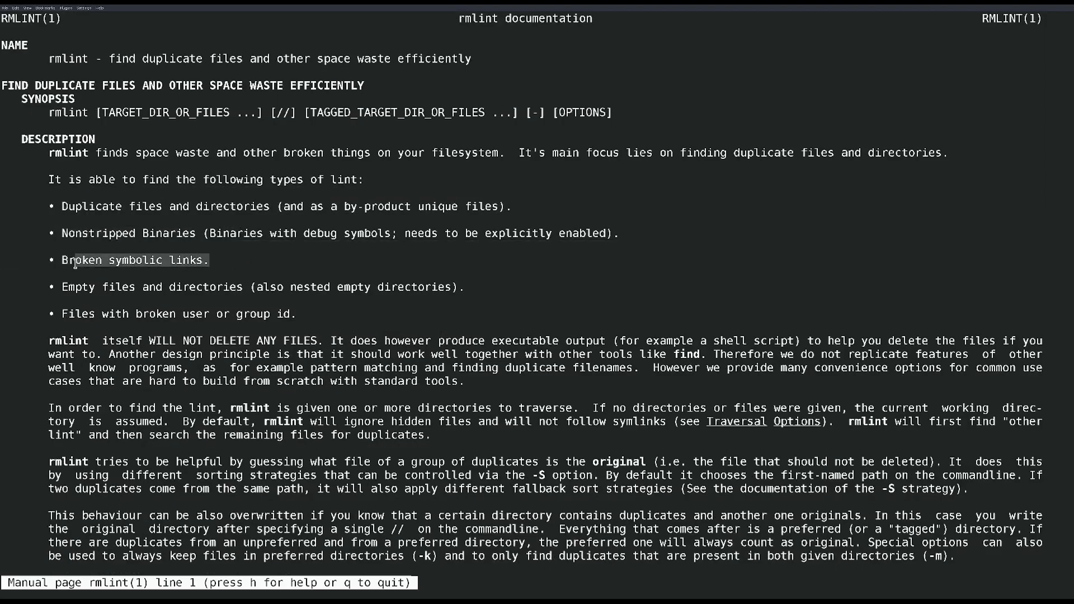
mouse_move(131, 279)
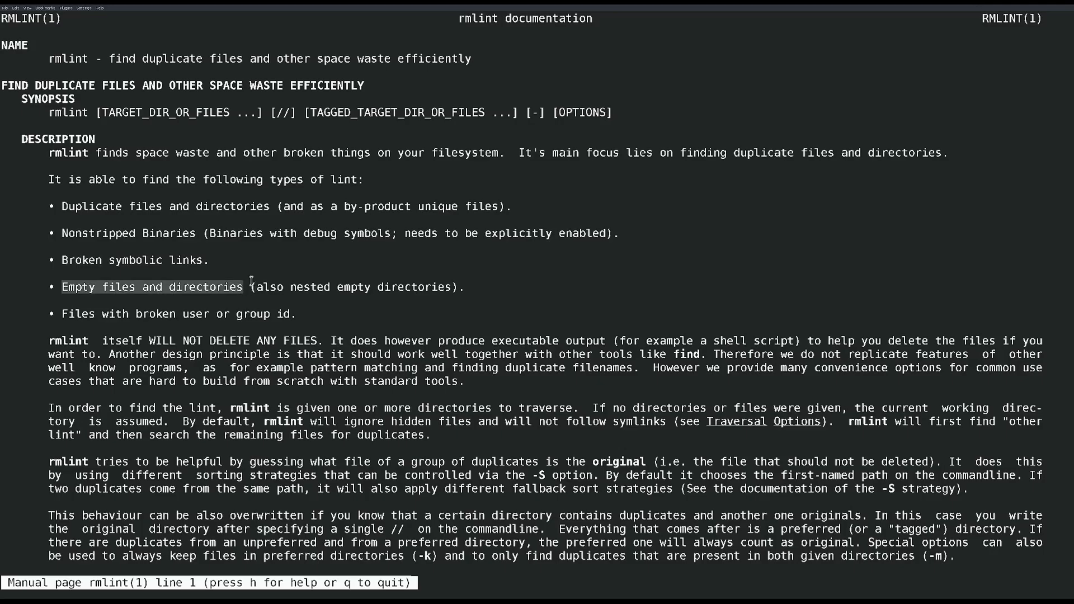
Step: Scroll the rmlint man page down to the -a --algorithm hash function list
scroll(down, 3)
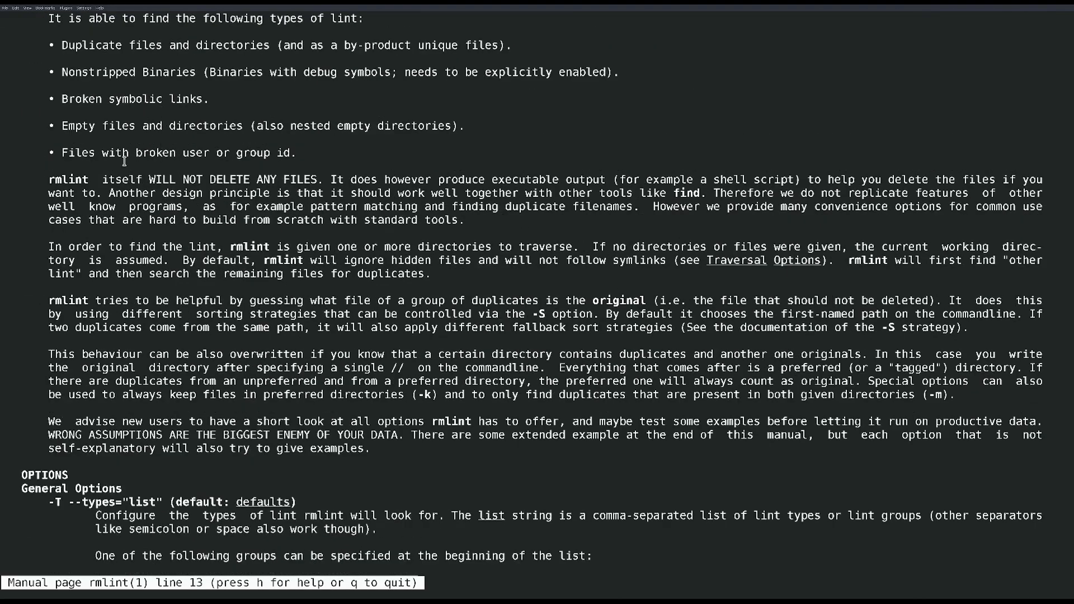
scroll(down, 3)
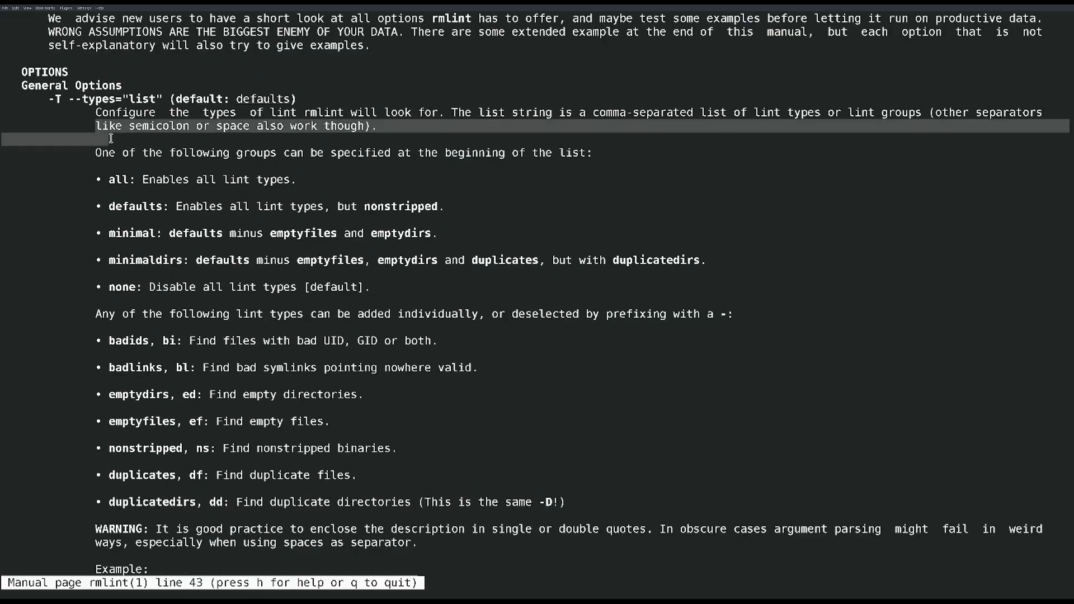
scroll(down, 3)
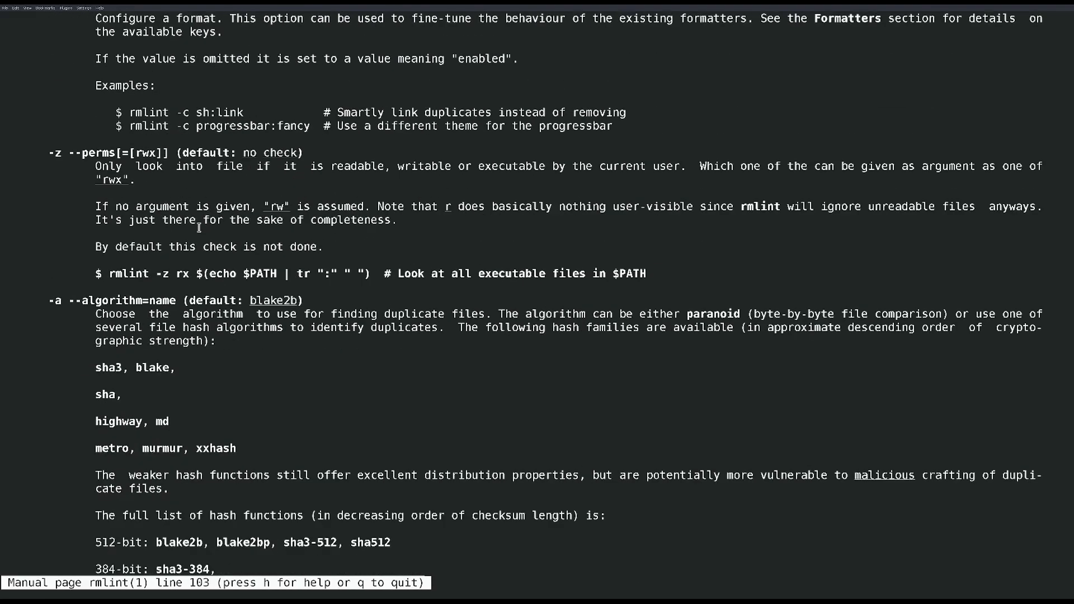
scroll(down, 3)
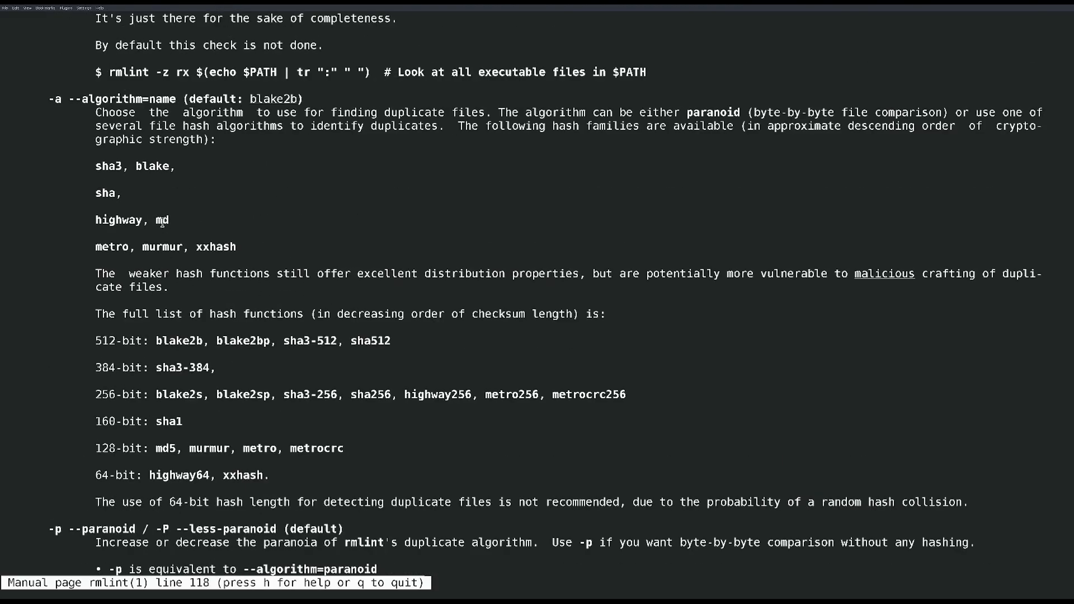
mouse_move(317, 186)
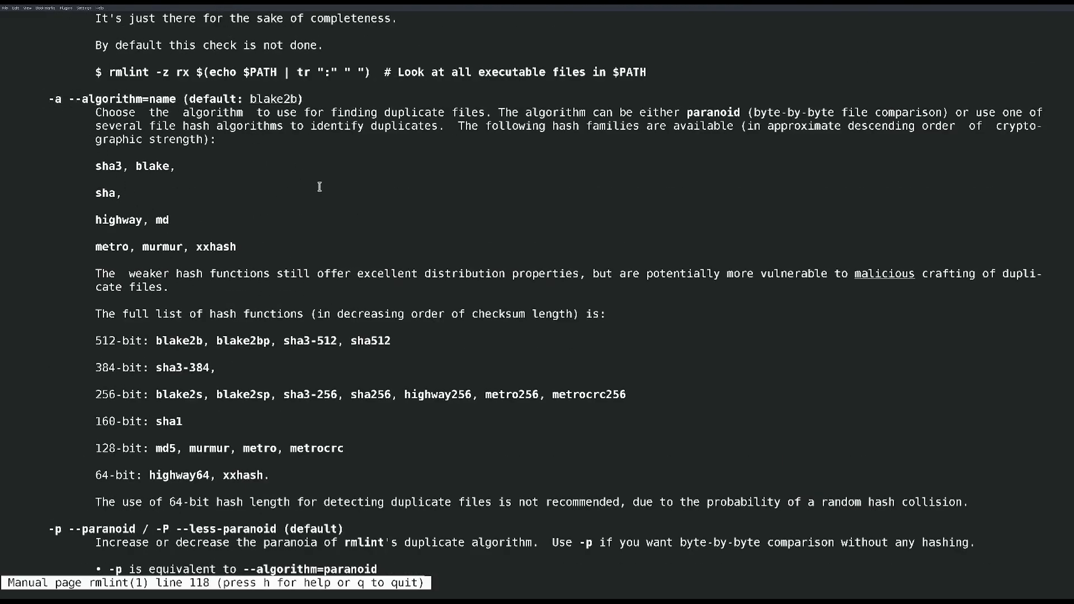
scroll(down, 3)
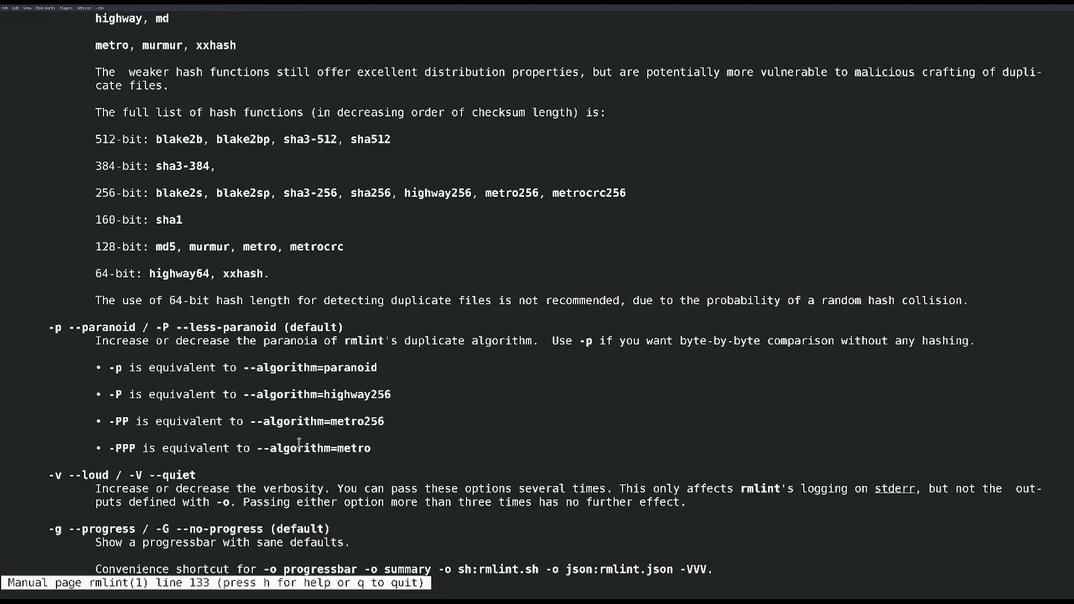
scroll(up, 3)
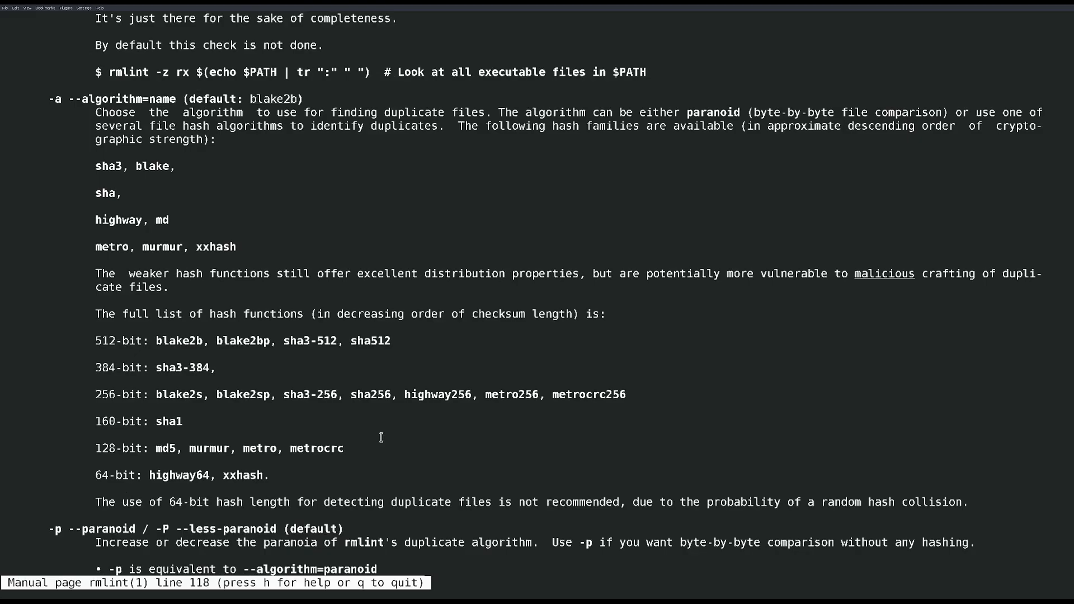
mouse_move(381, 437)
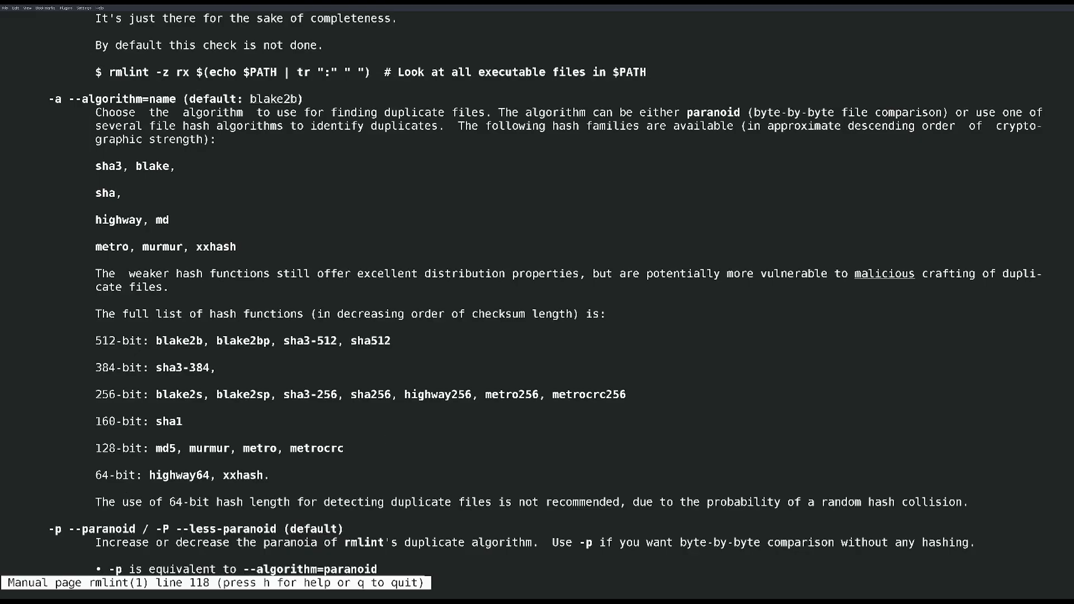
scroll(down, 3)
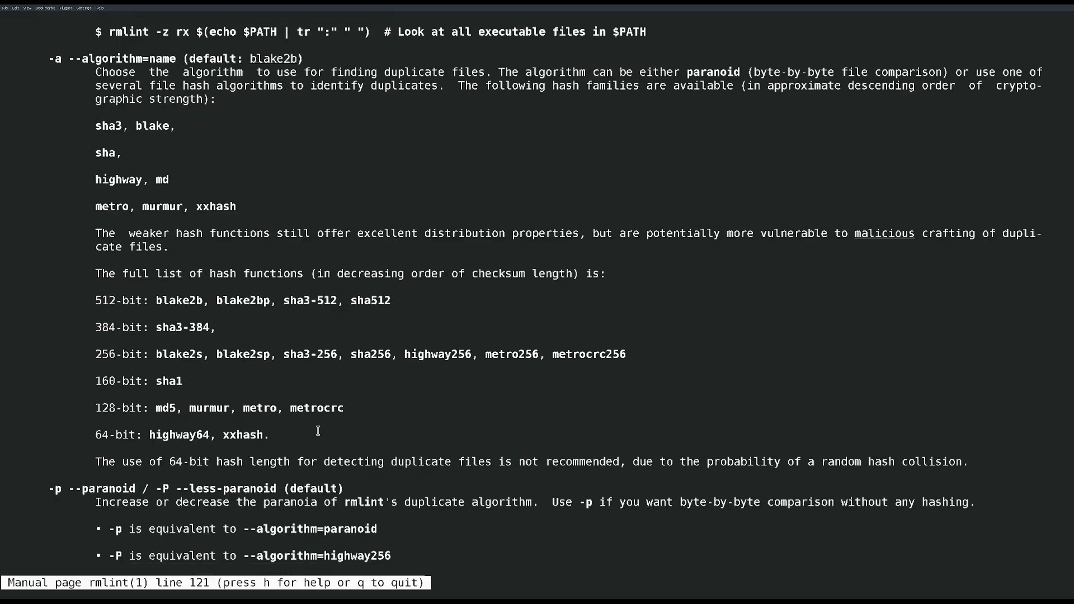
scroll(up, 3)
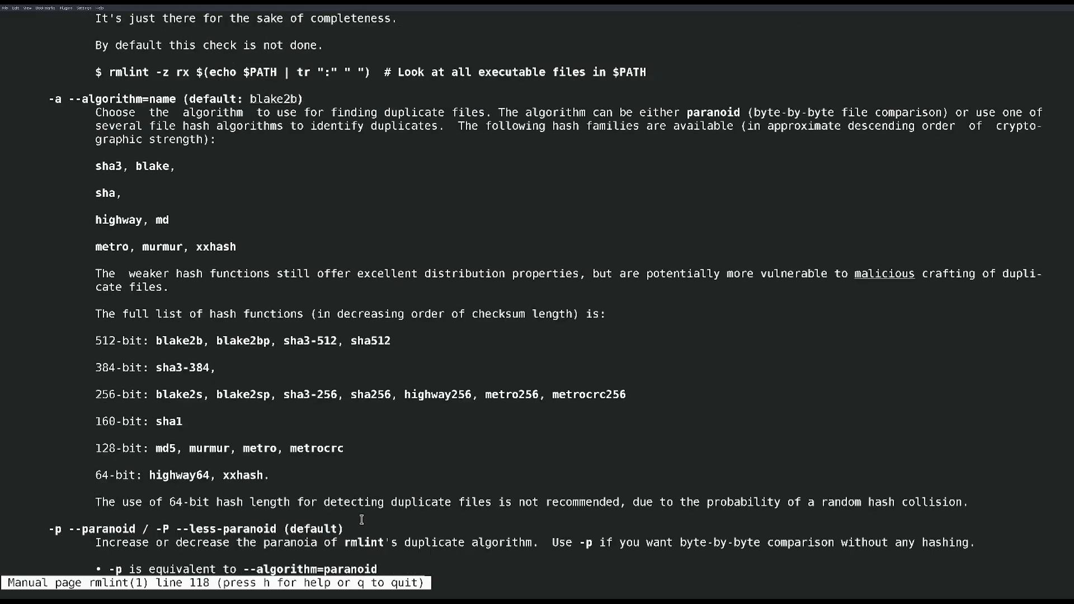
scroll(up, 3)
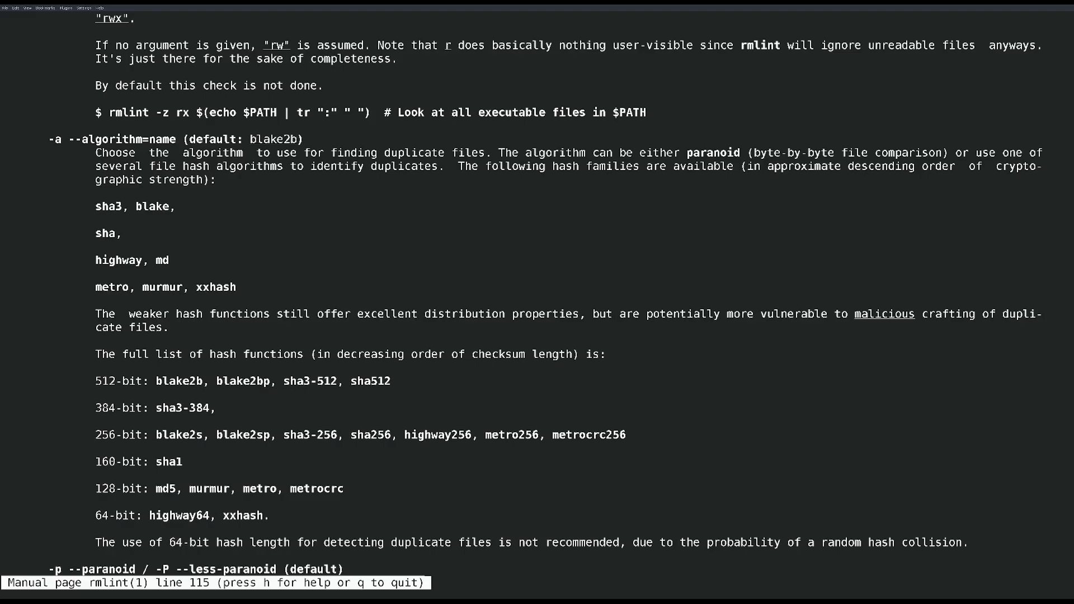
scroll(down, 3)
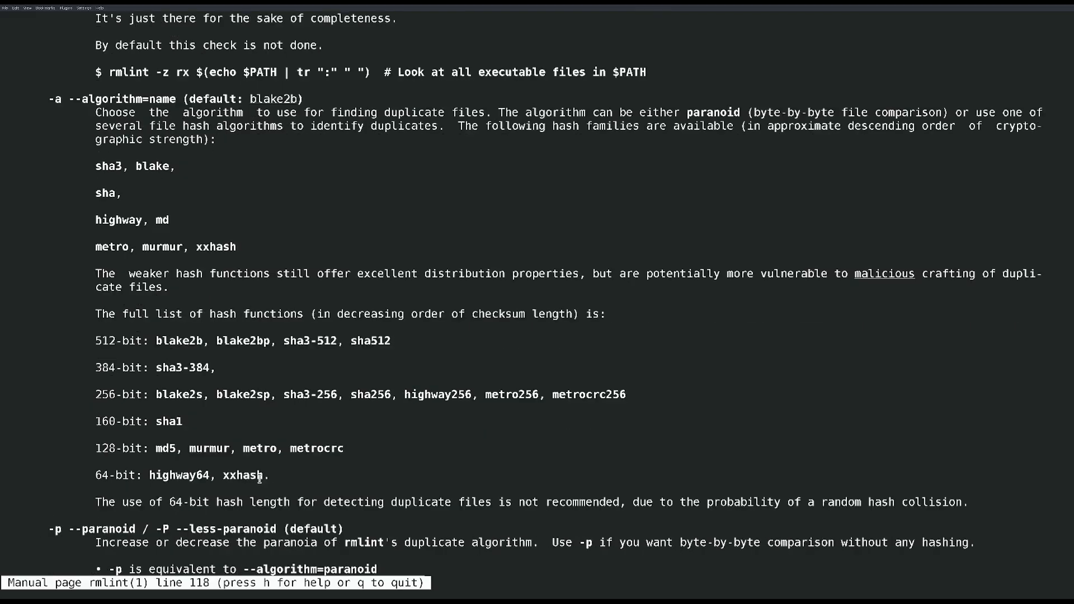
scroll(up, 3)
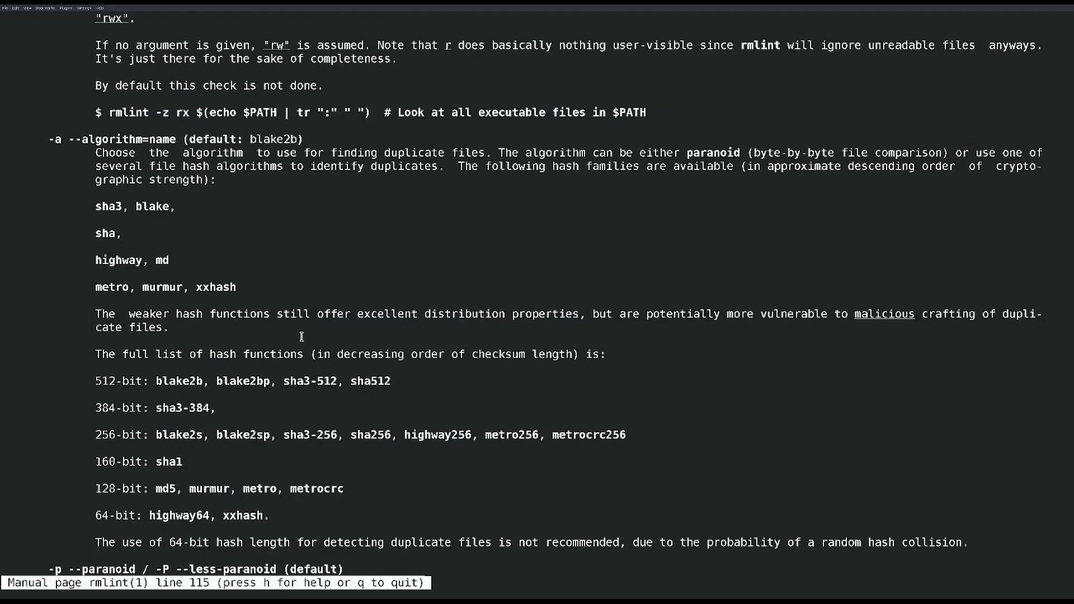
mouse_move(244, 303)
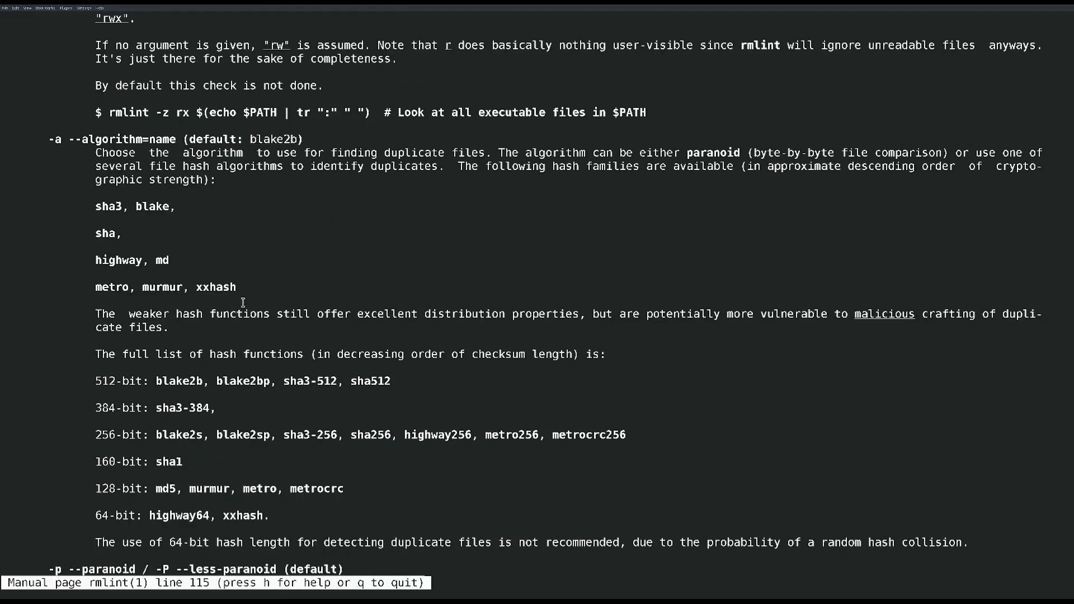
Step: Highlight the default blake2b algorithm and scroll through the paranoia levels
double_click(271, 139)
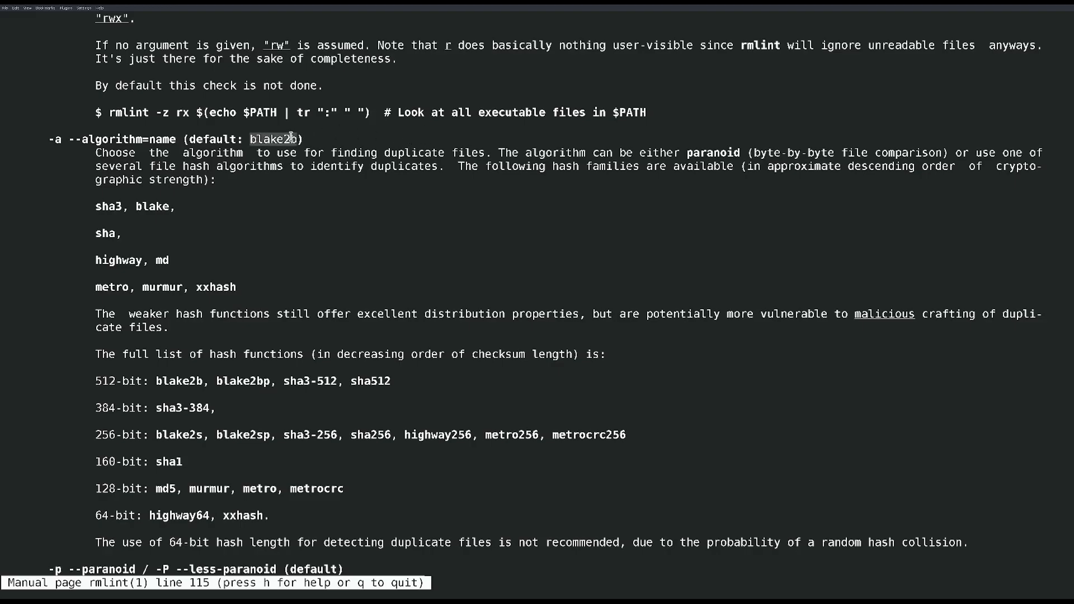
scroll(down, 3)
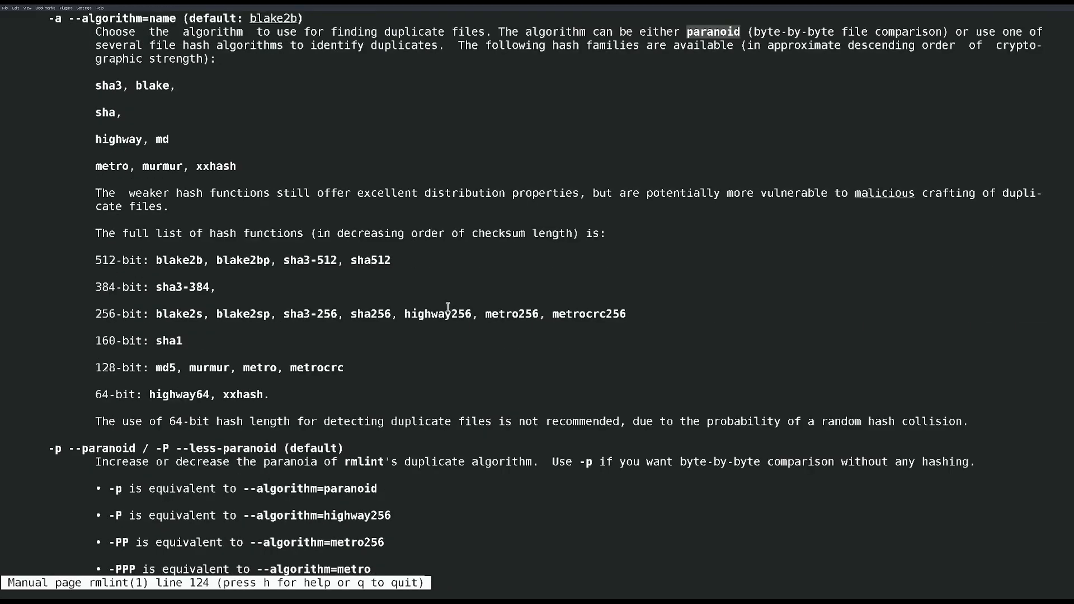
scroll(down, 3)
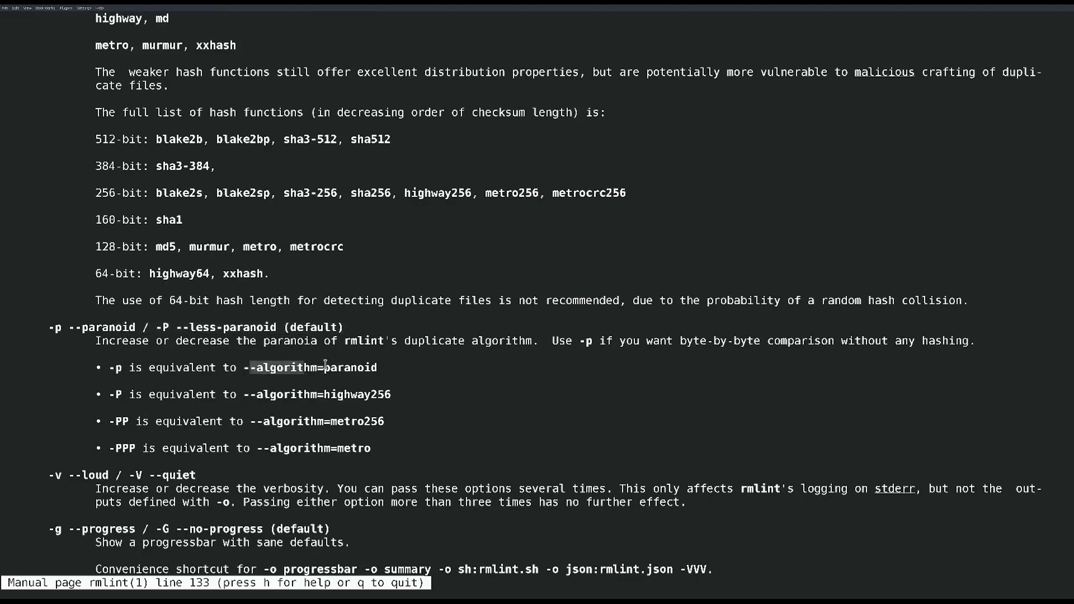
scroll(up, 3)
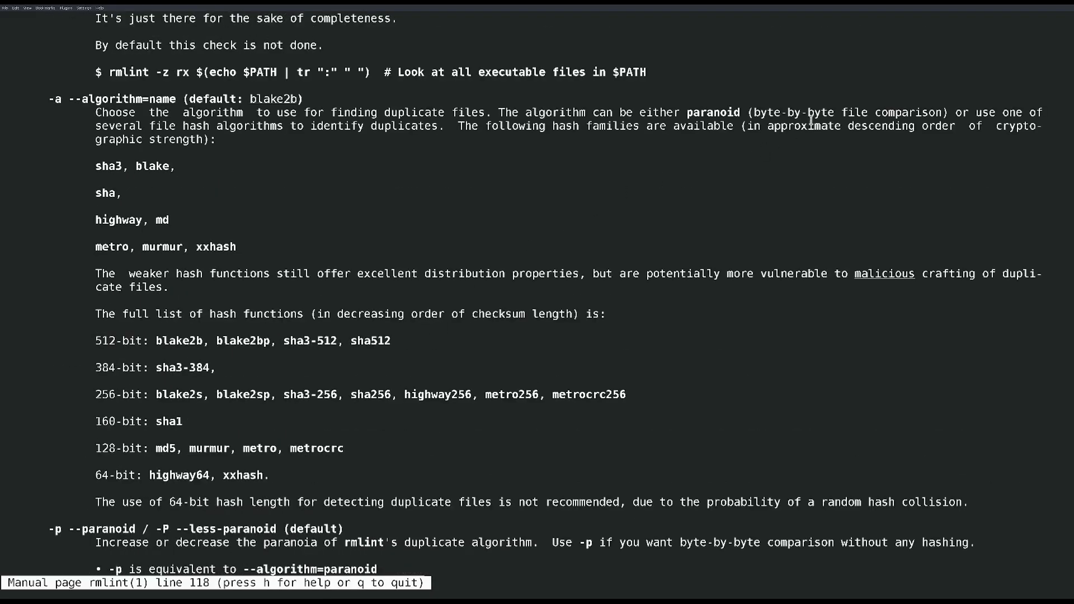
scroll(down, 3)
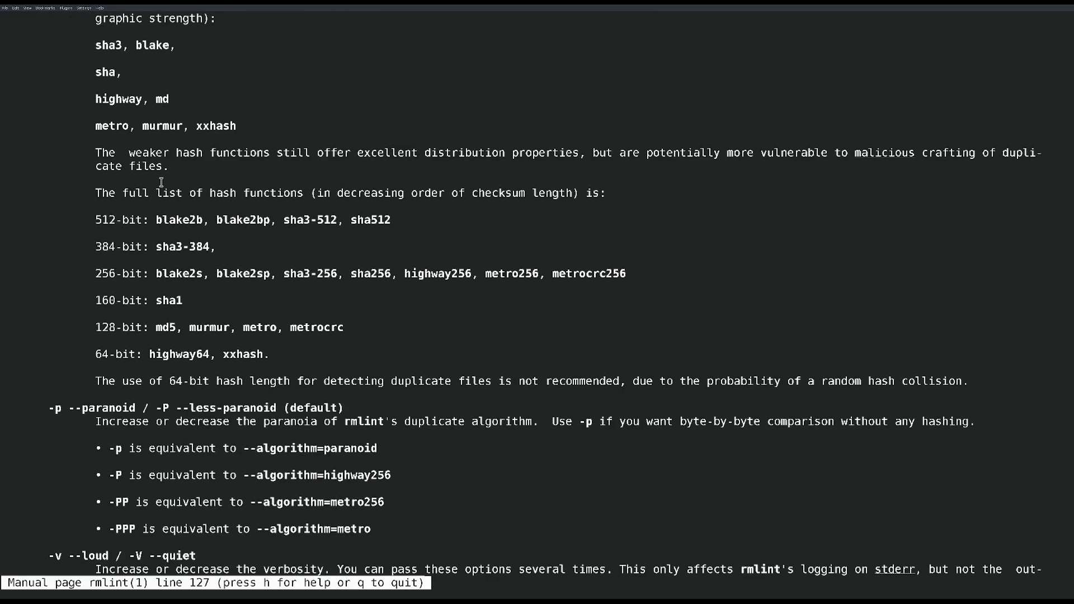
scroll(down, 3)
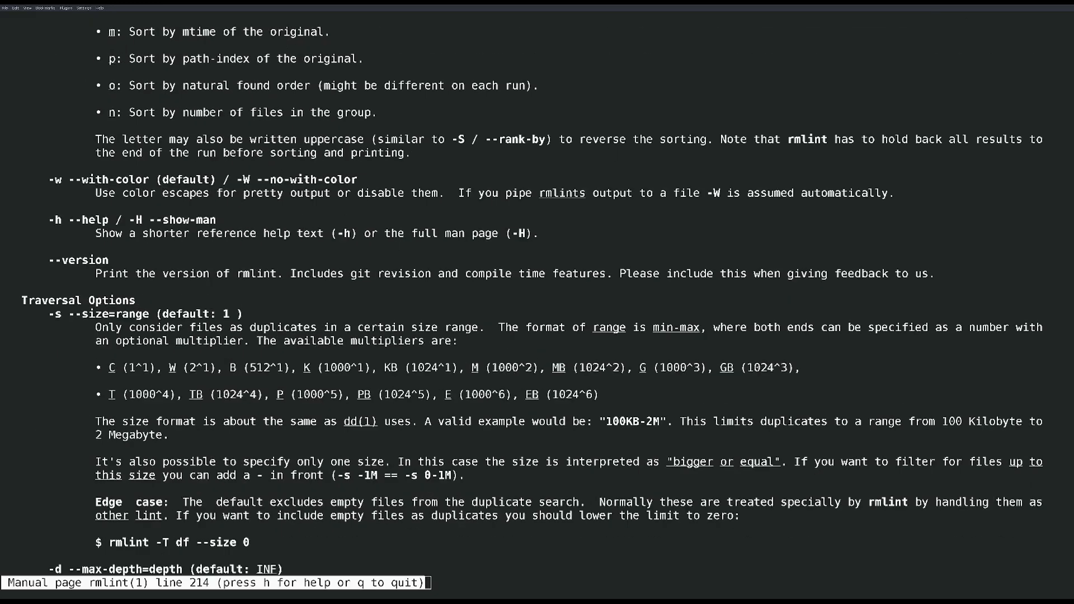
Step: Scroll to the sh formatter's handler list and highlight 'remove' as the default
scroll(down, 3)
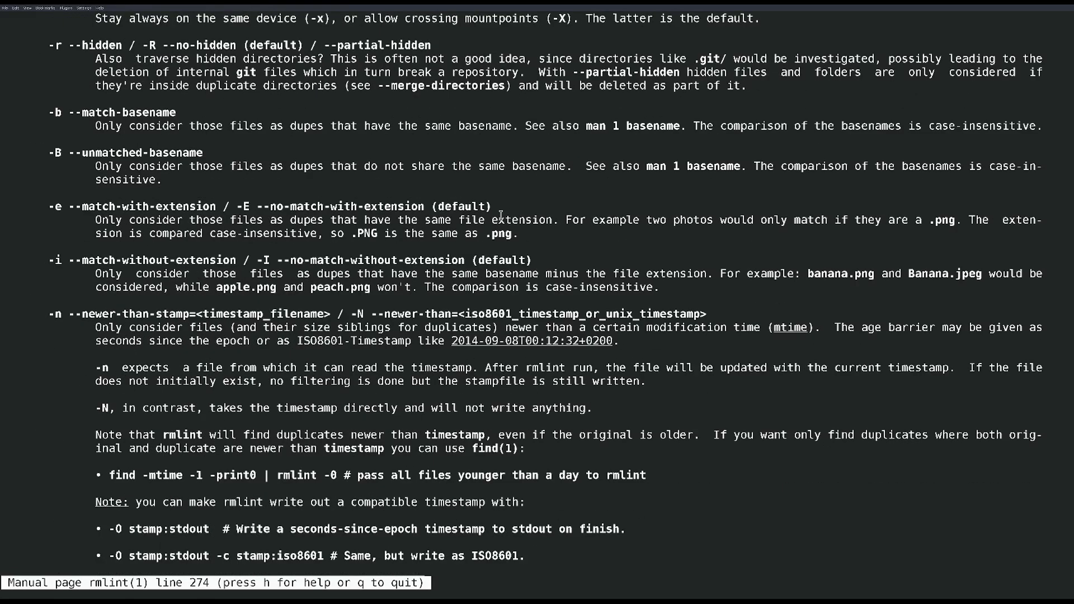
scroll(down, 3)
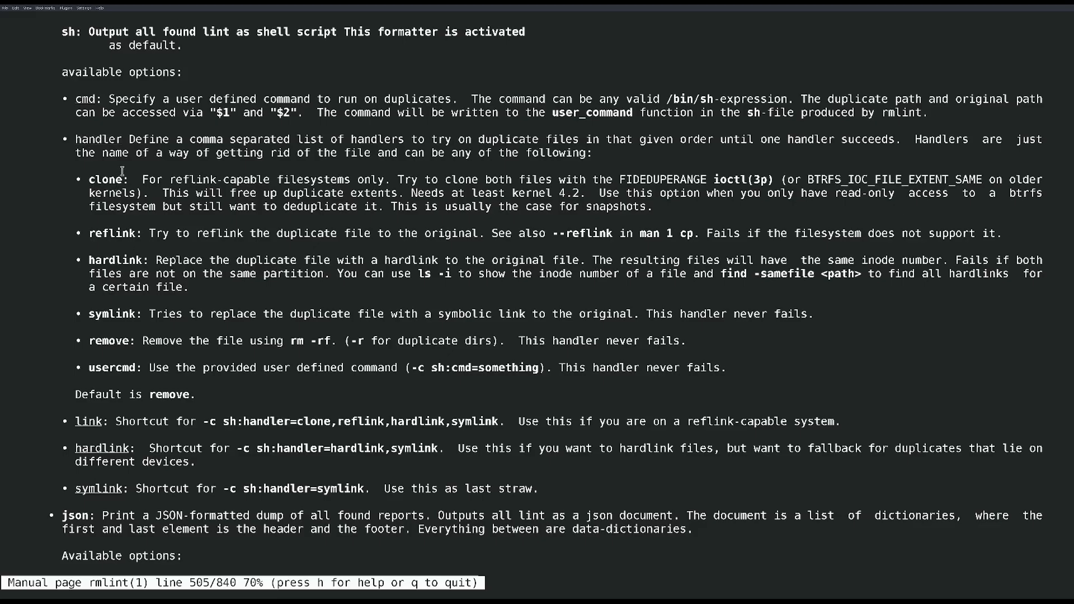
double_click(171, 394)
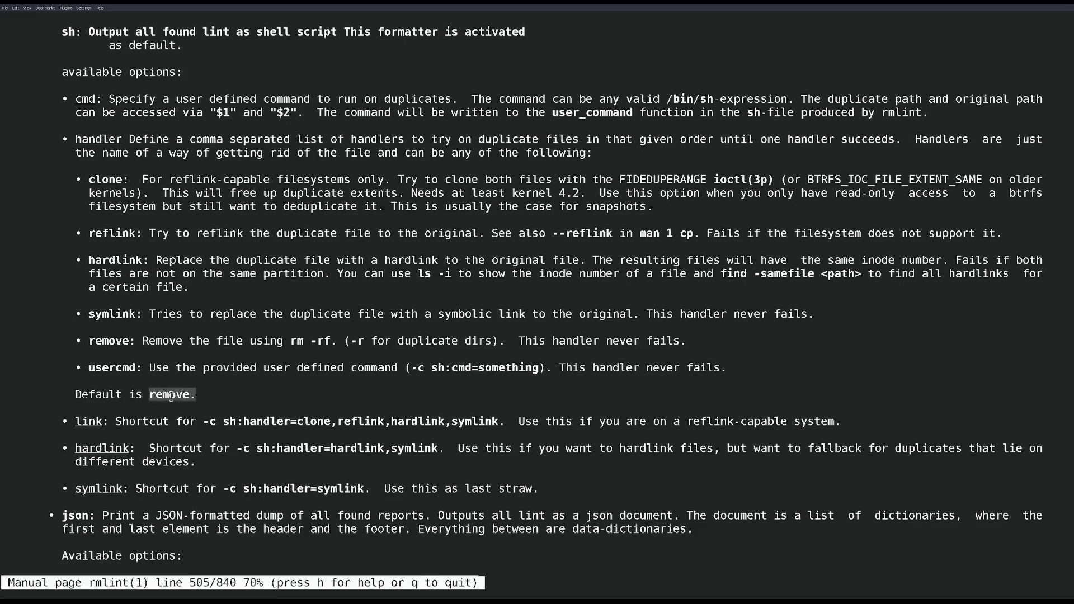
mouse_move(381, 282)
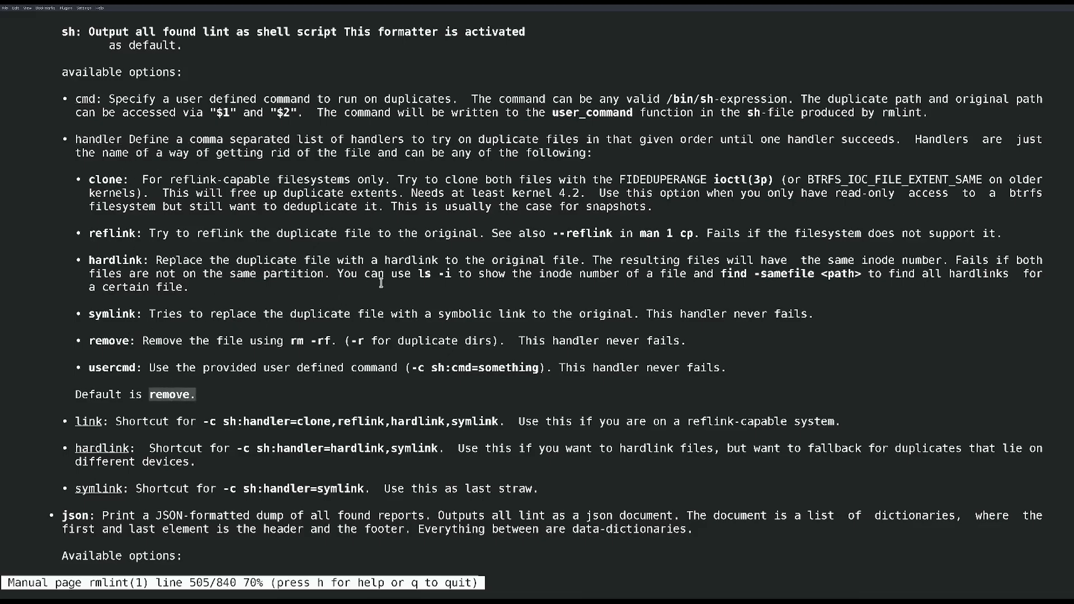
mouse_move(155, 357)
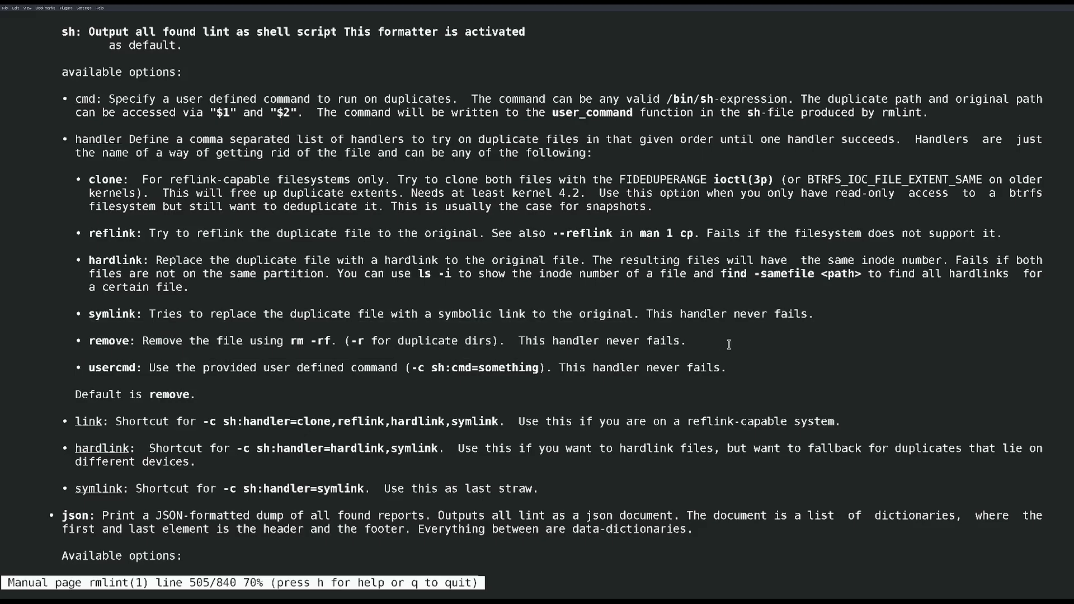
mouse_move(712, 346)
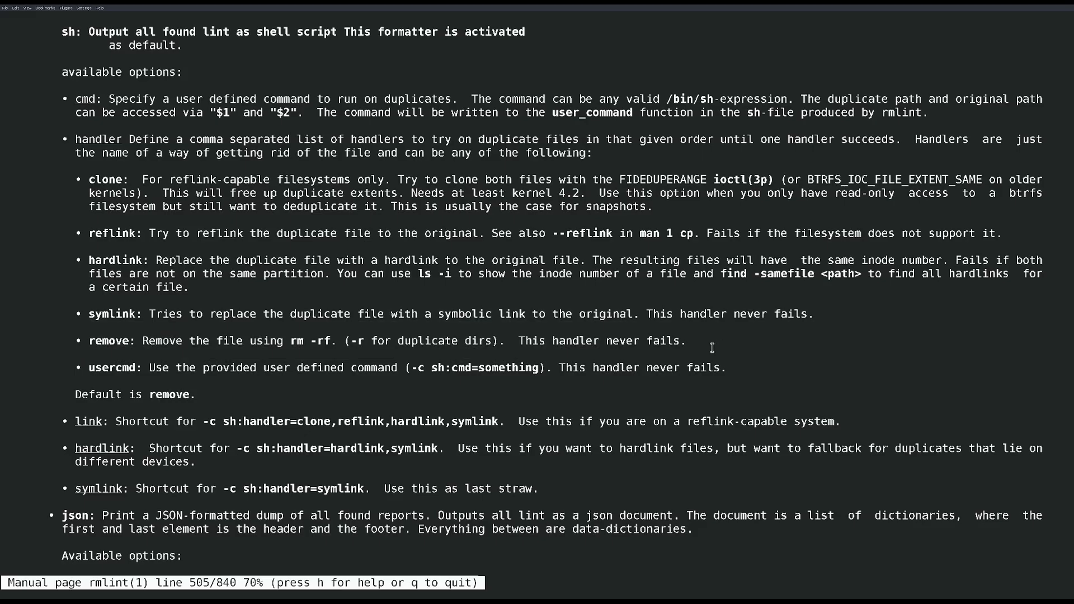
mouse_move(674, 430)
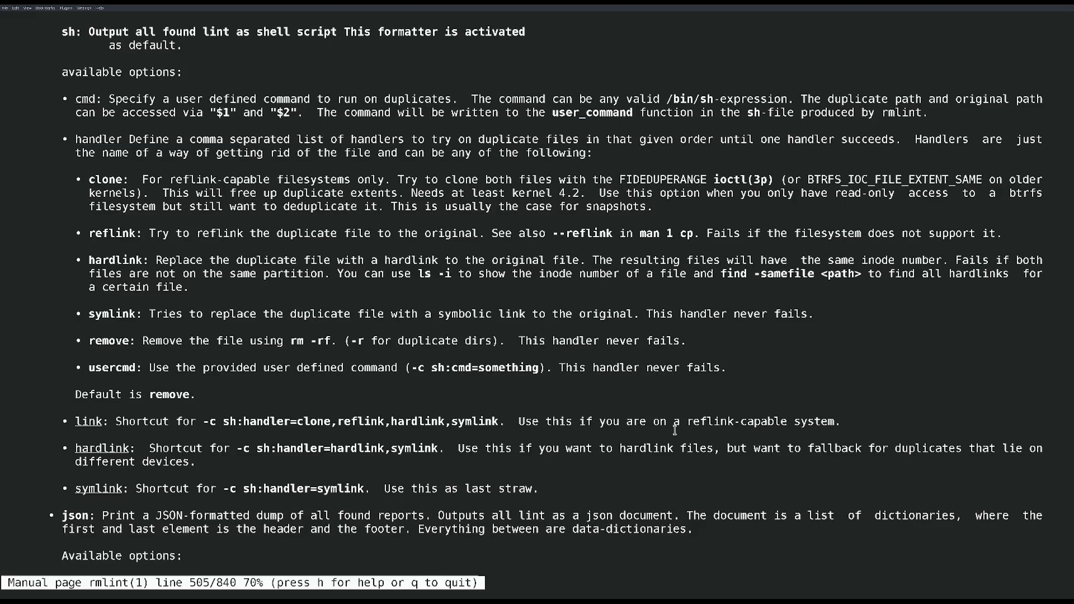
mouse_move(320, 340)
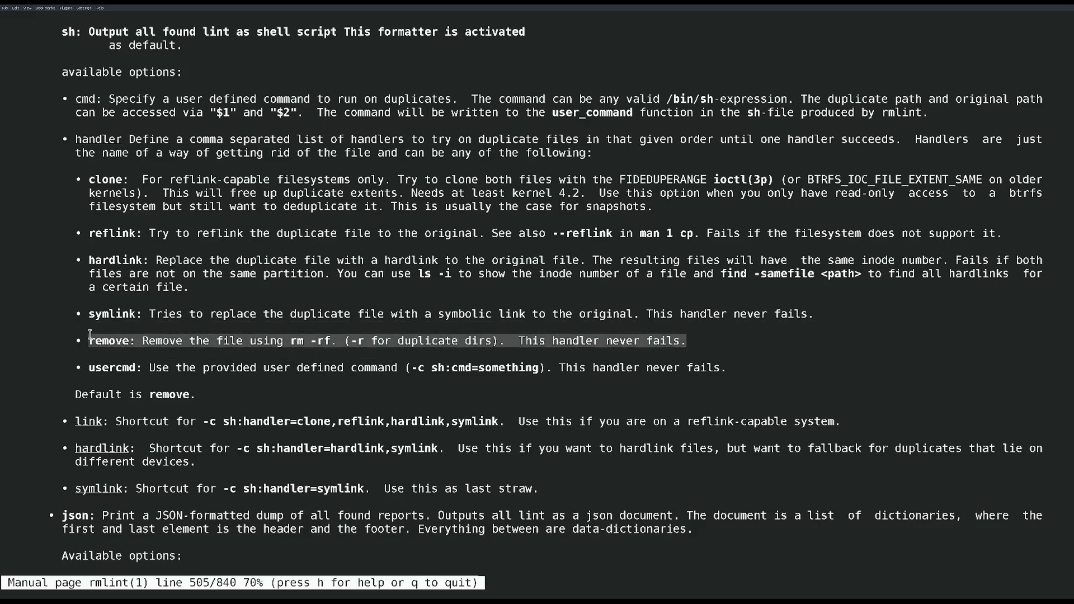
mouse_move(80, 265)
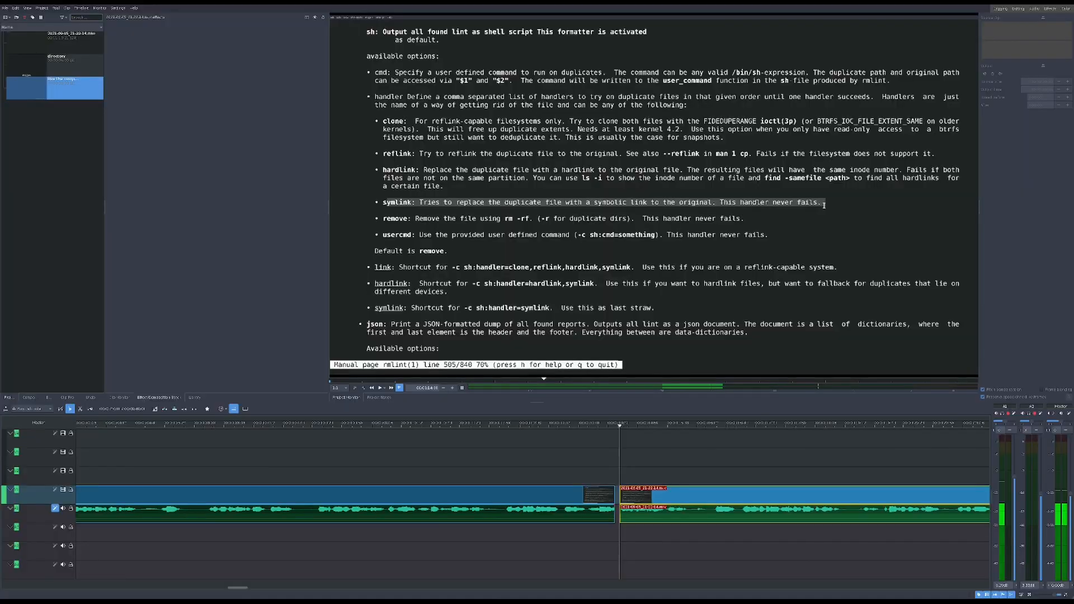
mouse_move(688, 253)
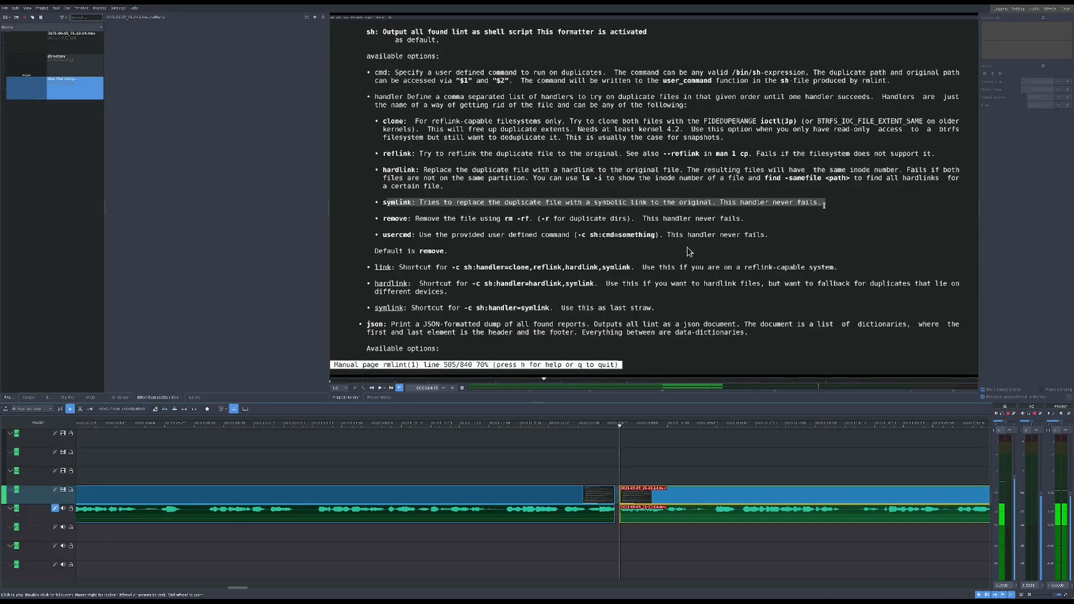
mouse_move(642, 277)
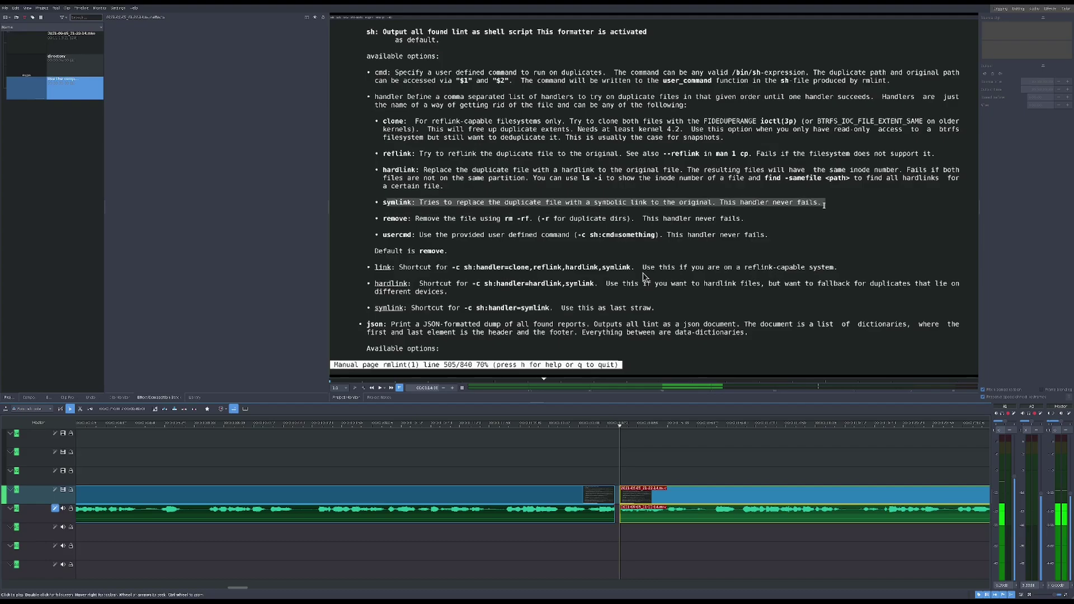
mouse_move(644, 274)
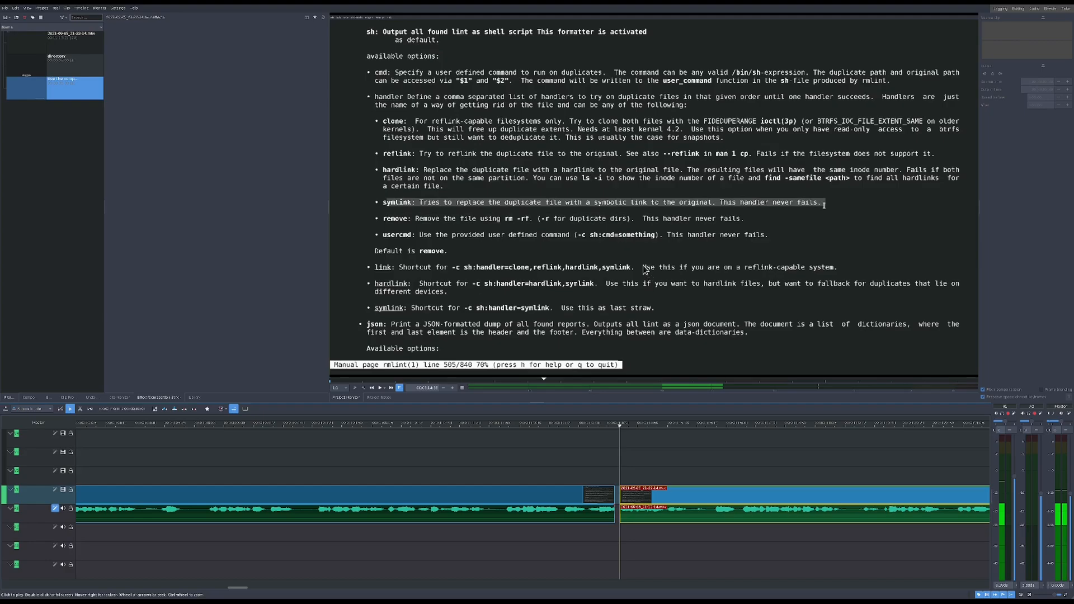
mouse_move(626, 266)
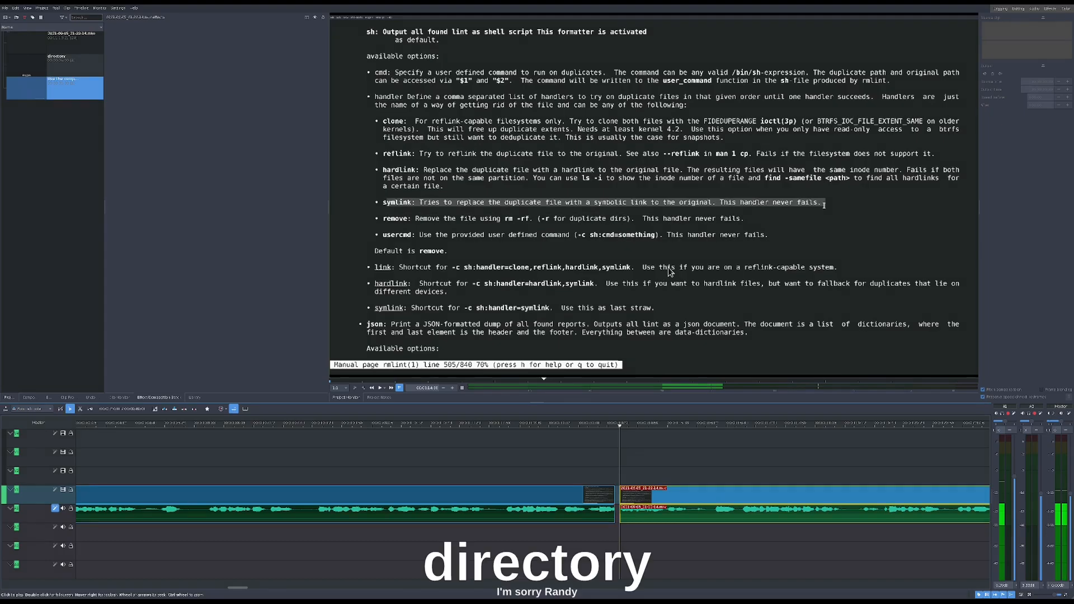
mouse_move(720, 303)
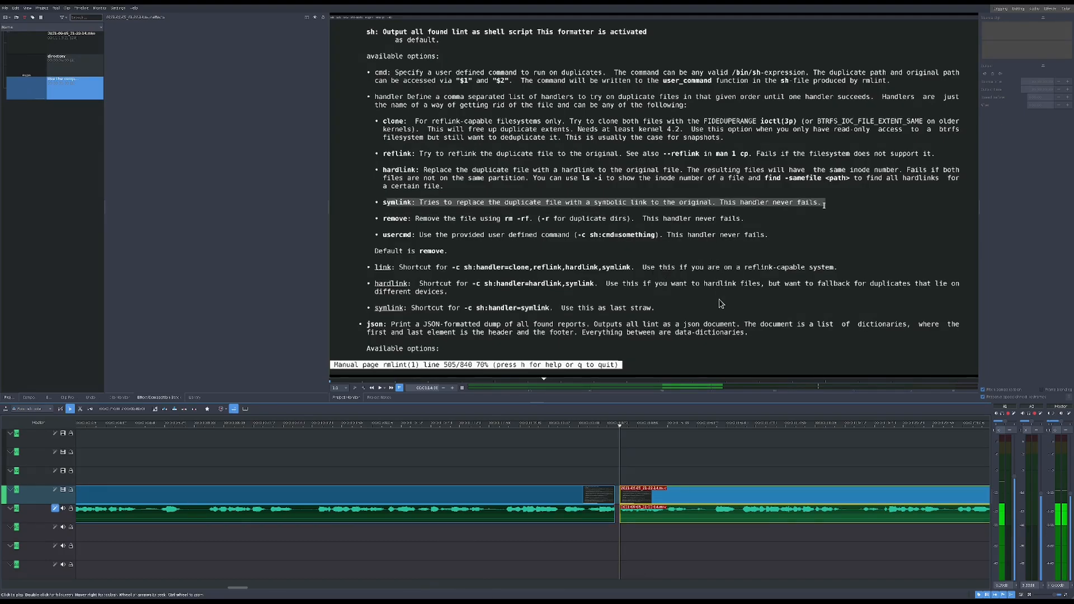
mouse_move(583, 260)
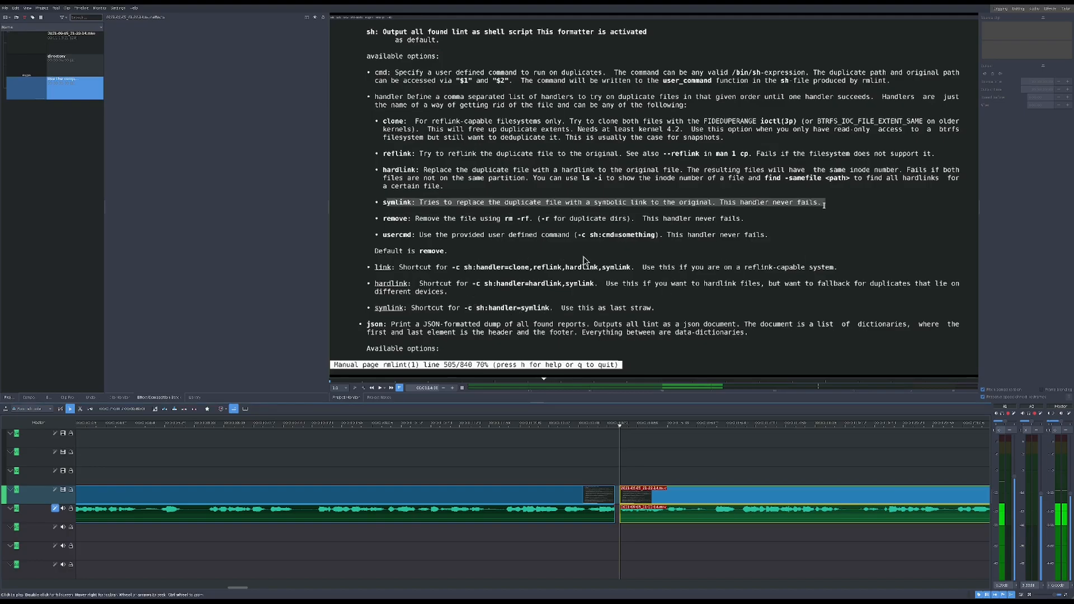
mouse_move(573, 278)
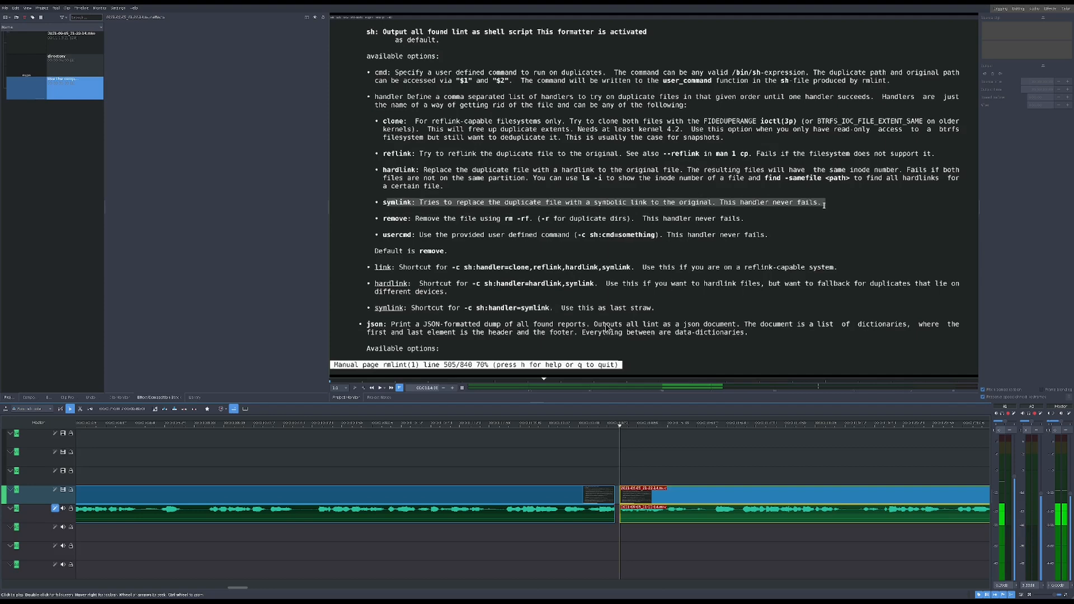
mouse_move(837, 320)
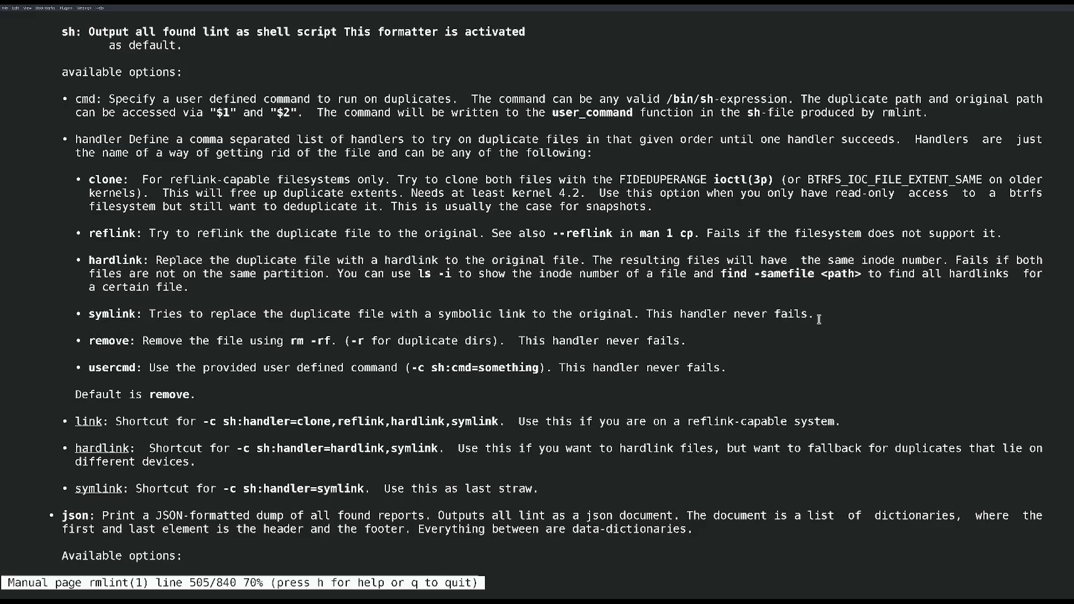
mouse_move(861, 326)
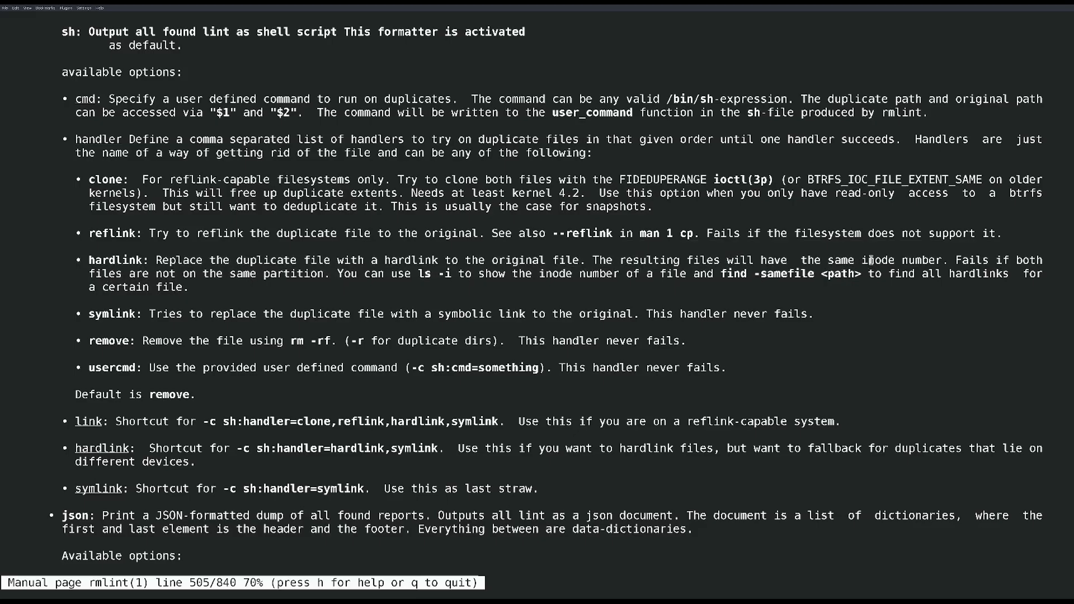
mouse_move(841, 260)
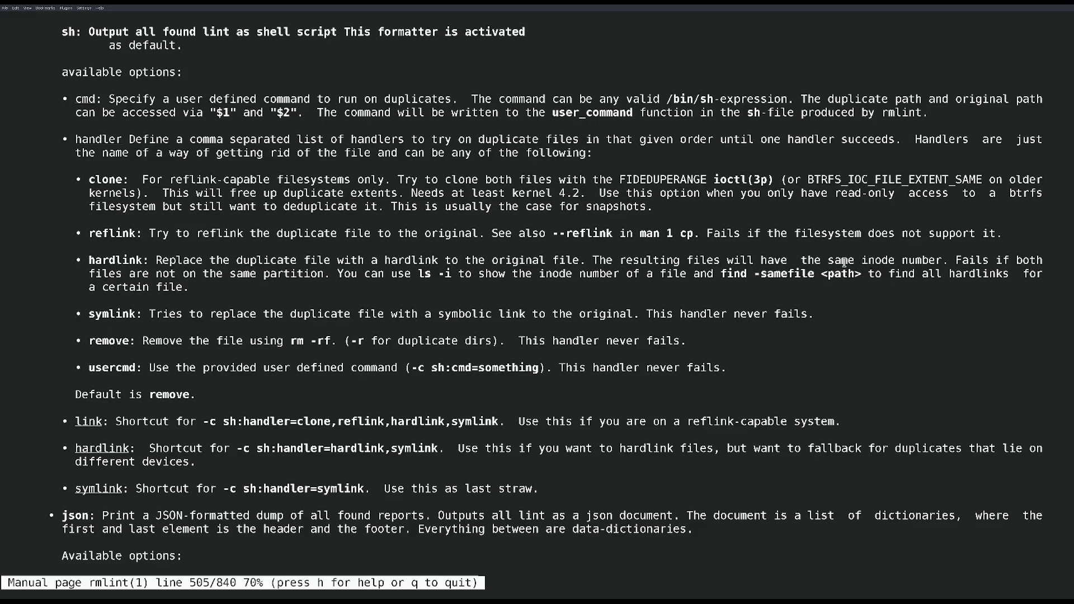
mouse_move(158, 263)
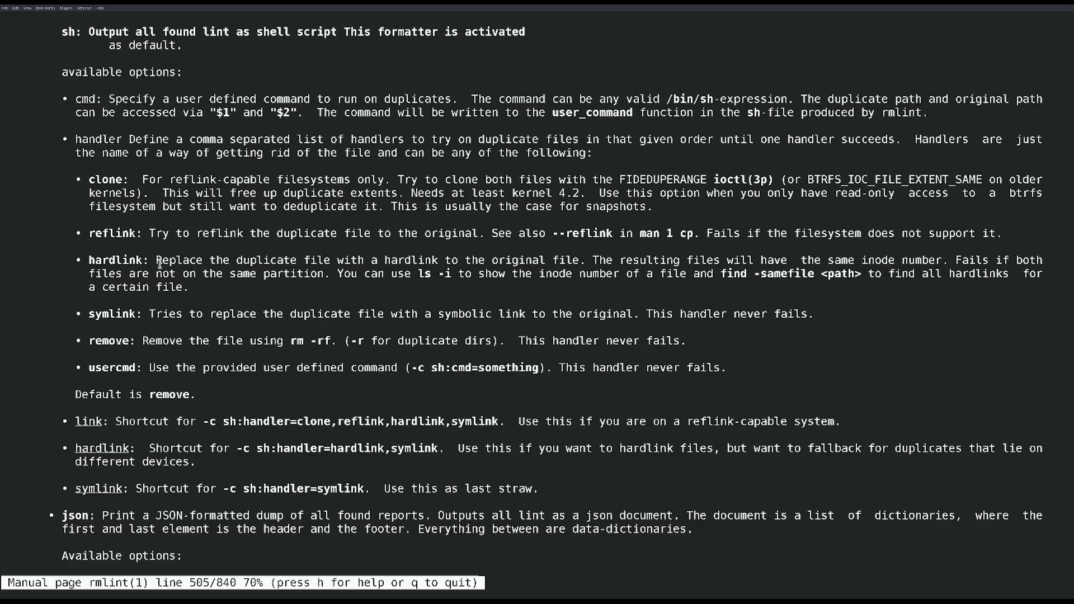
mouse_move(122, 233)
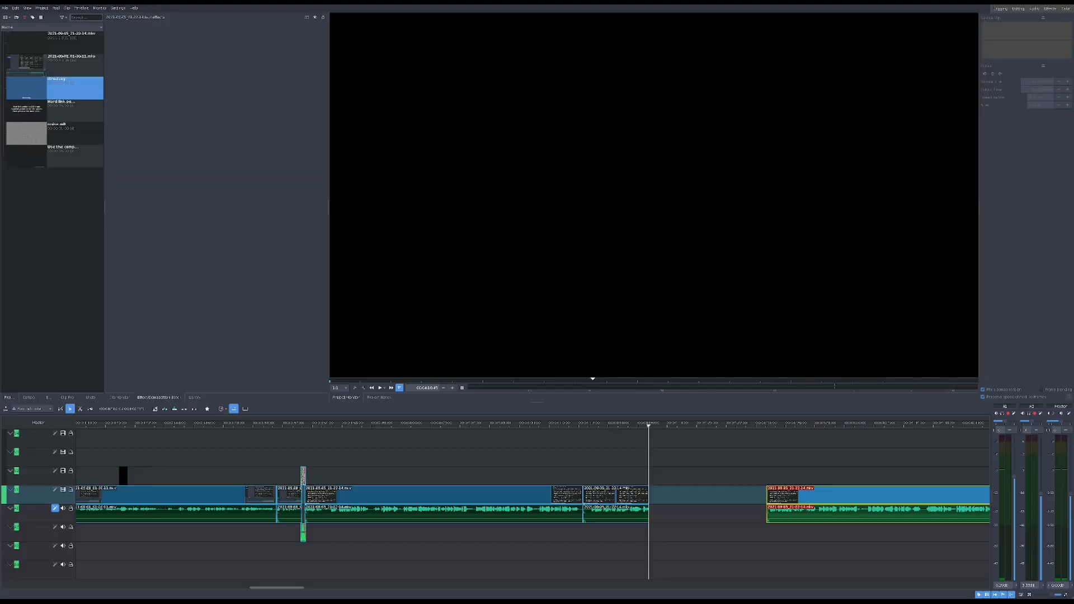
mouse_move(908, 379)
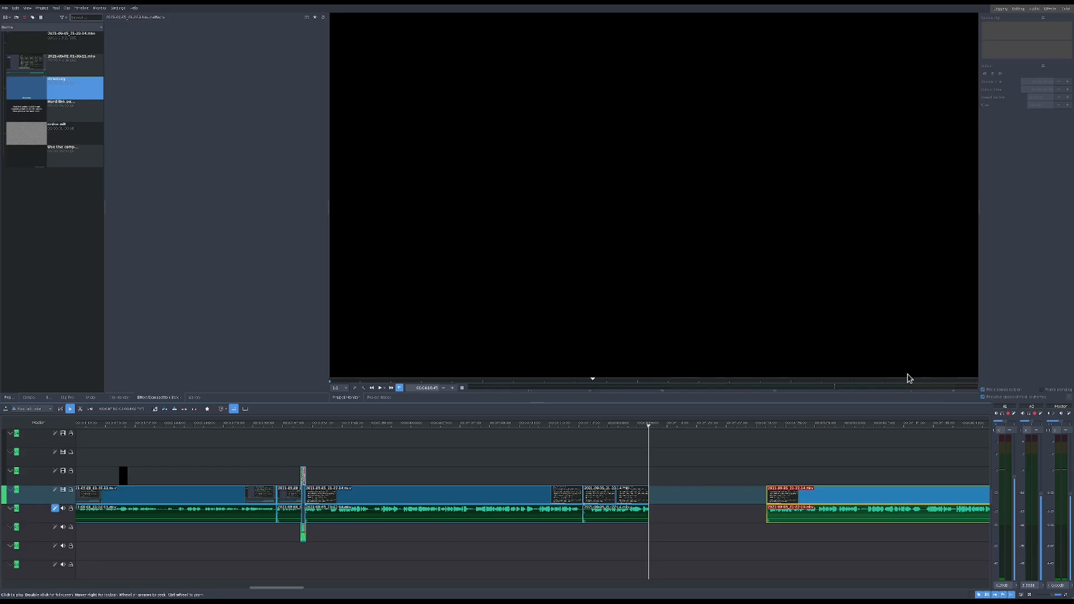
mouse_move(958, 363)
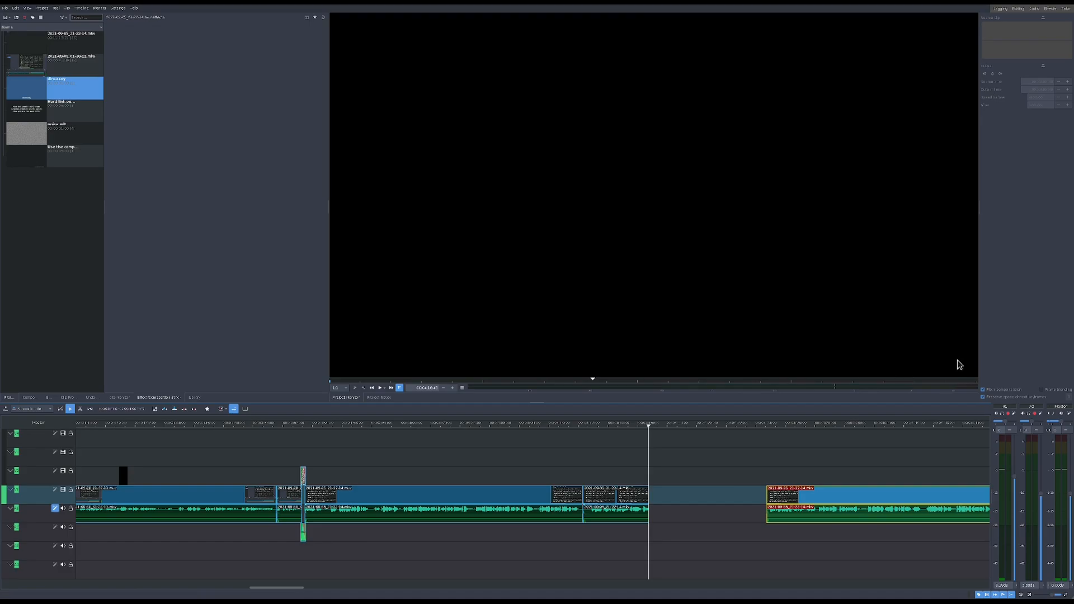
mouse_move(661, 469)
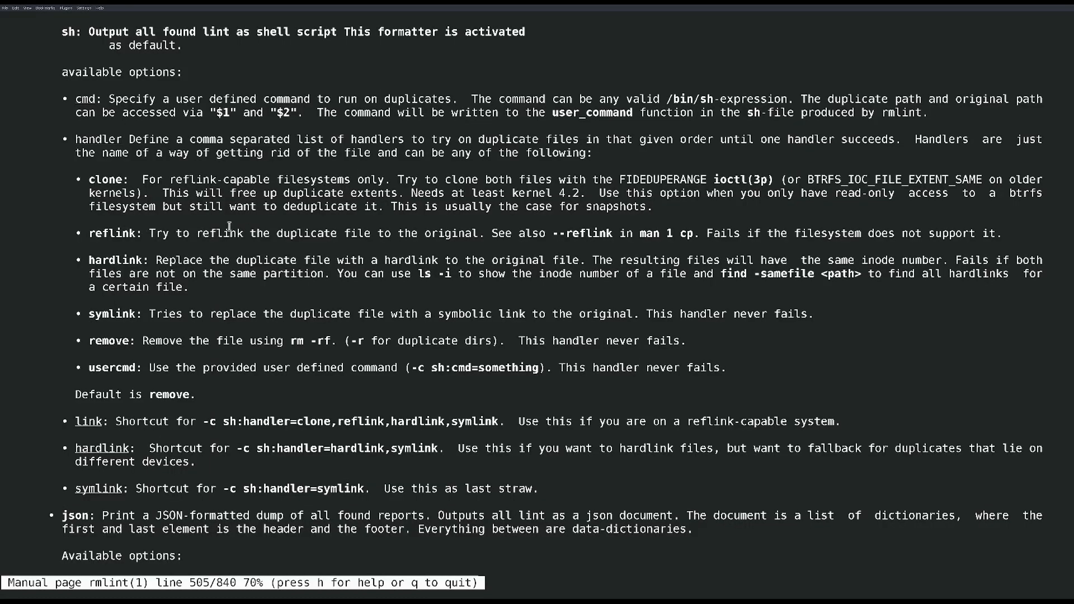
Step: Highlight 'reflink' among the sh handlers, then scroll toward the stand-alone commands section
double_click(112, 233)
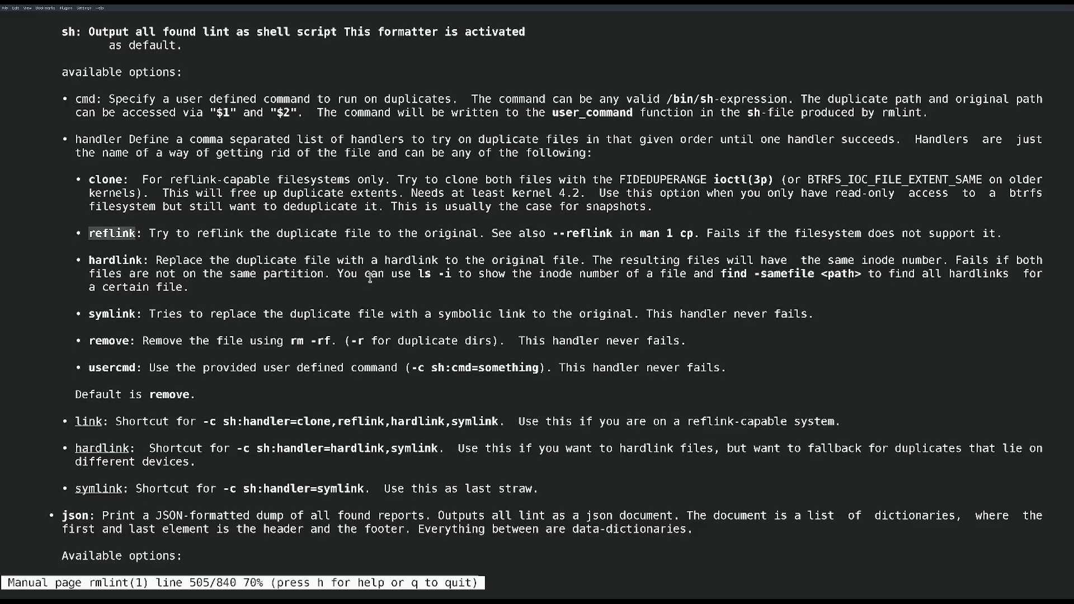
mouse_move(92, 233)
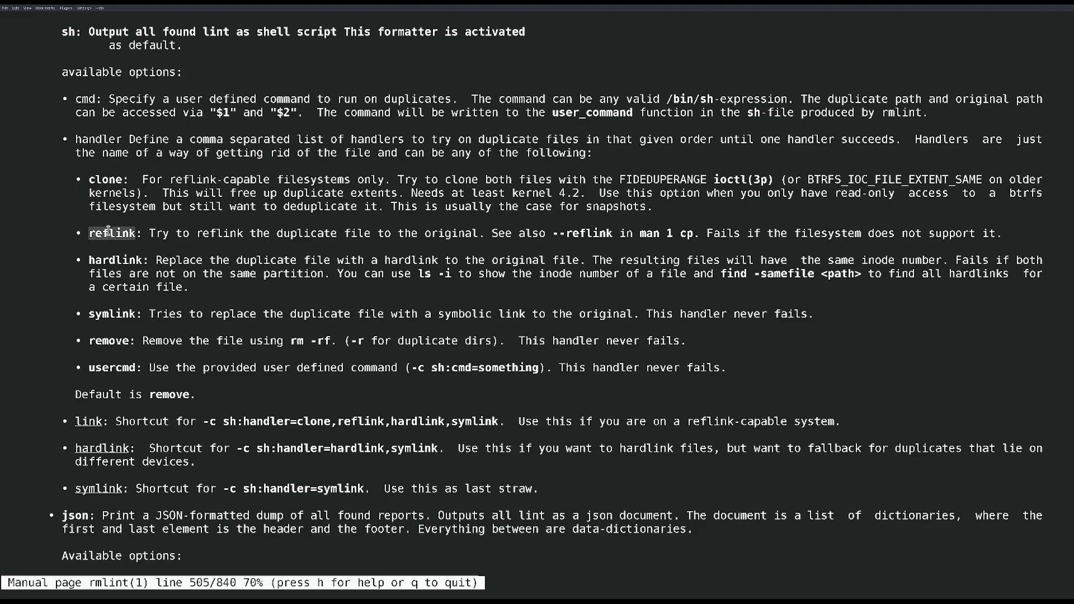
mouse_move(242, 329)
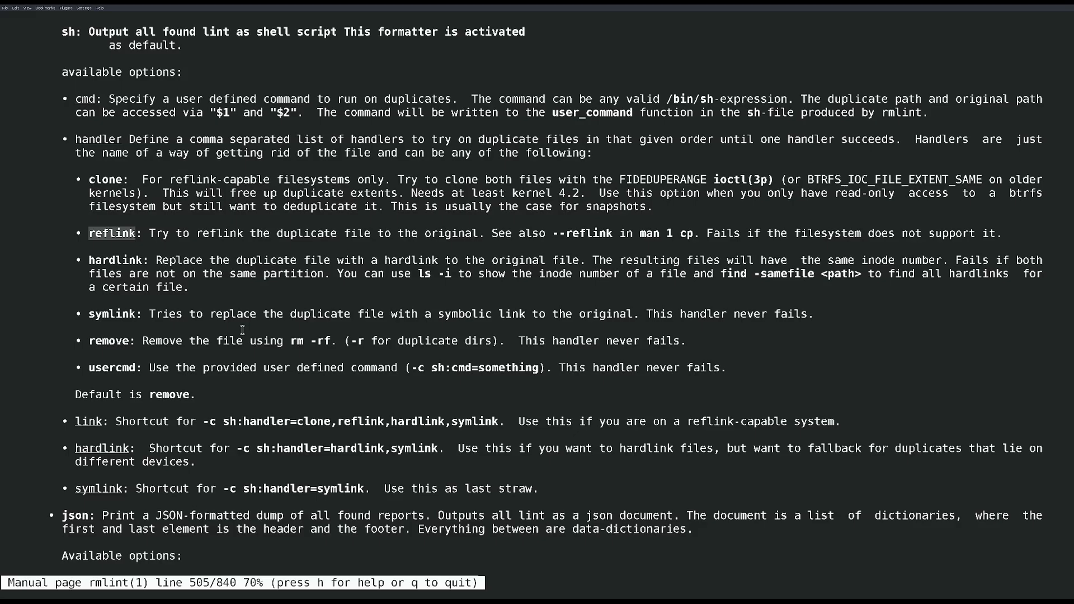
mouse_move(242, 329)
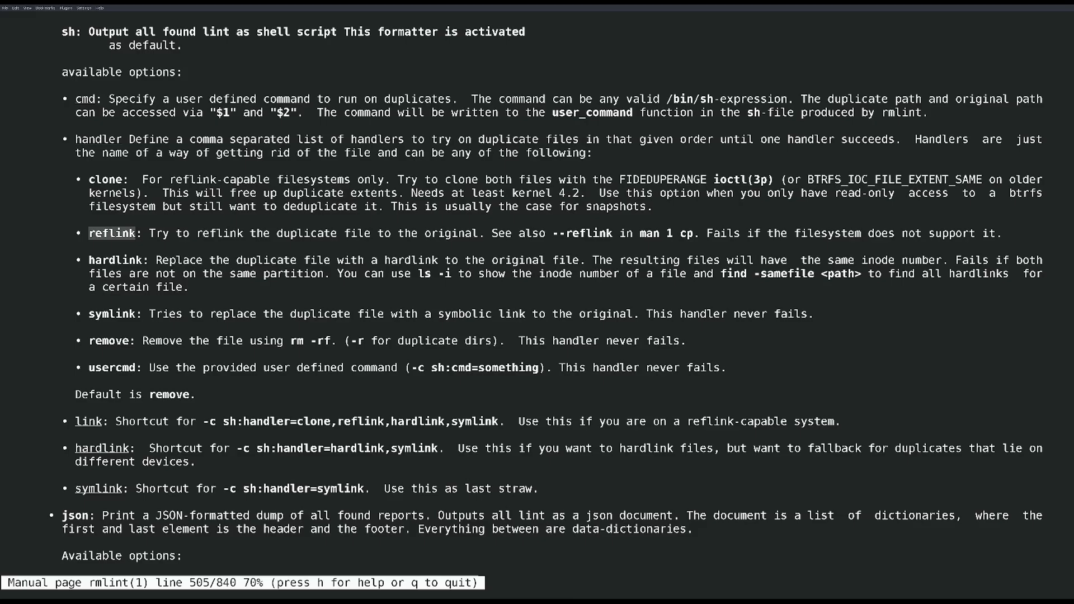
mouse_move(744, 372)
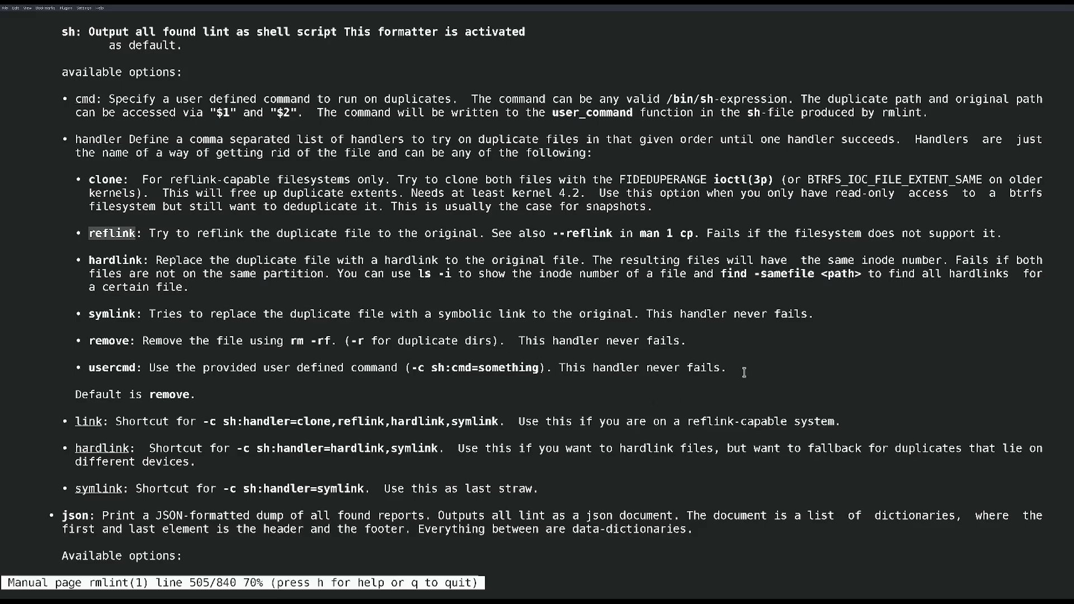
mouse_move(358, 219)
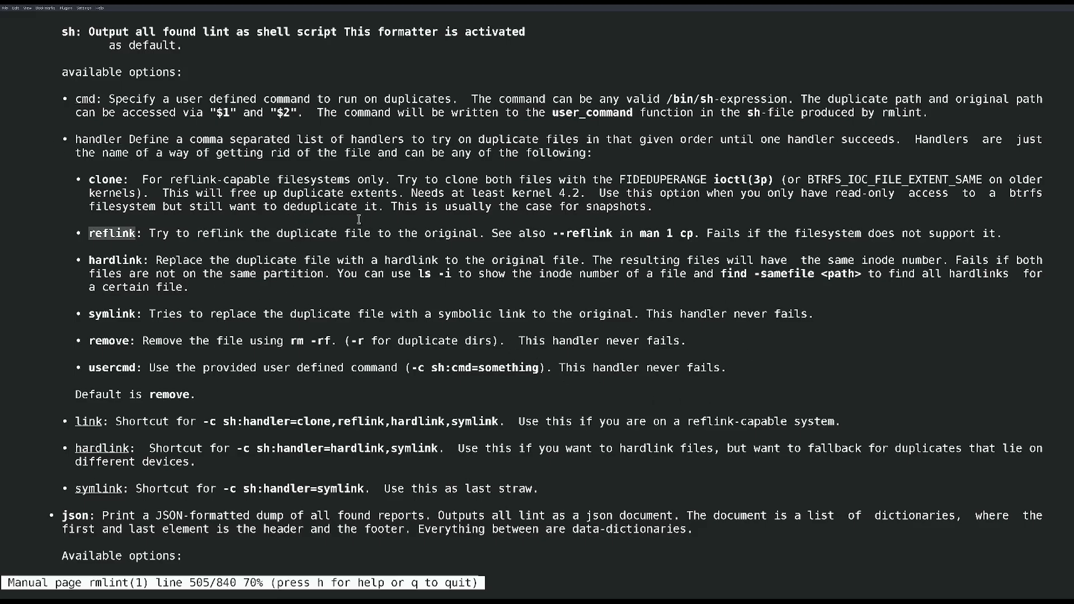
scroll(down, 3)
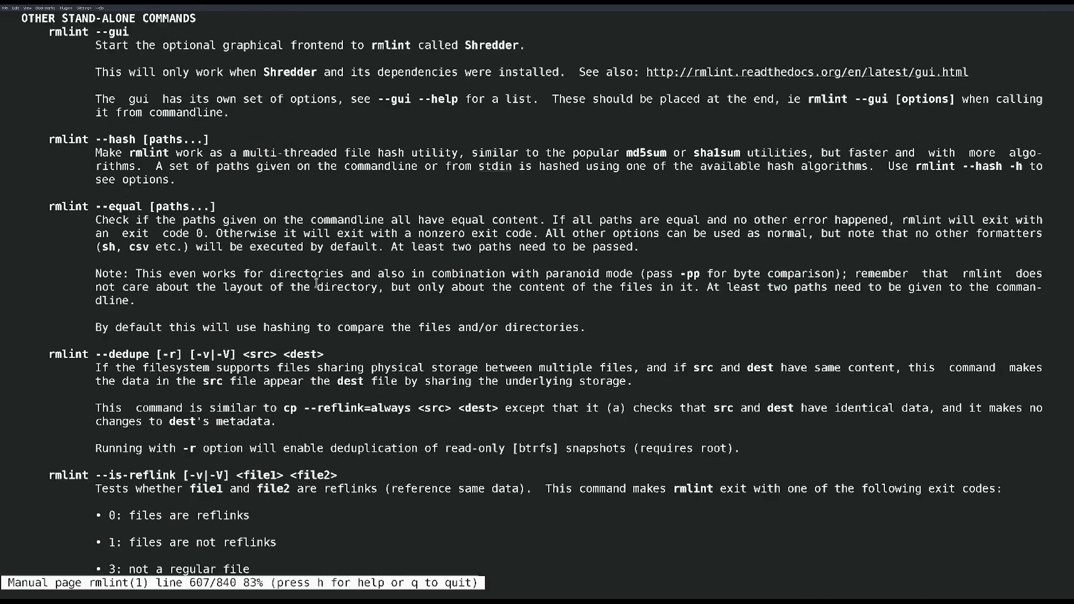
Step: Read down through the EXAMPLES section and close the rmlint manual
scroll(down, 3)
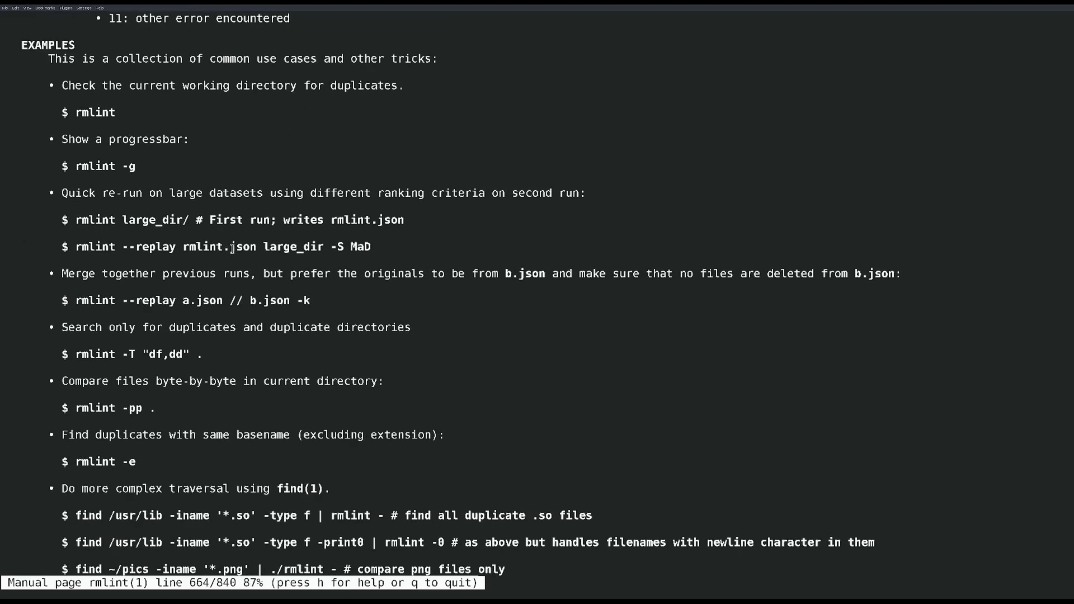
double_click(95, 165)
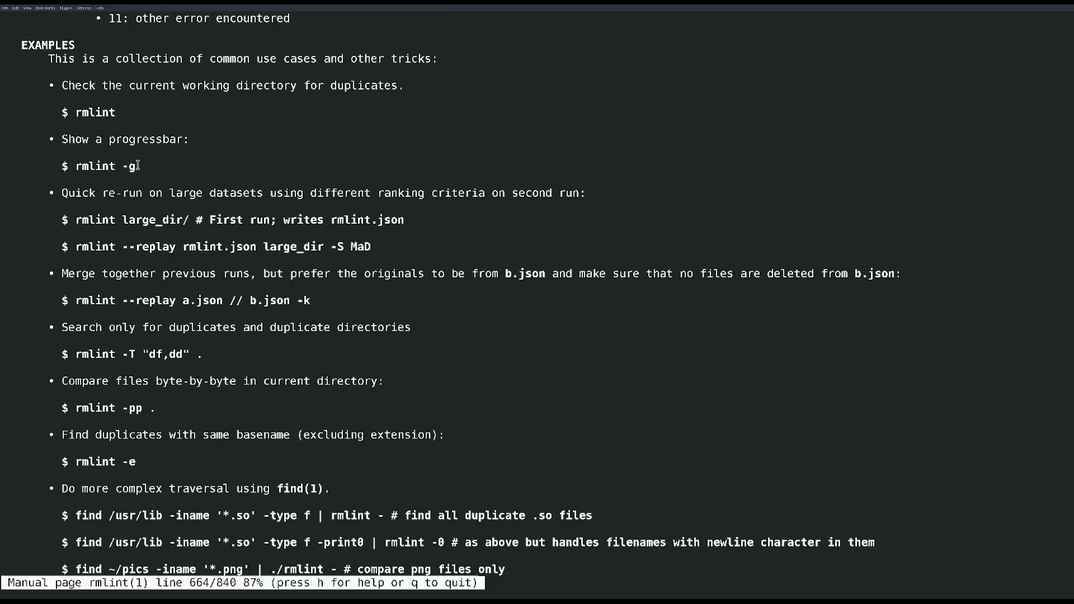
scroll(down, 3)
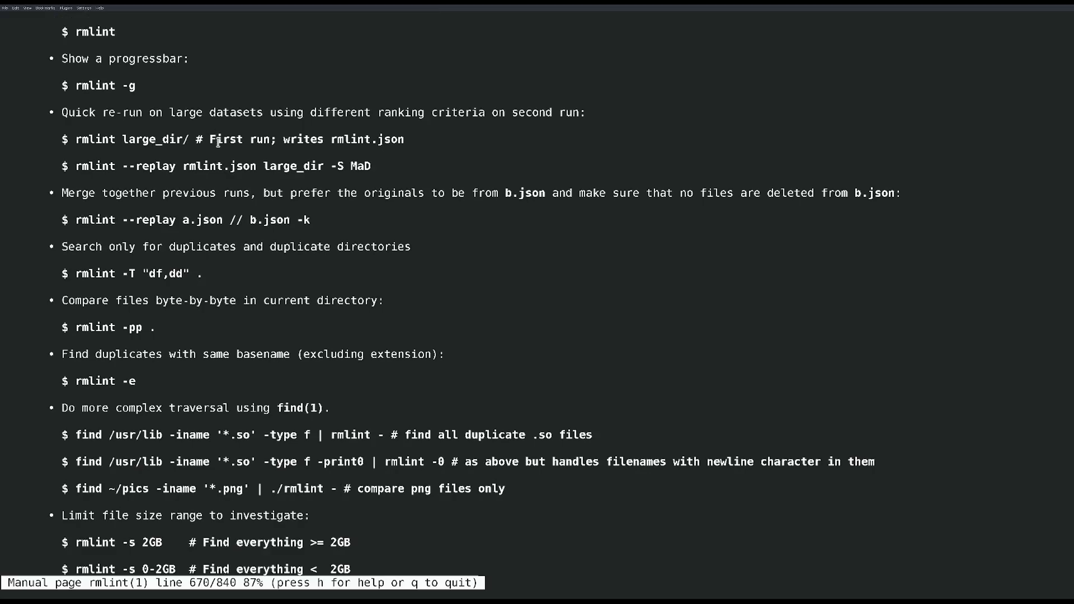
scroll(down, 3)
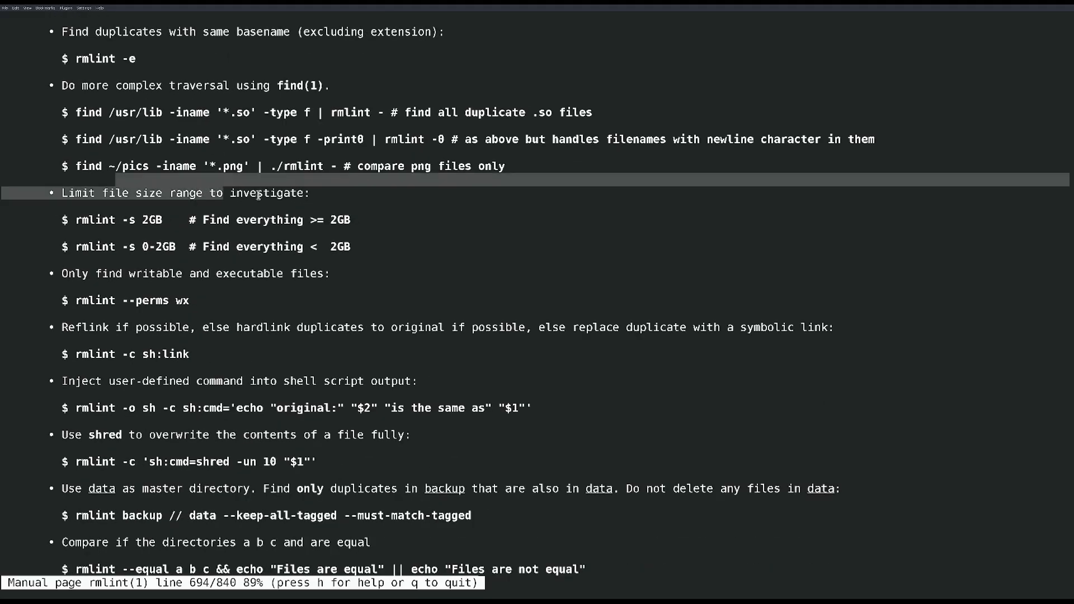
scroll(down, 3)
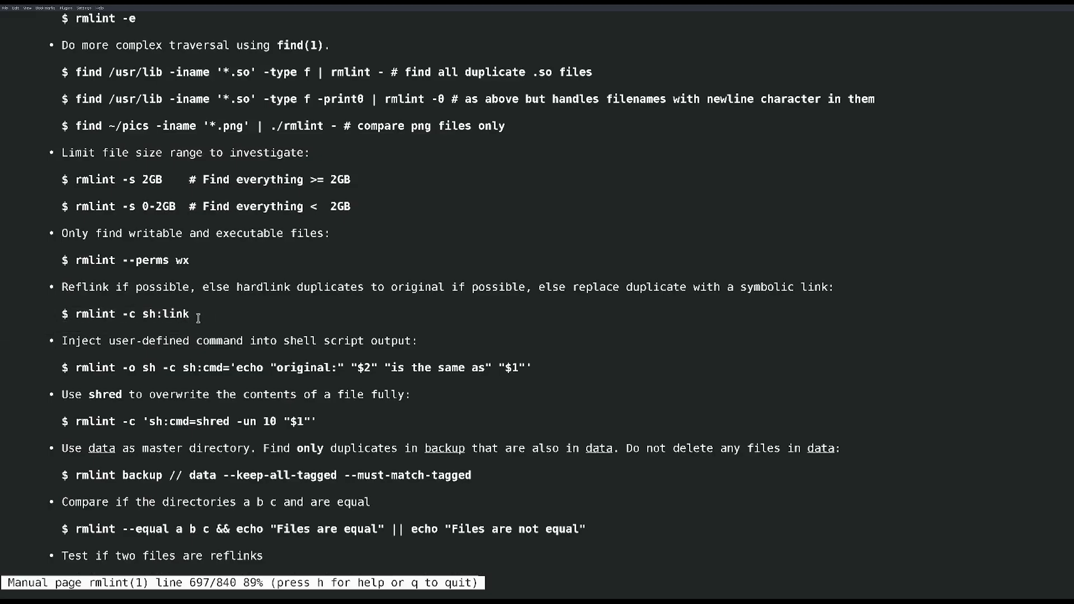
scroll(down, 3)
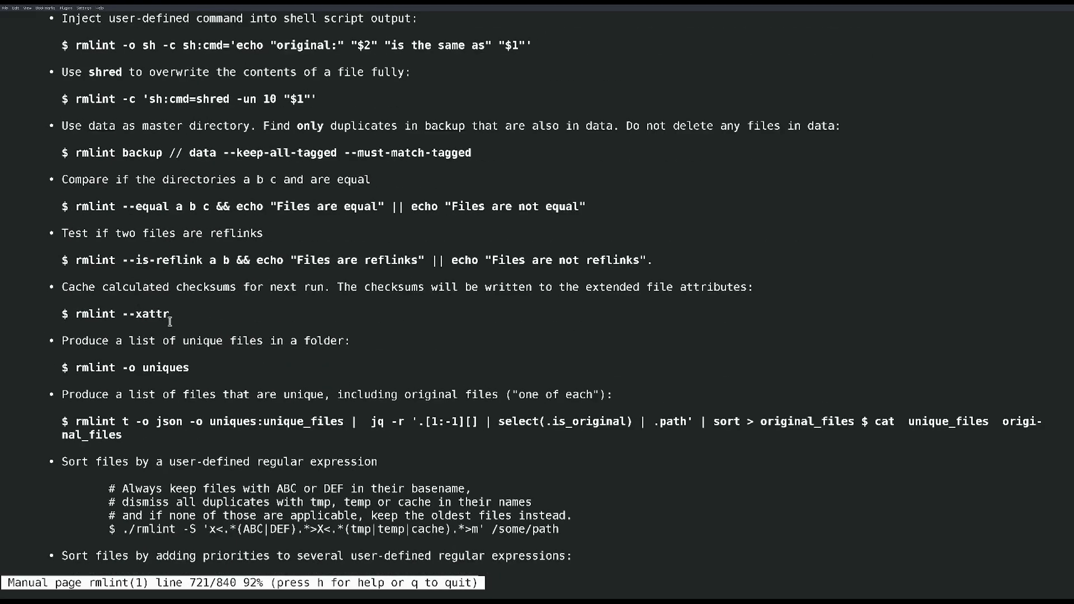
scroll(down, 3)
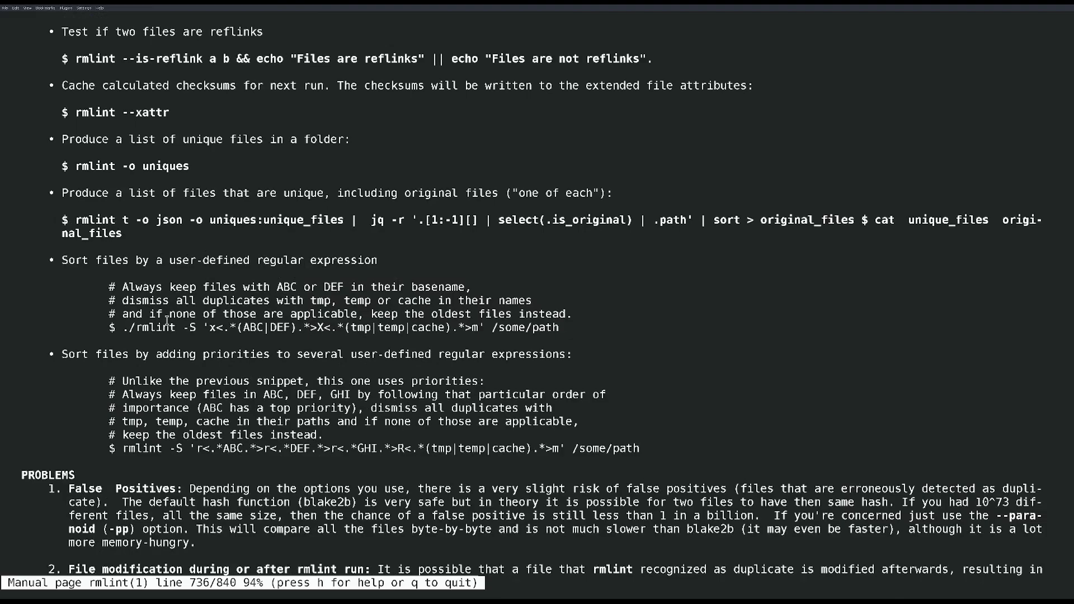
scroll(up, 3)
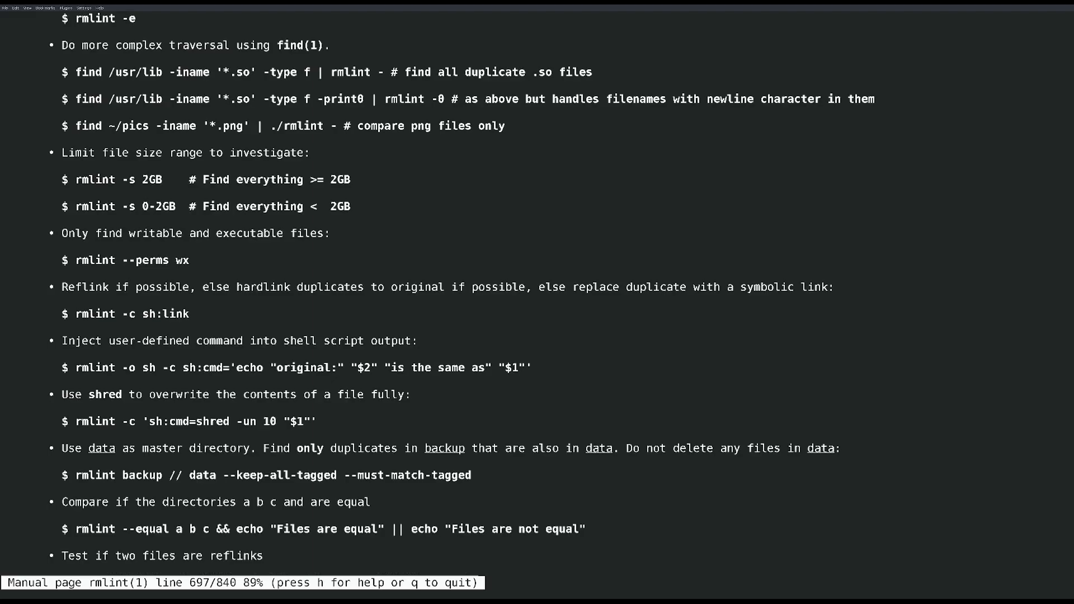
mouse_move(348, 329)
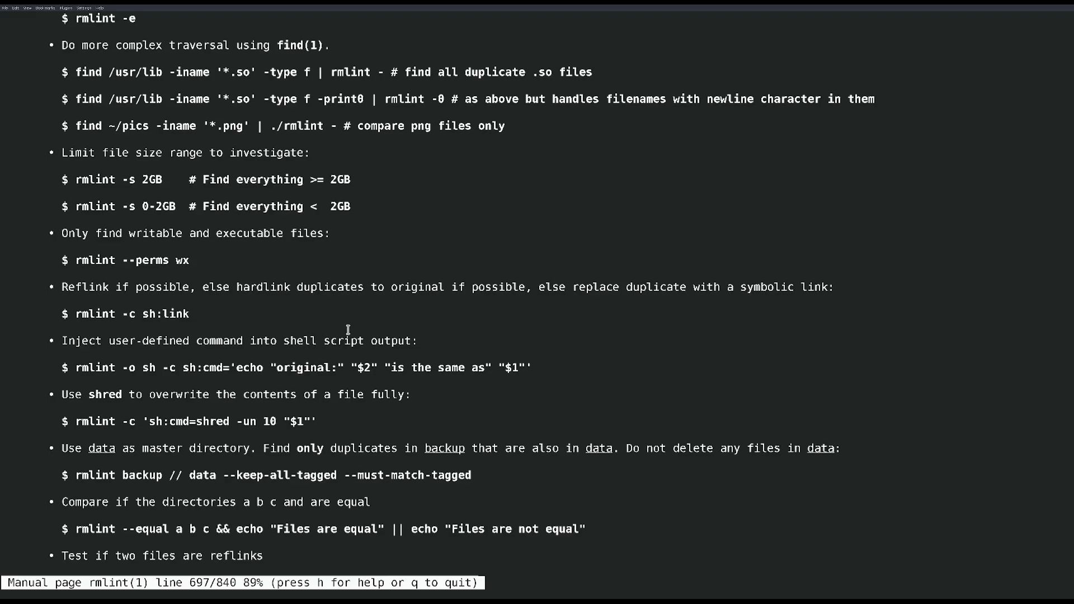
key(q)
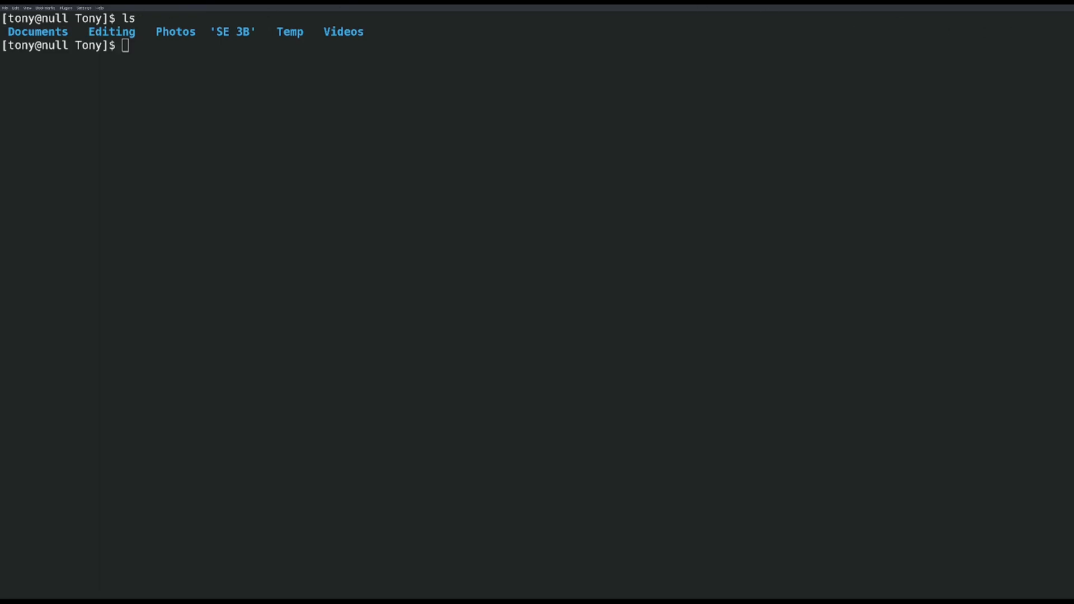
Step: Run rmlint -g -c sh:link . to scan the home folder and generate rmlint.sh
text(rml)
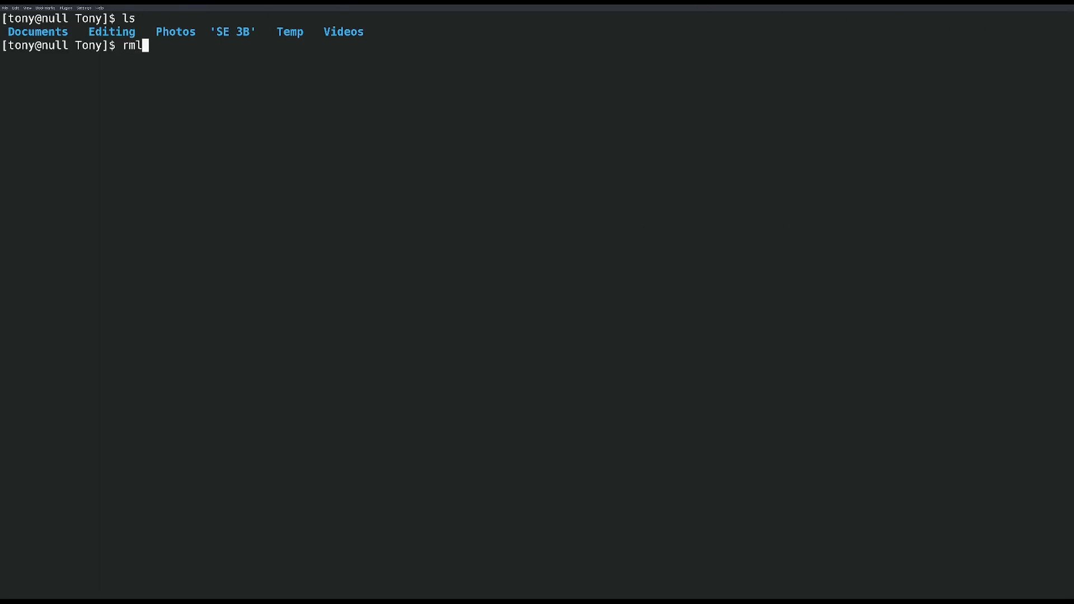
text(int -g)
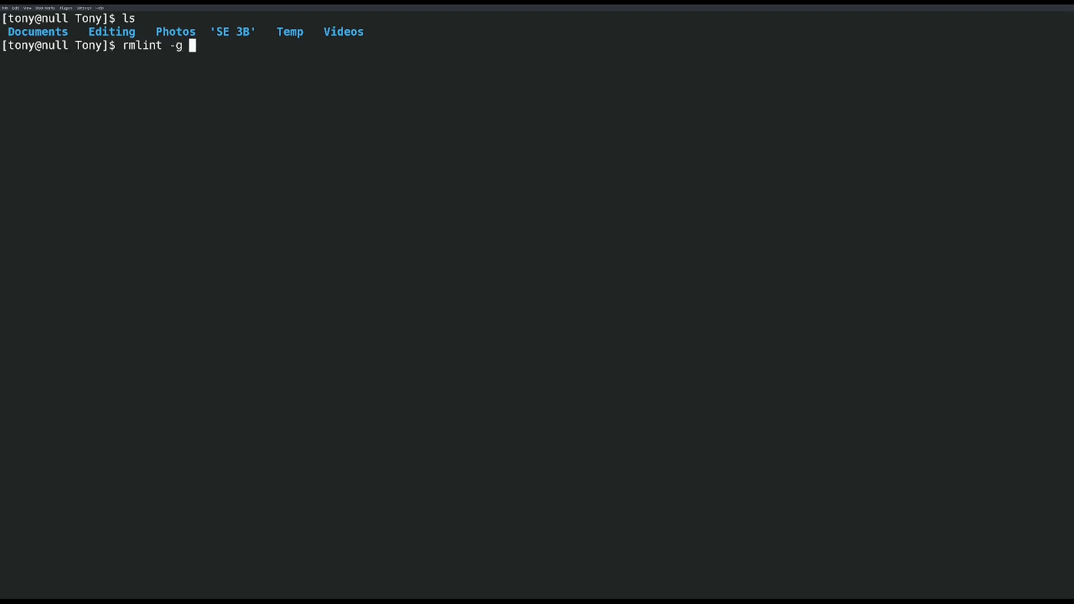
text(-c)
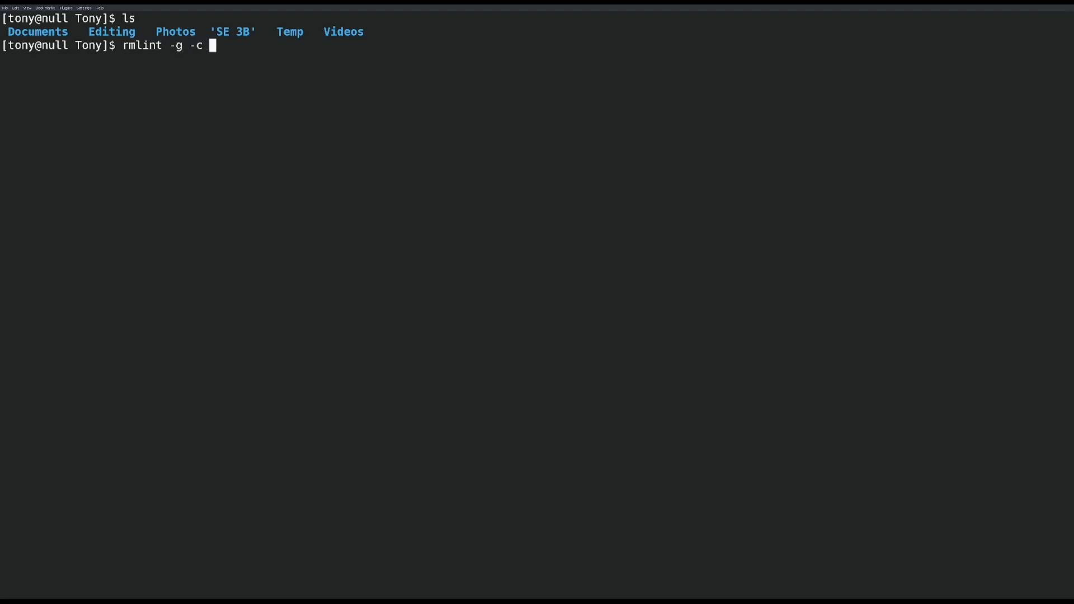
text(sh:)
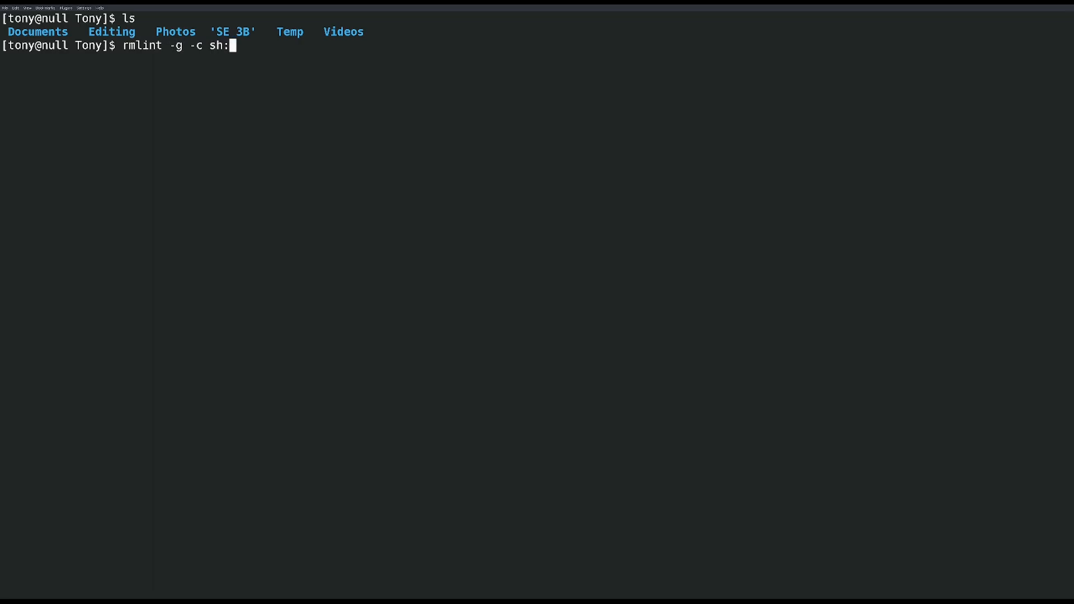
text(link)
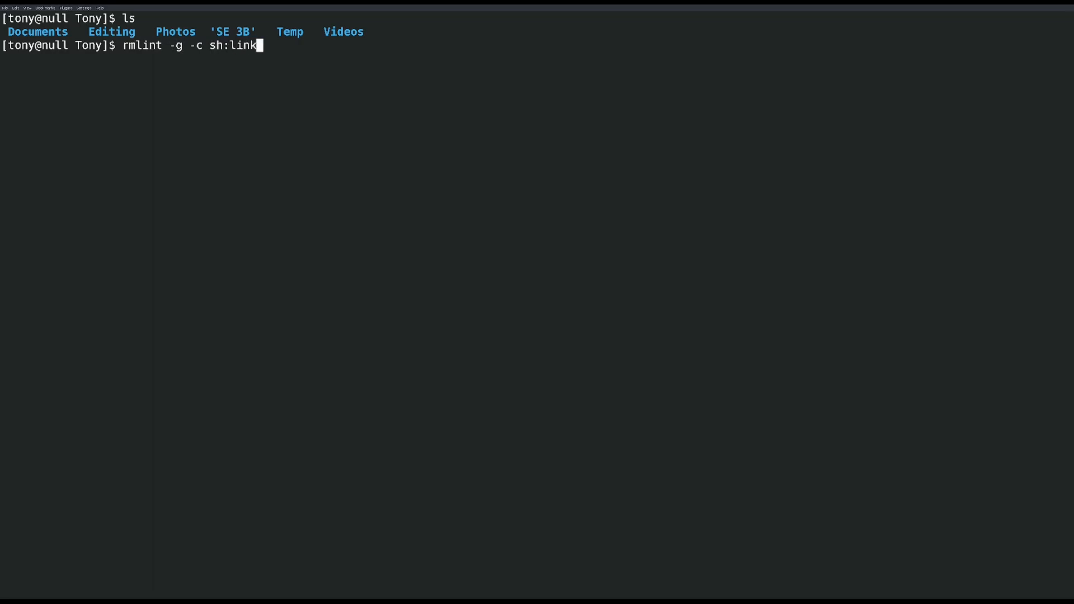
key(Return)
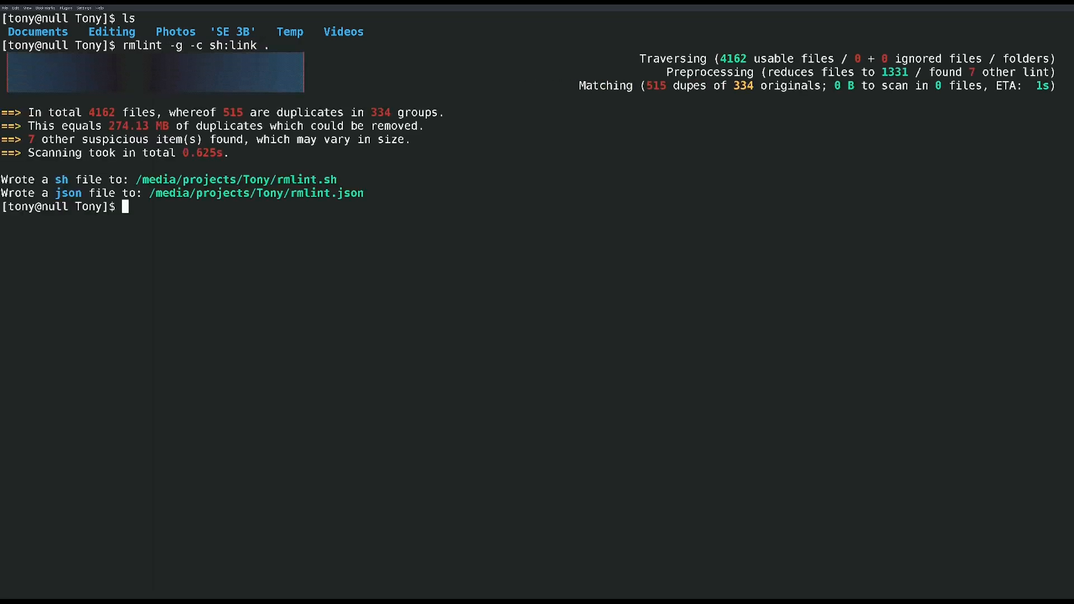
mouse_move(96, 107)
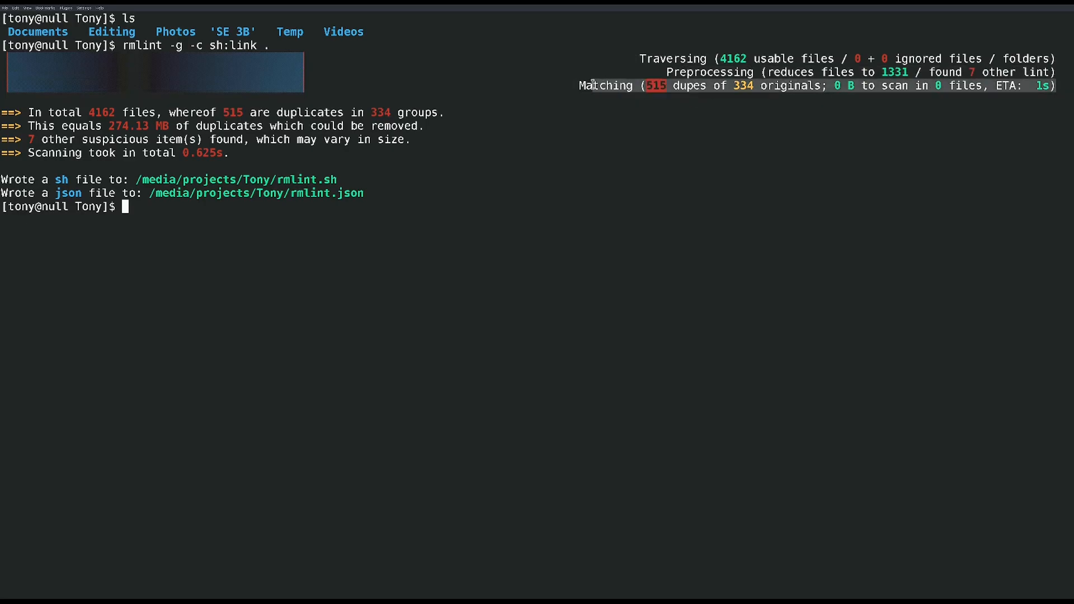
mouse_move(773, 93)
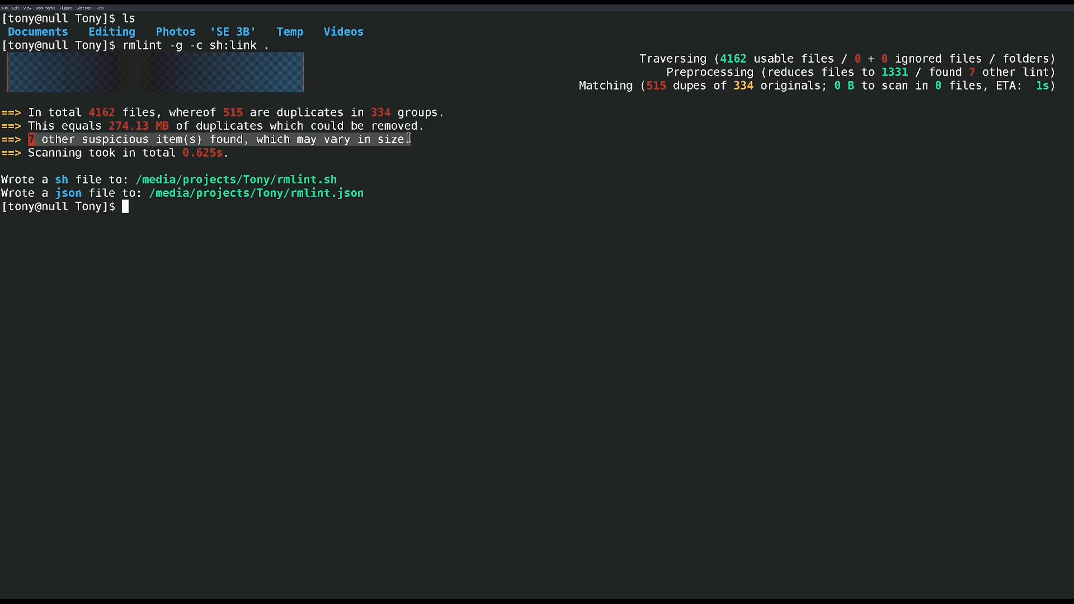
mouse_move(48, 174)
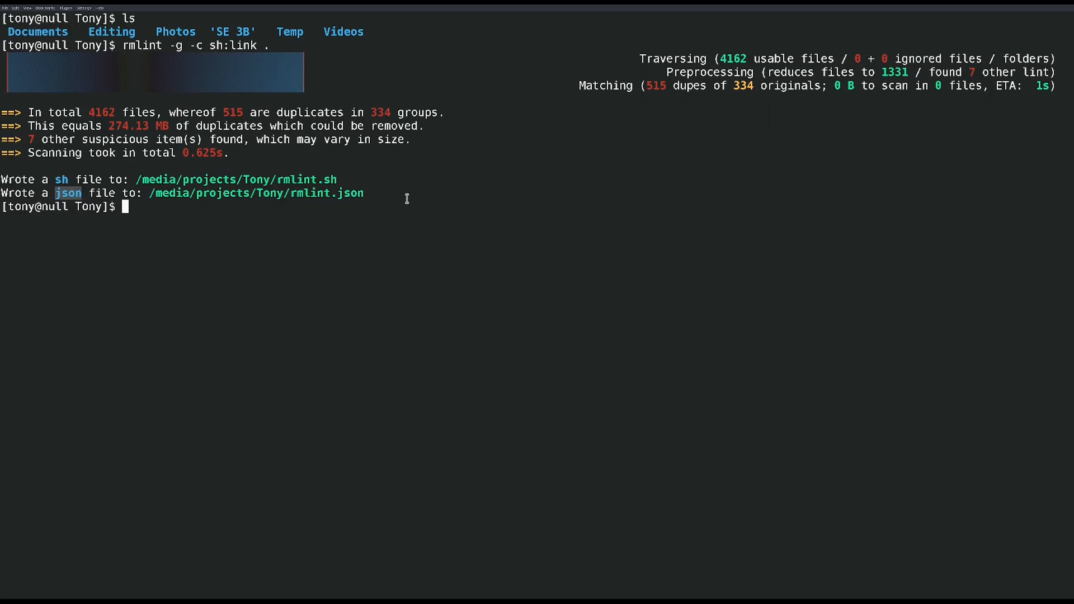
mouse_move(234, 177)
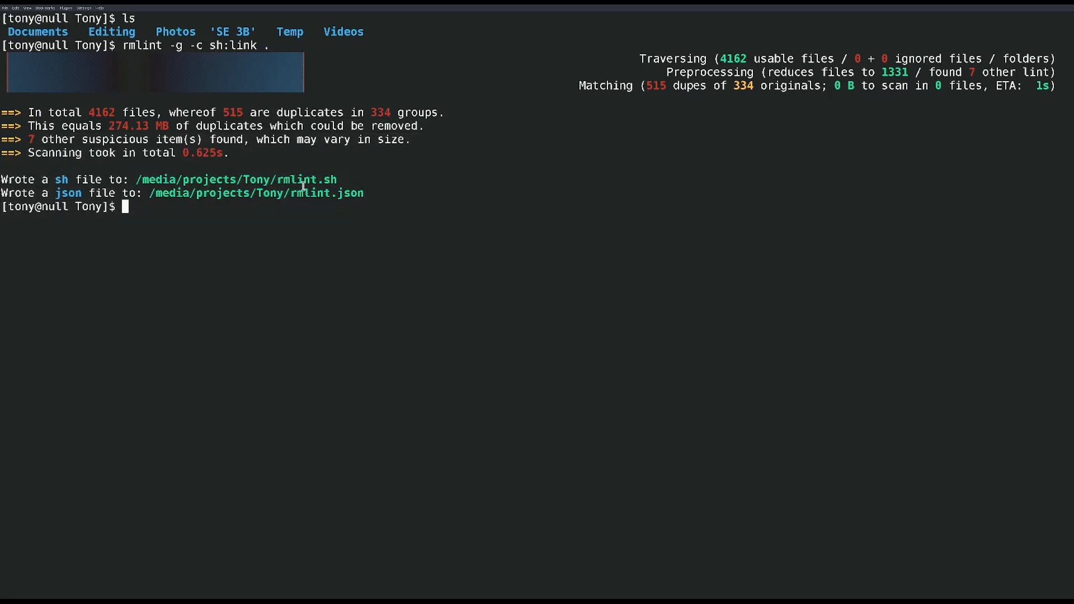
mouse_move(559, 146)
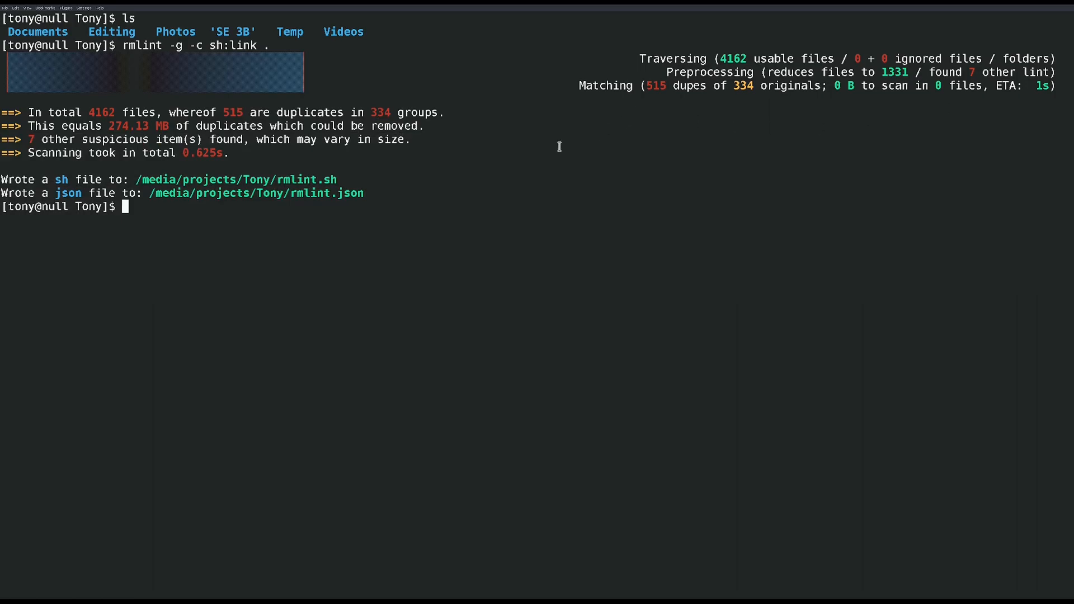
mouse_move(146, 70)
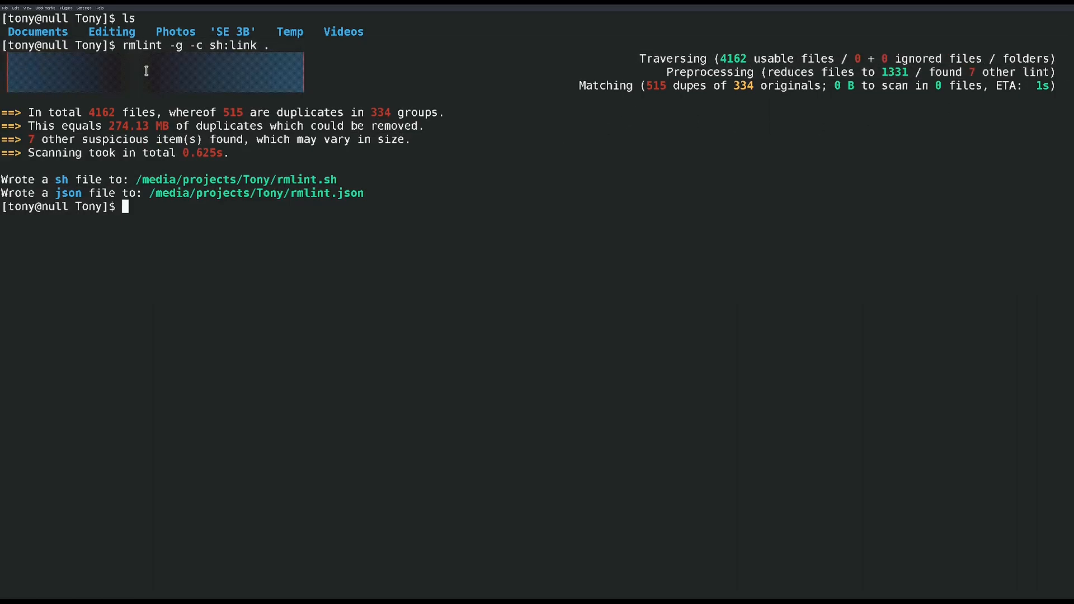
mouse_move(334, 97)
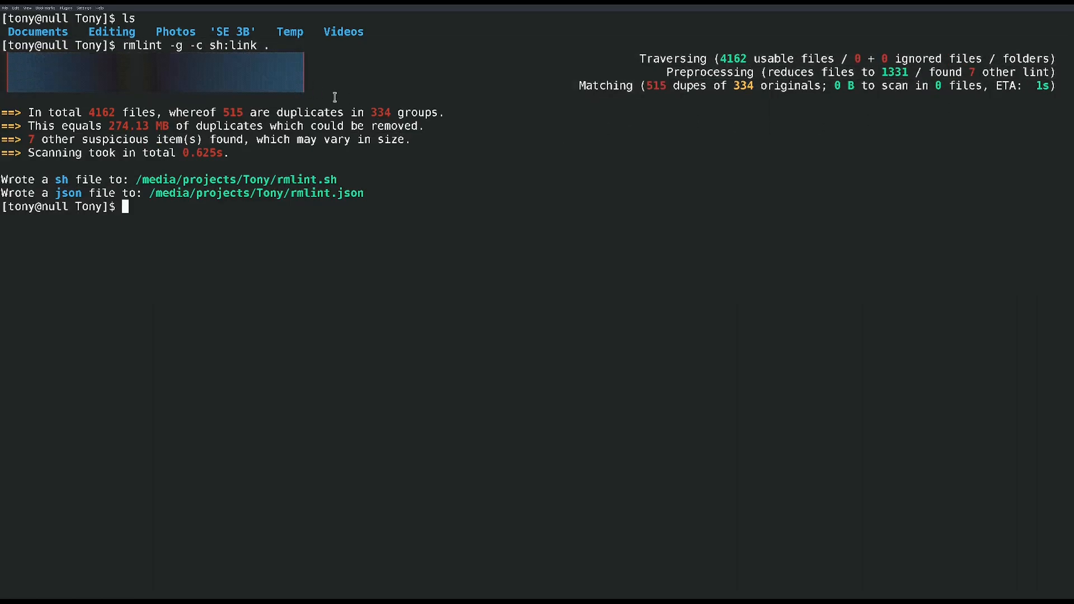
mouse_move(295, 177)
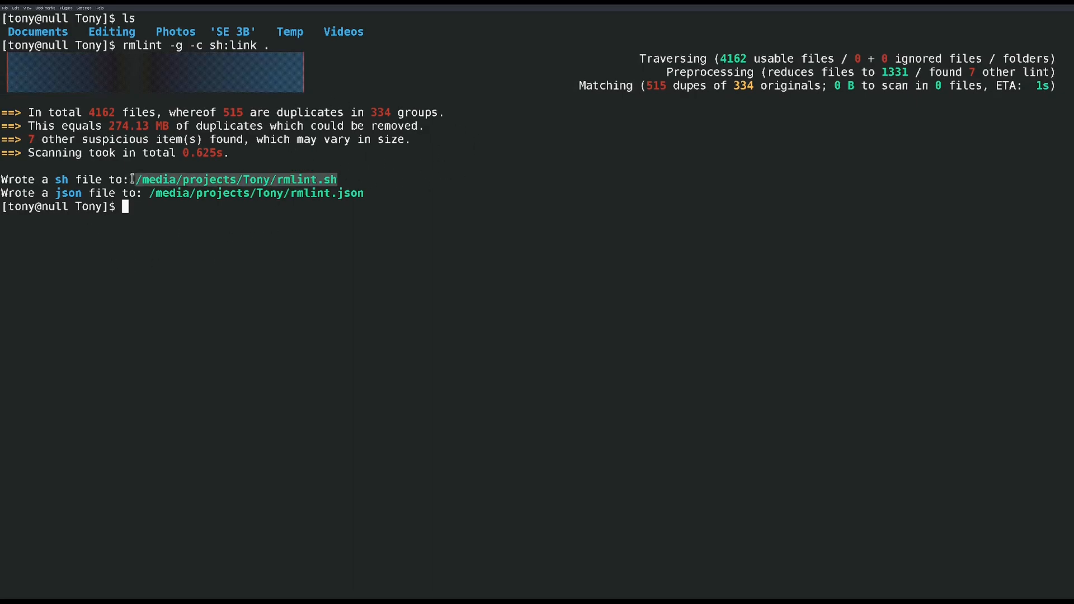
mouse_move(329, 159)
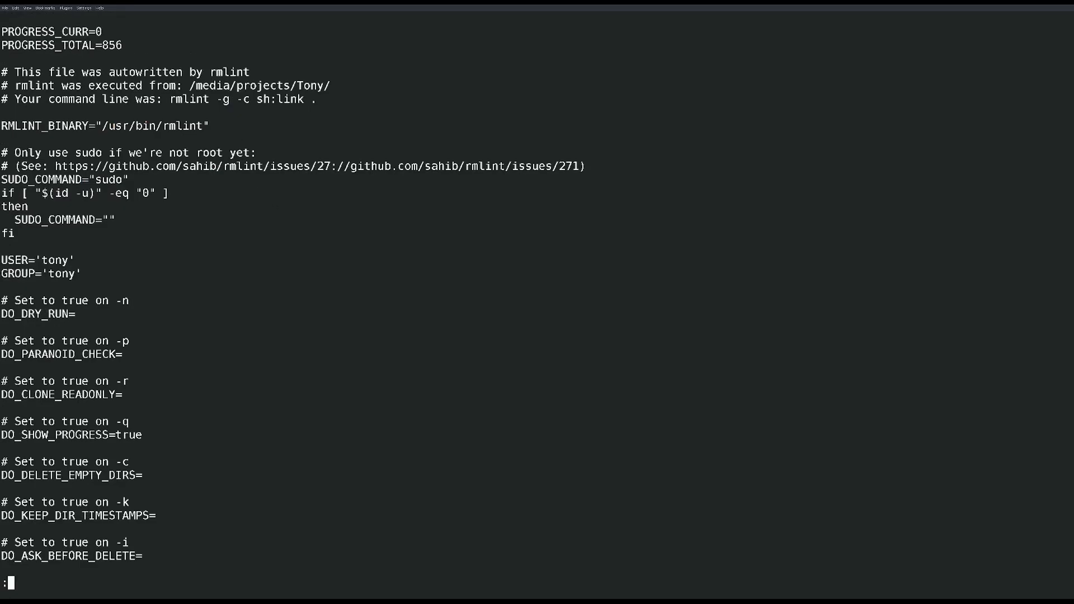
Step: Page through rmlint.sh's hardlink commands and exit back to the shell prompt
scroll(down, 3)
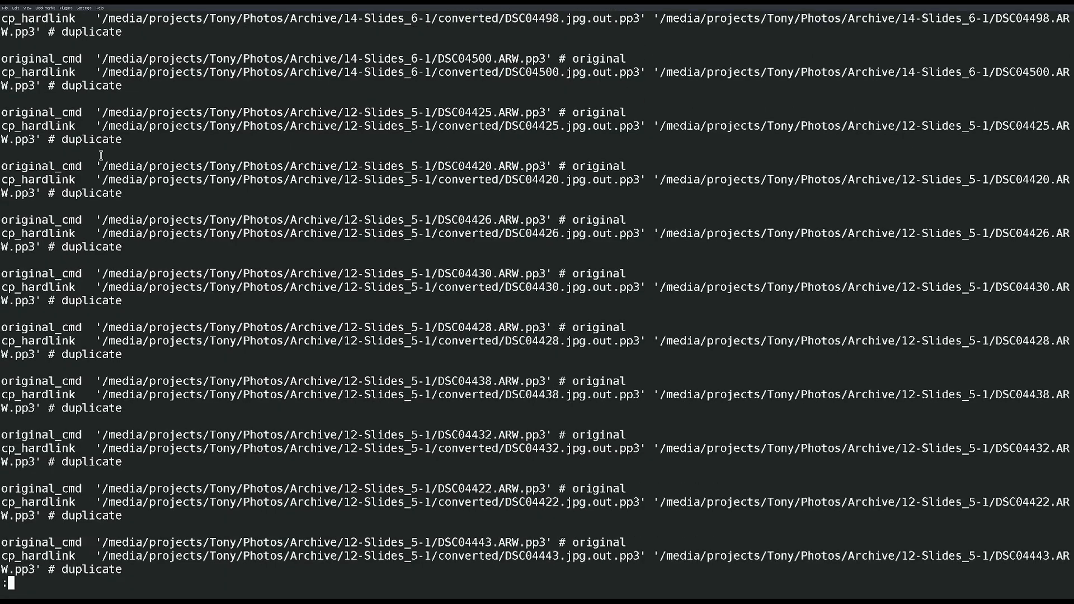
scroll(up, 3)
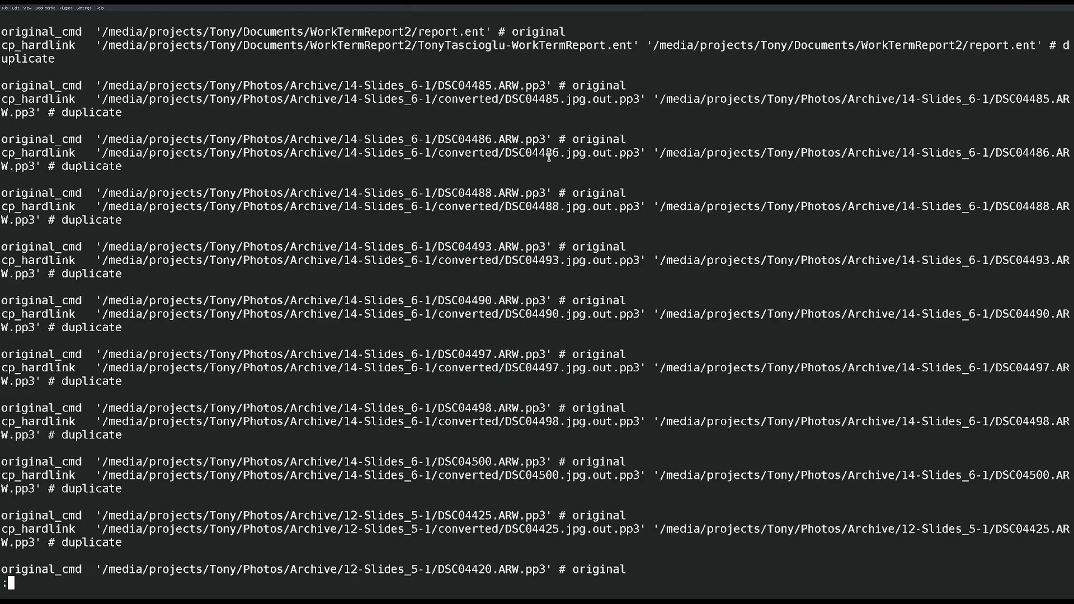
scroll(down, 3)
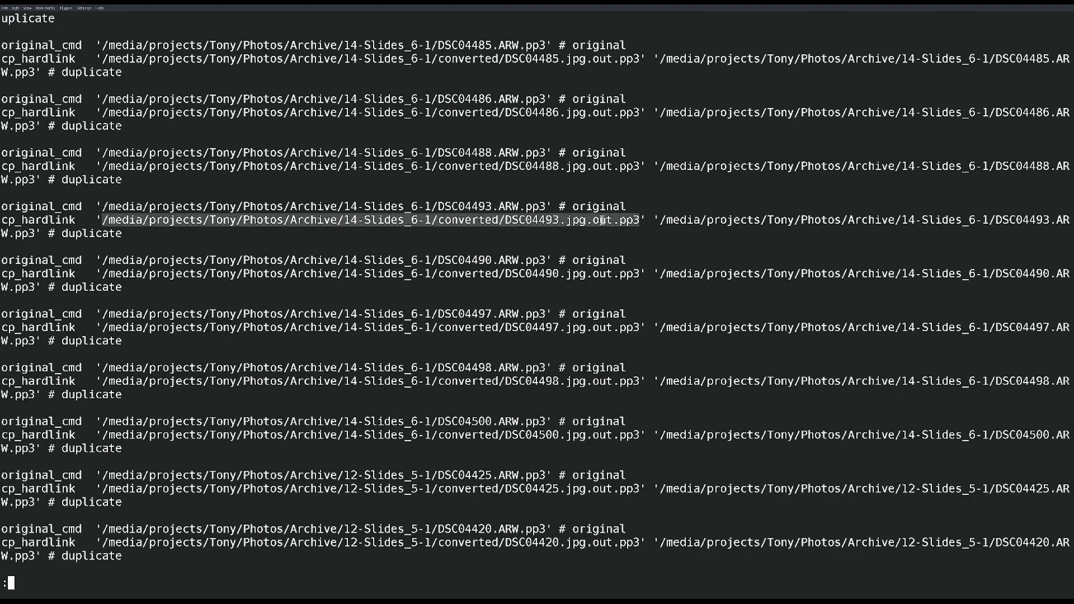
scroll(down, 3)
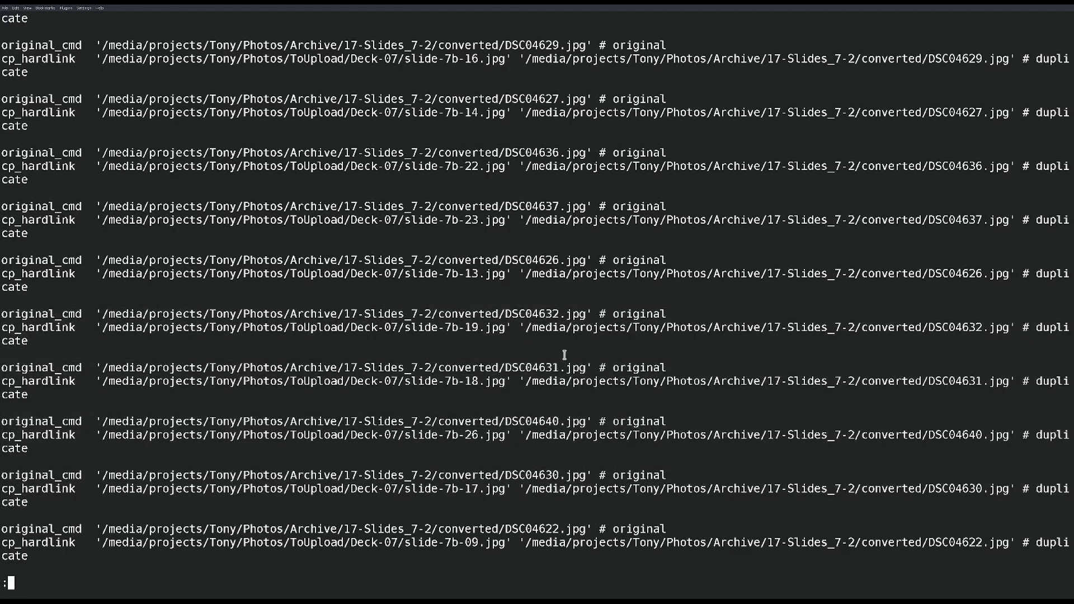
key(q)
text(rmlint -g -c)
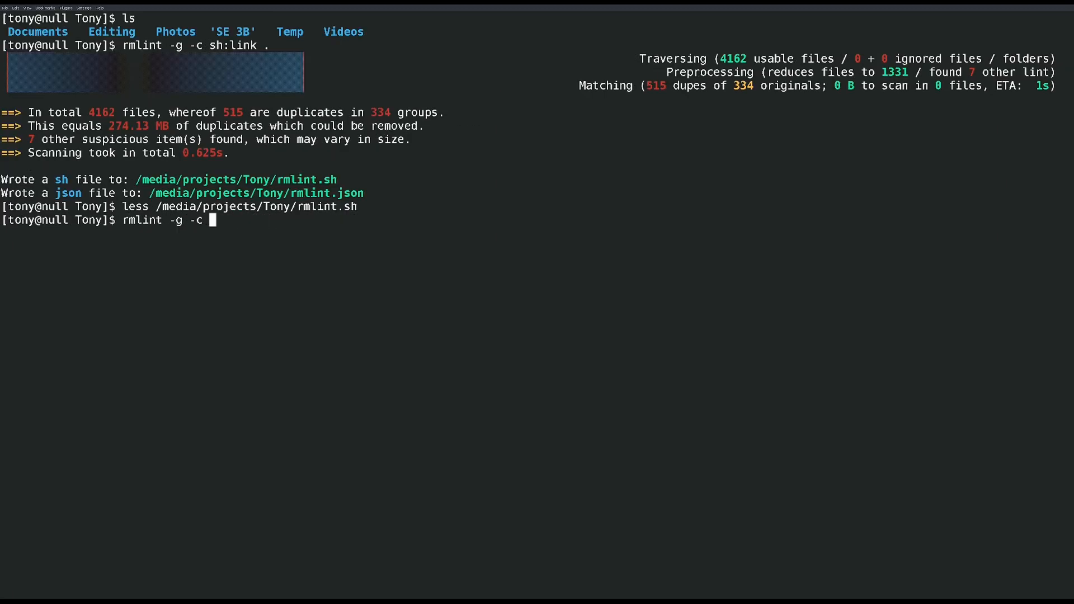
Step: Rerun a plain rmlint -g scan and review the regenerated remove_cmd entries in rmlint.sh
key(Return)
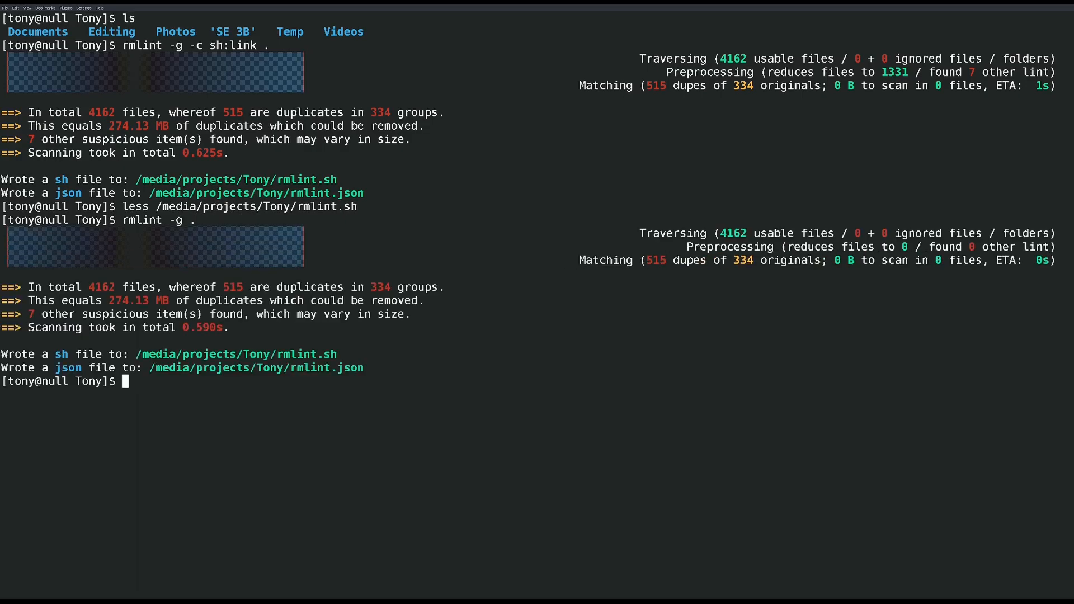
text(less /media/projects/Tony/rmlint.sh)
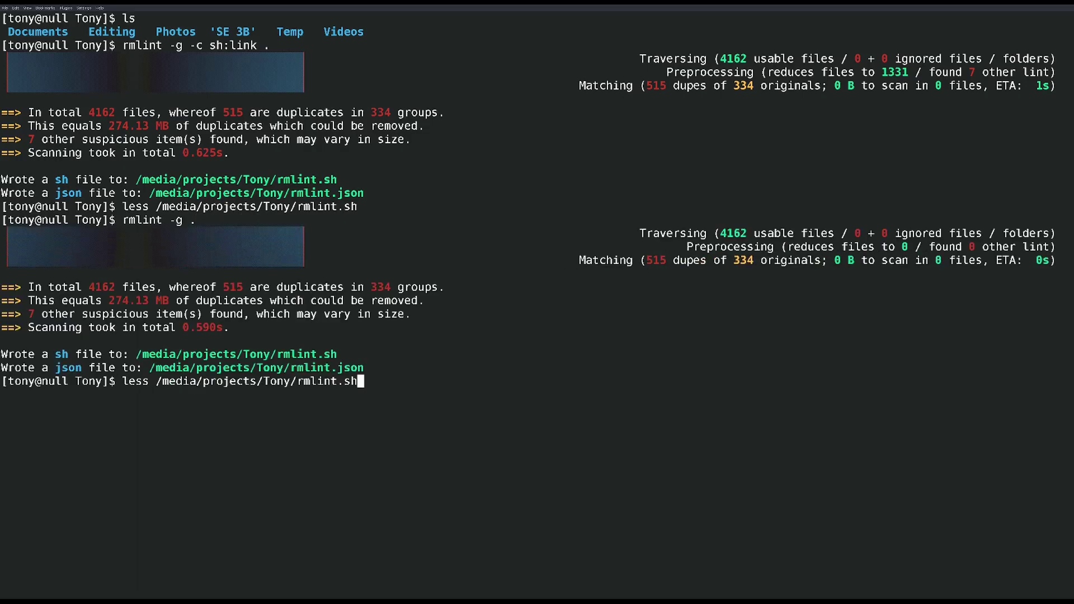
key(Return)
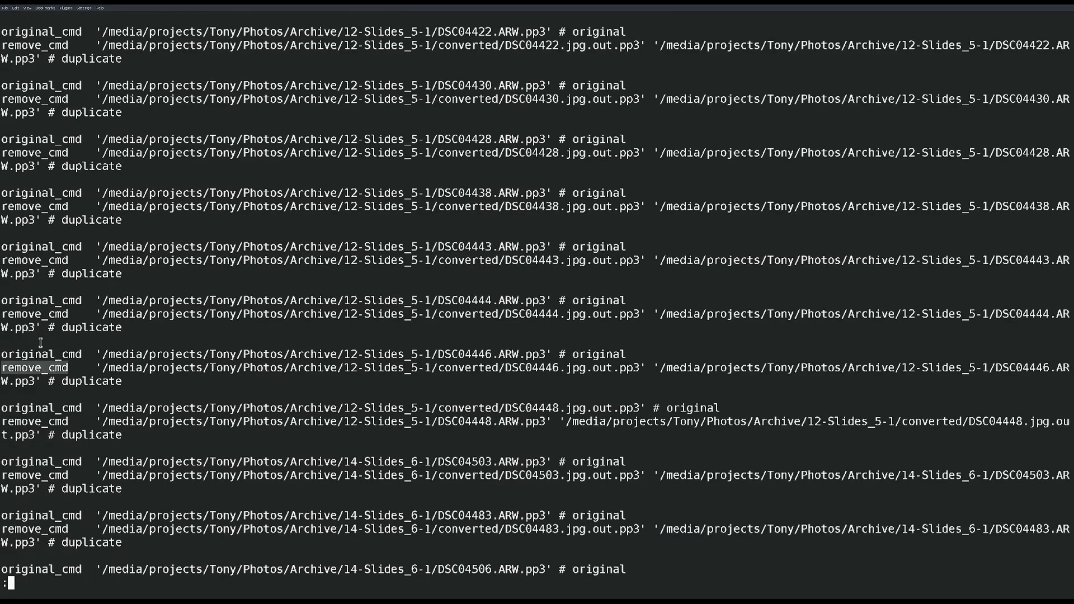
scroll(down, 3)
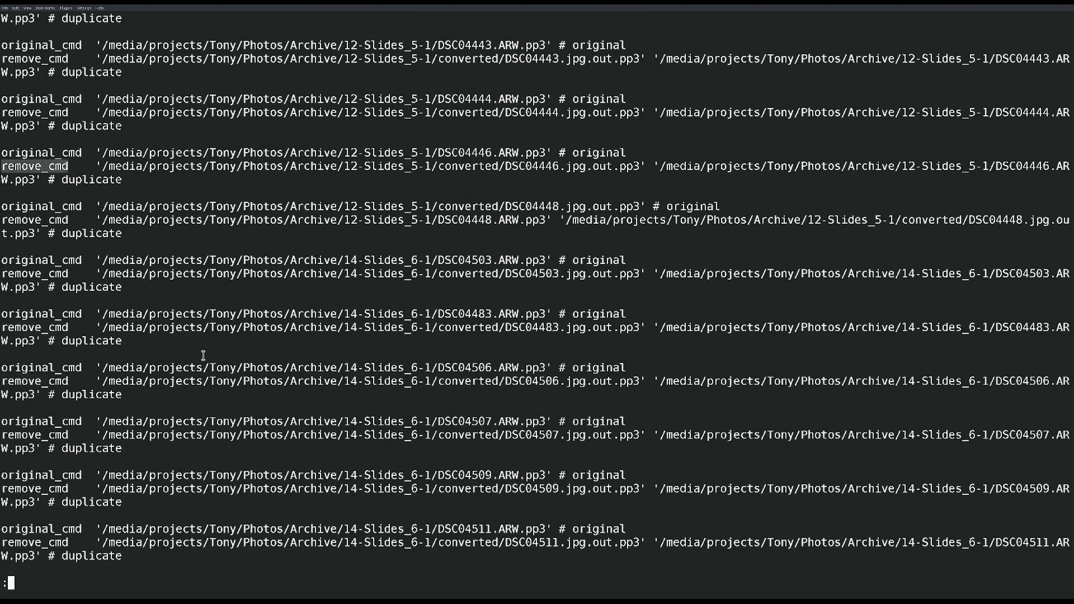
key(q)
text(rmlint -g -c sh:link .)
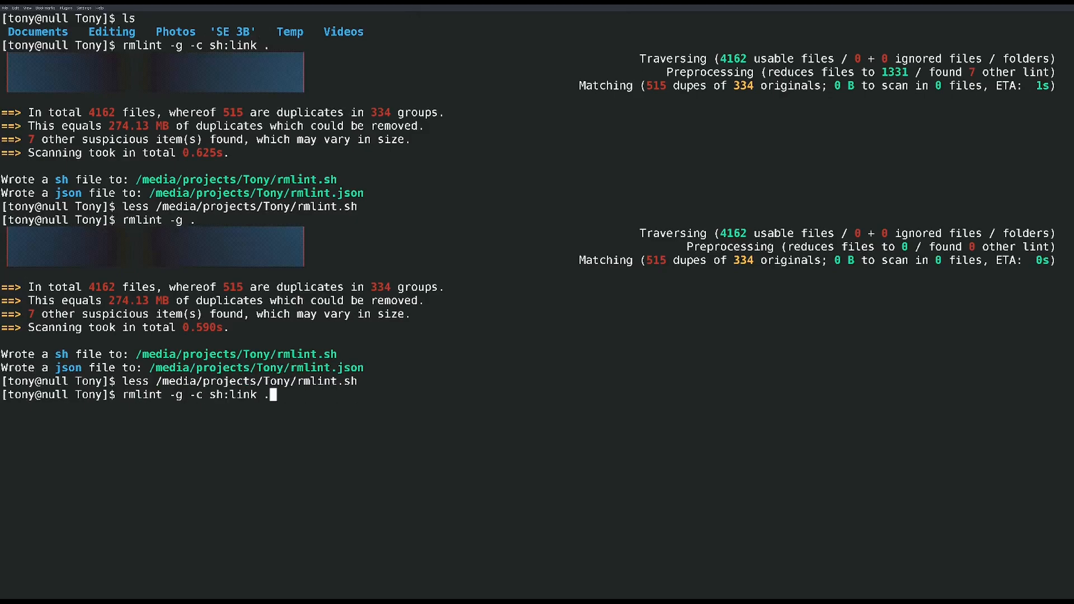
Step: Regenerate rmlint.sh with an rmlint -g -c sh:link . scan and discard a mistyped command
key(Return)
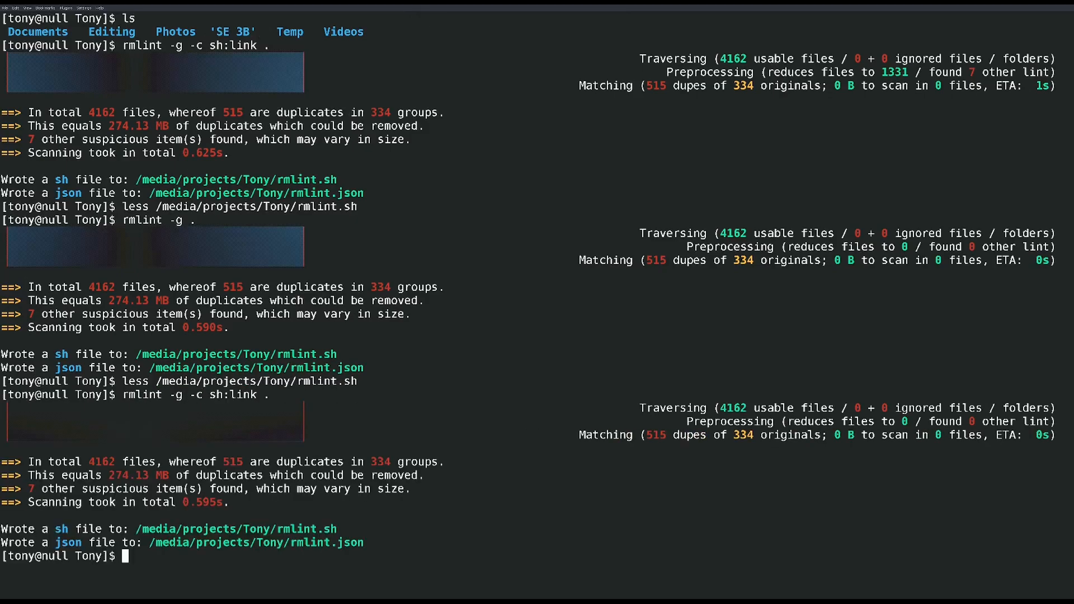
text(rmlint -g -c sh:link .)
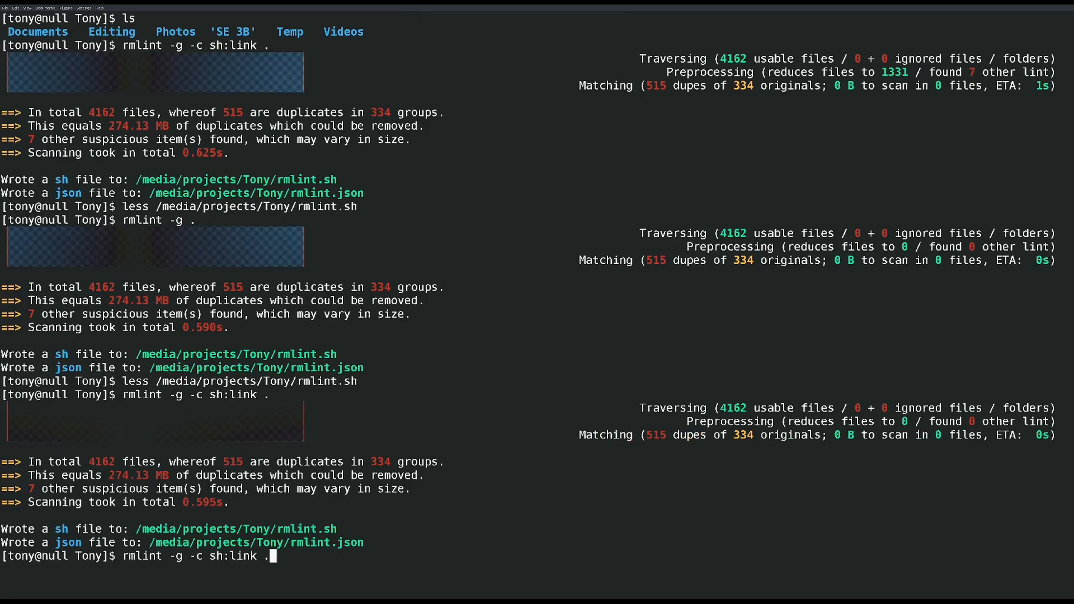
text(duper)
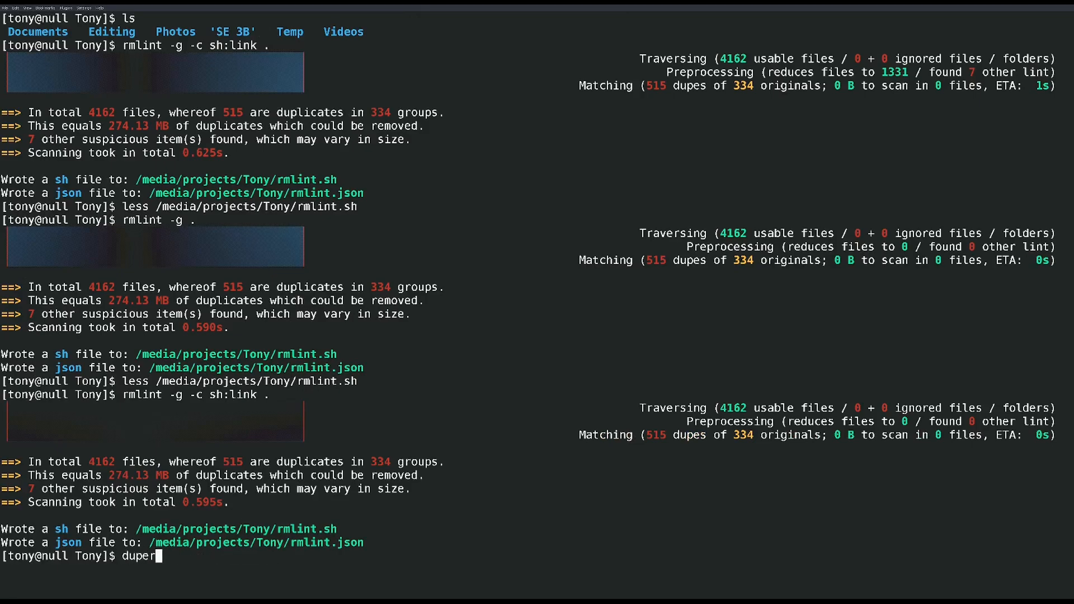
text(u)
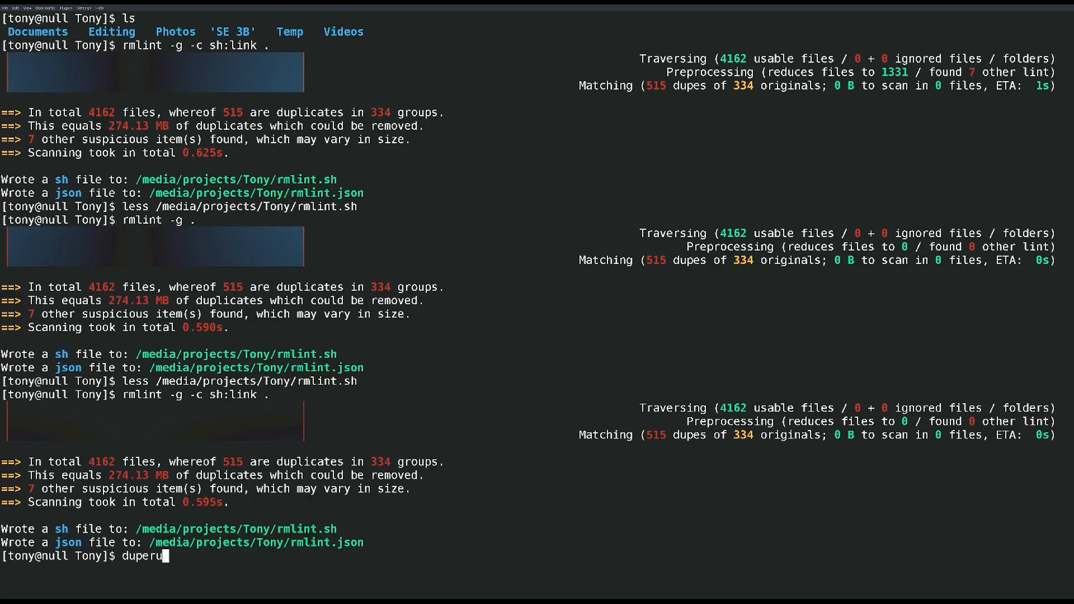
key(ctrl+u)
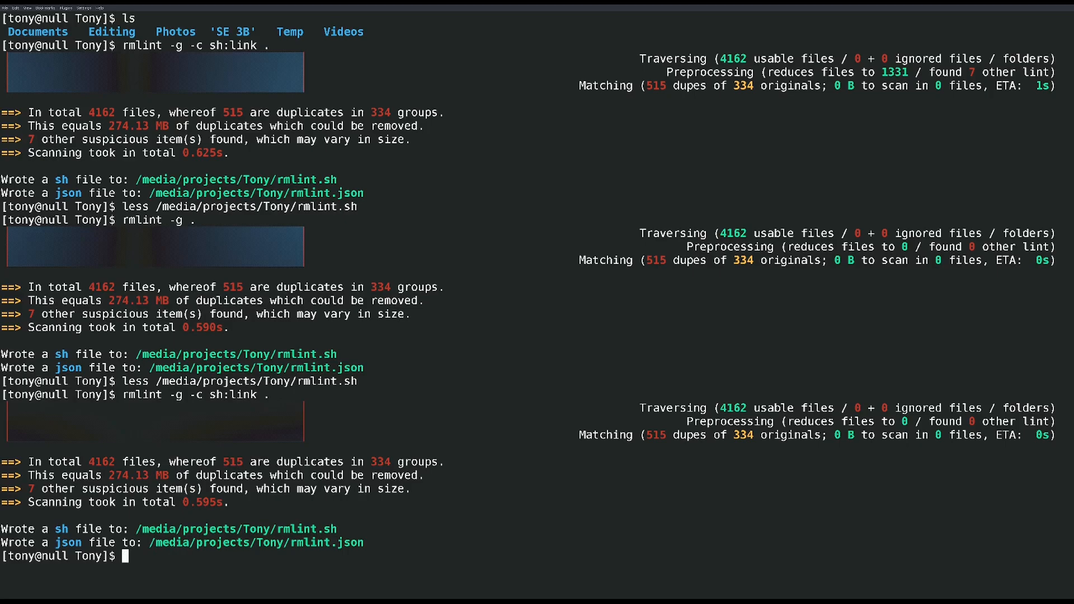
Step: Open rmlint.sh in less to confirm its sh:link command-line header
text(less)
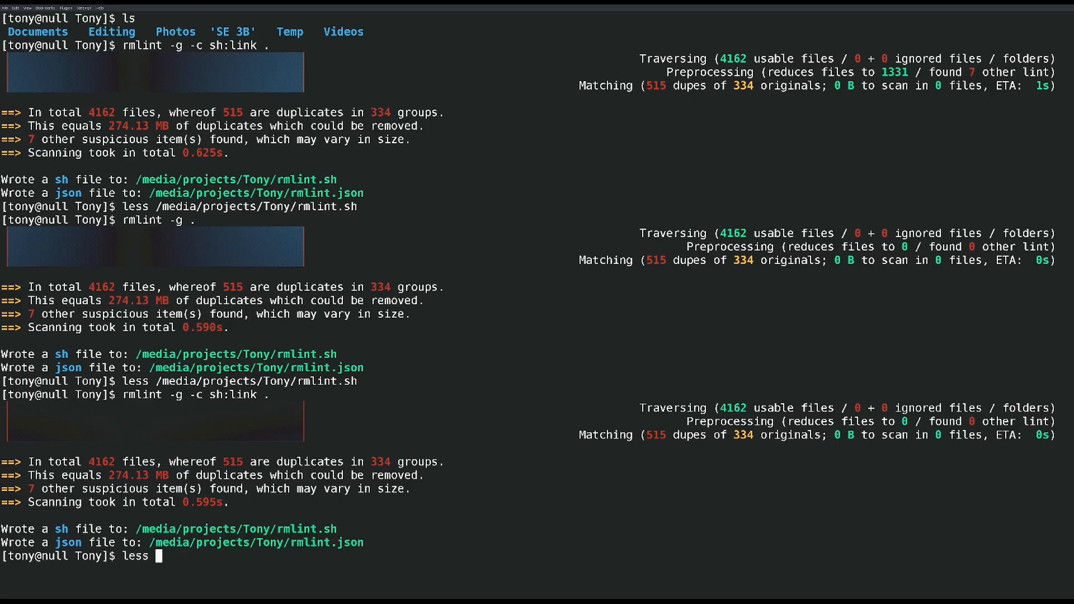
key(Return)
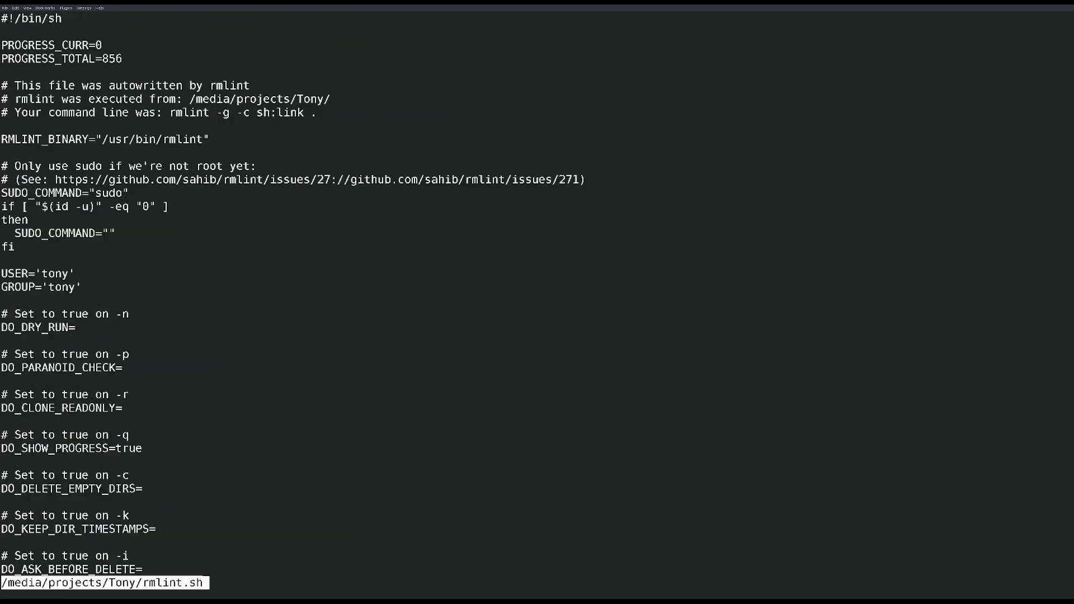
scroll(down, 3)
text(ba)
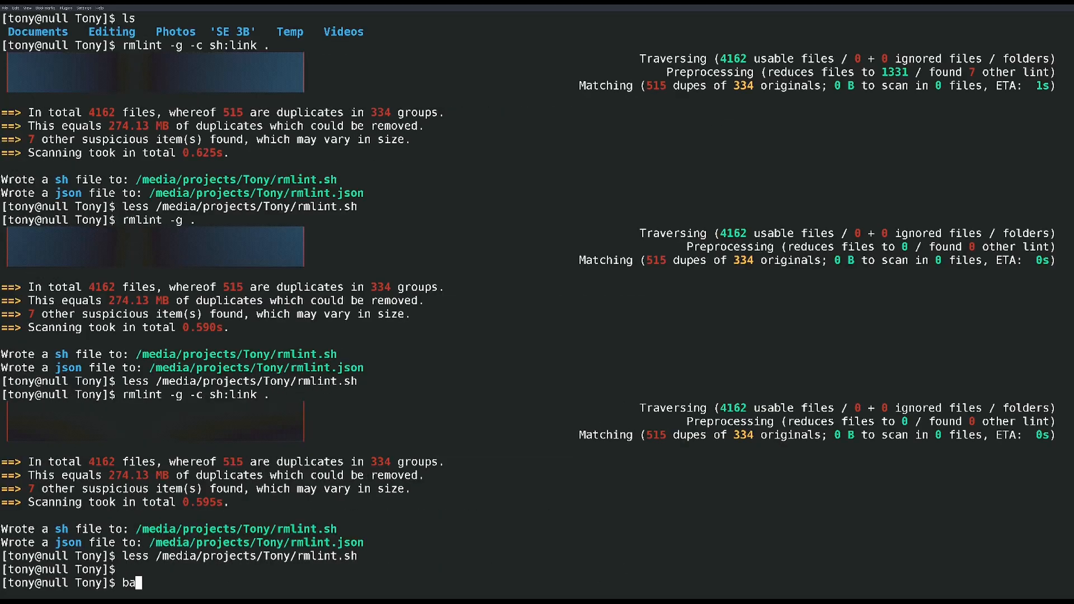
Step: Run rmlint.sh and answer y to hardlink the duplicates
text(sh rmlint.)
key(Return)
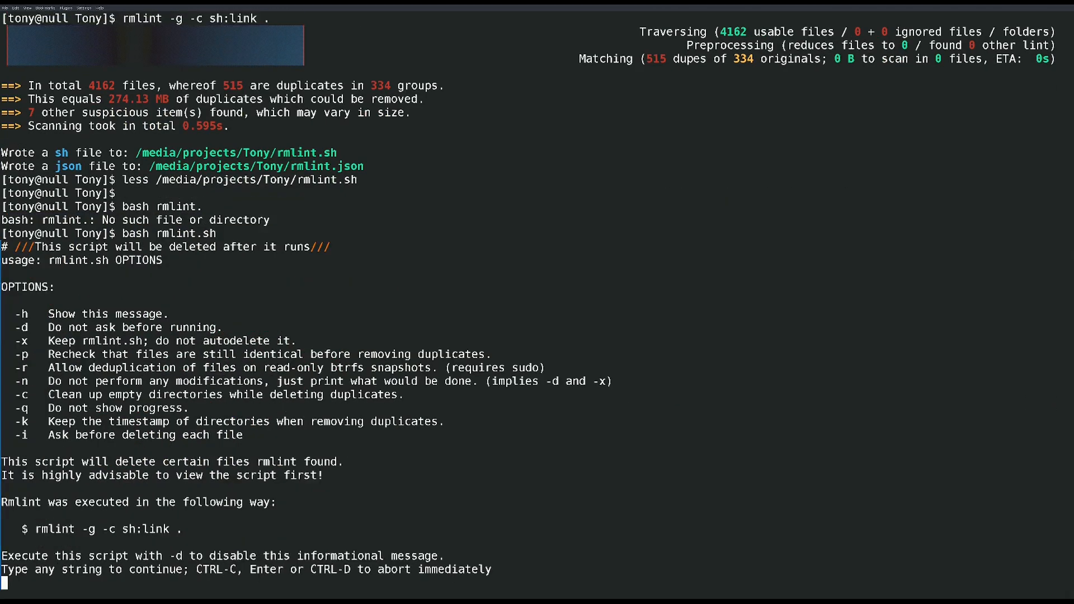
text(y)
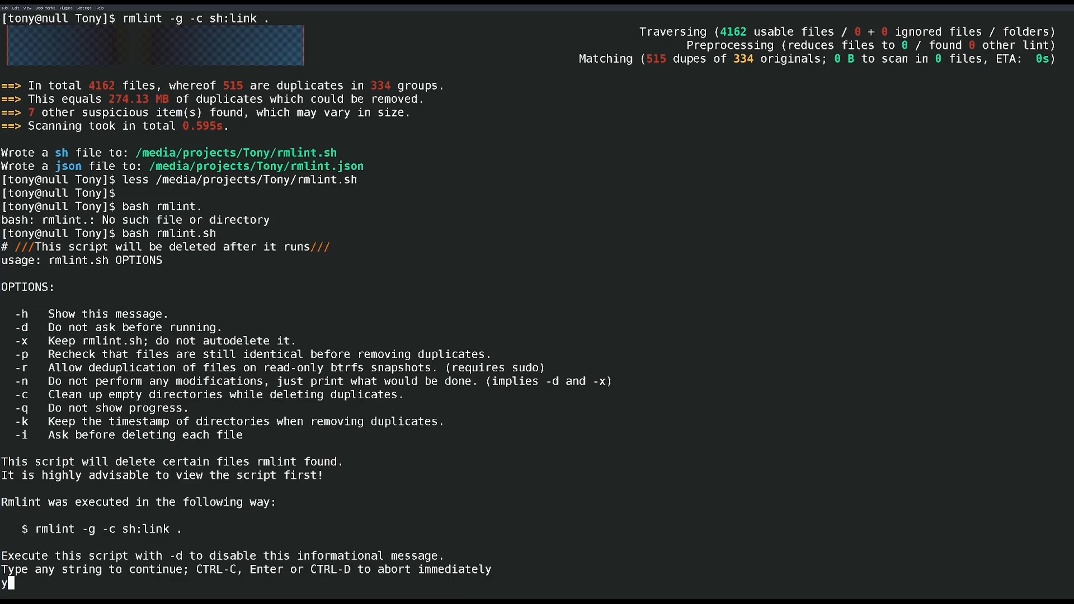
key(Return)
text(ls)
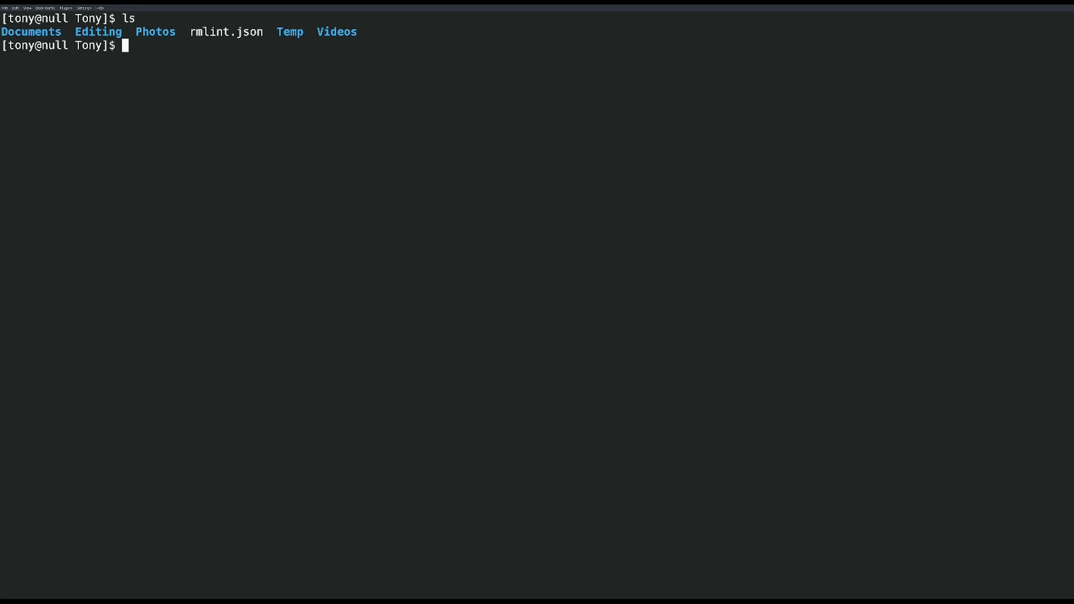
mouse_move(356, 348)
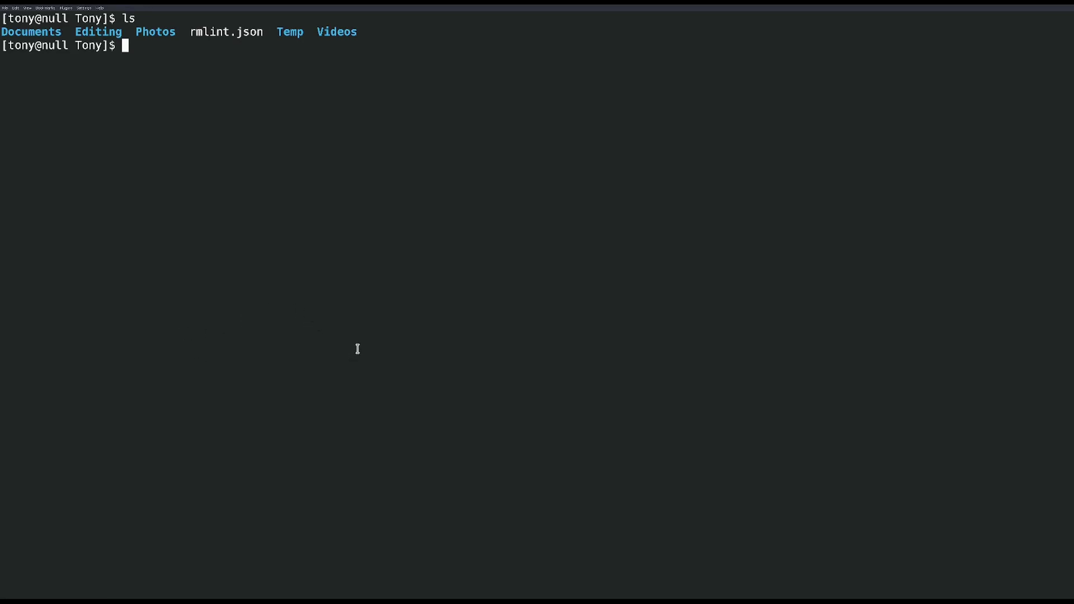
mouse_move(354, 354)
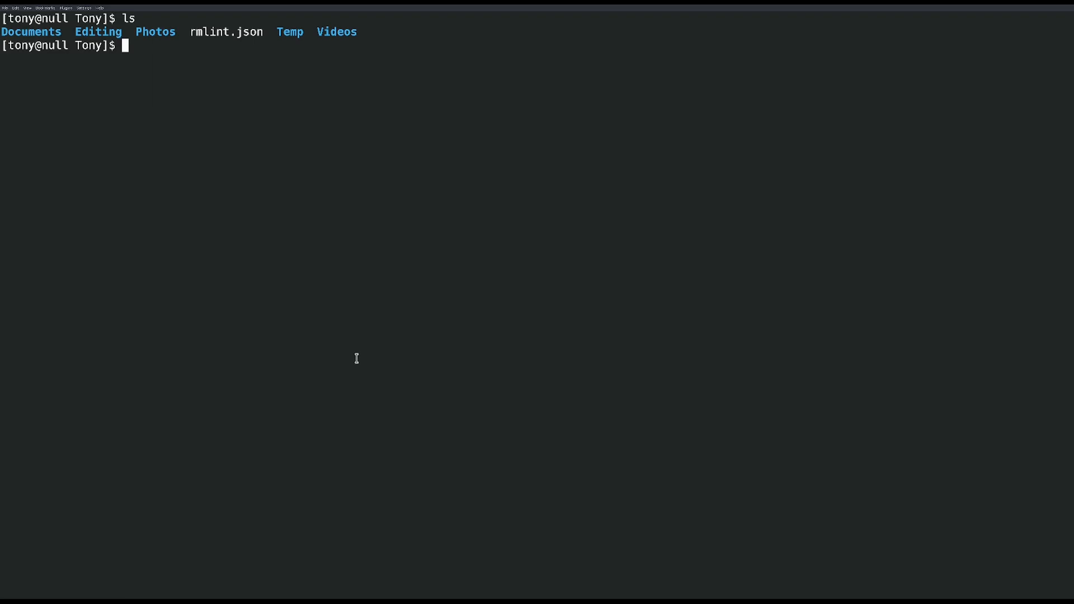
mouse_move(454, 289)
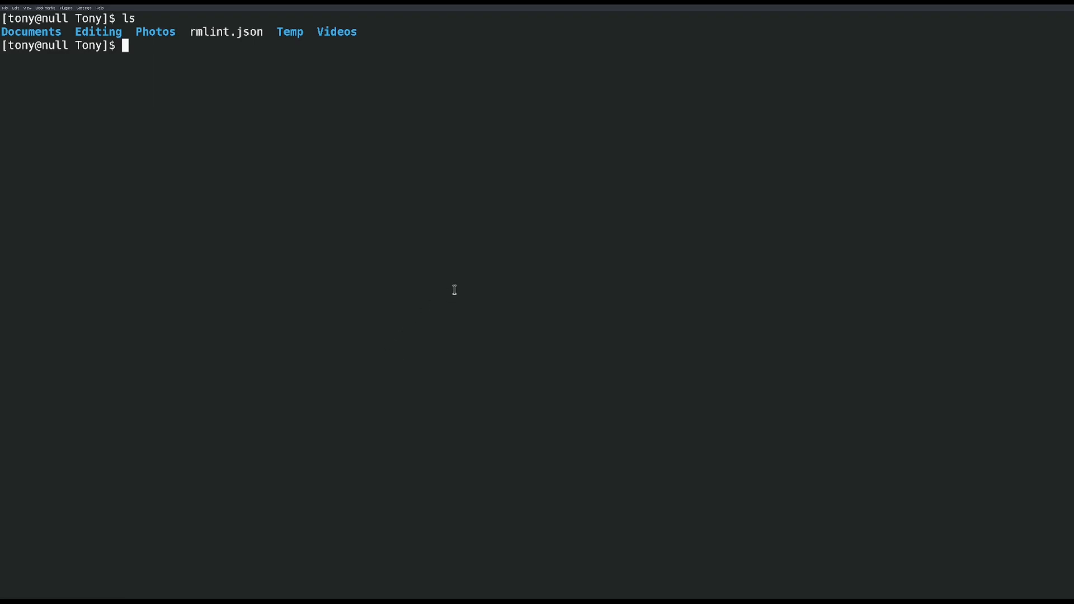
Step: Delete rmlint.json with rm, leaving only Documents, Editing, Photos, Temp and Videos
text(rm rm)
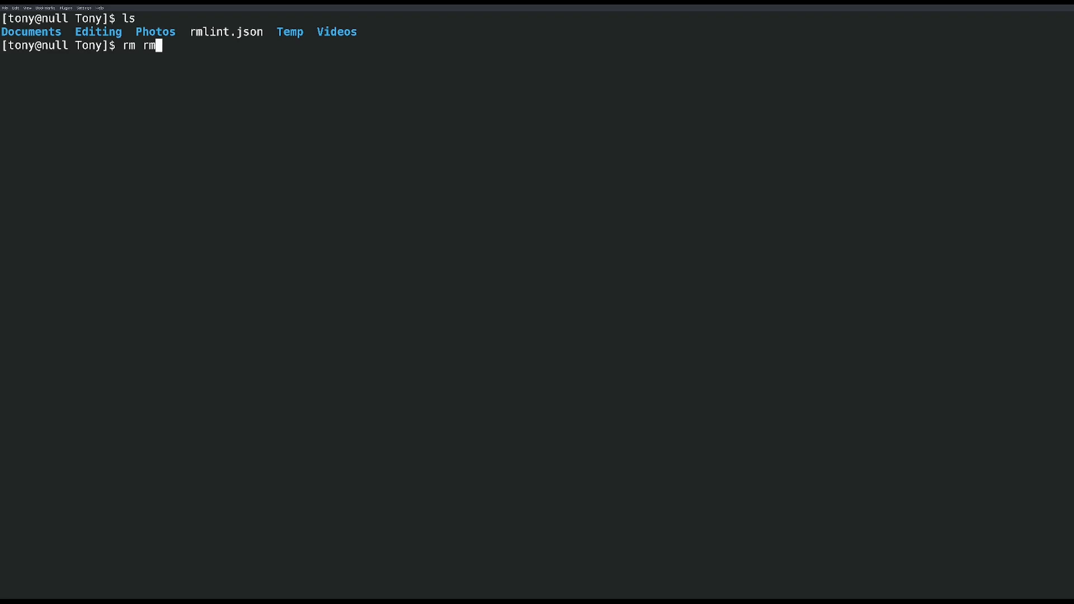
key(Return)
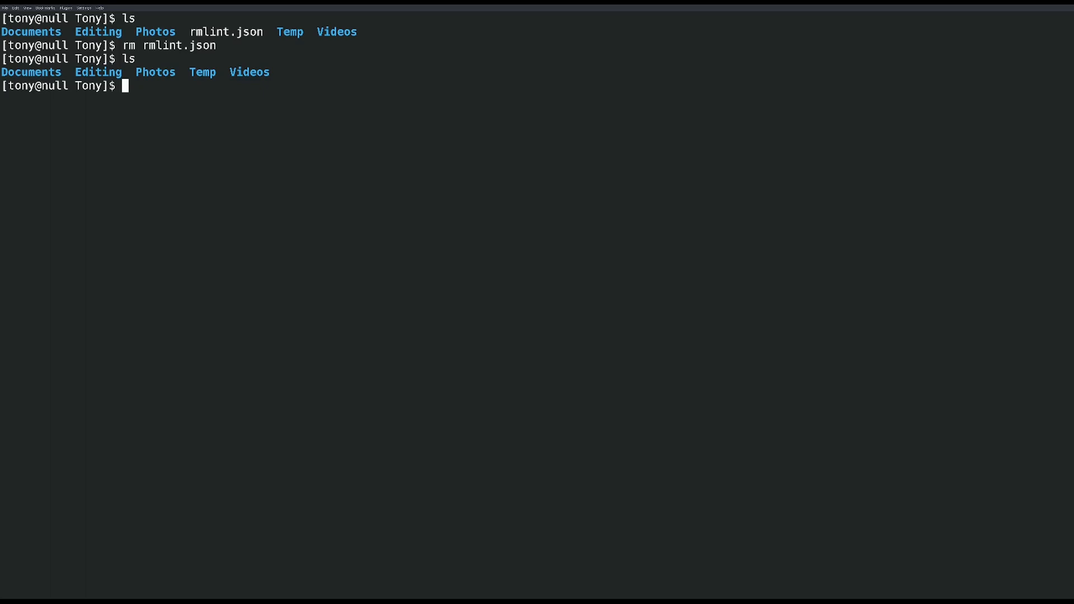
mouse_move(354, 131)
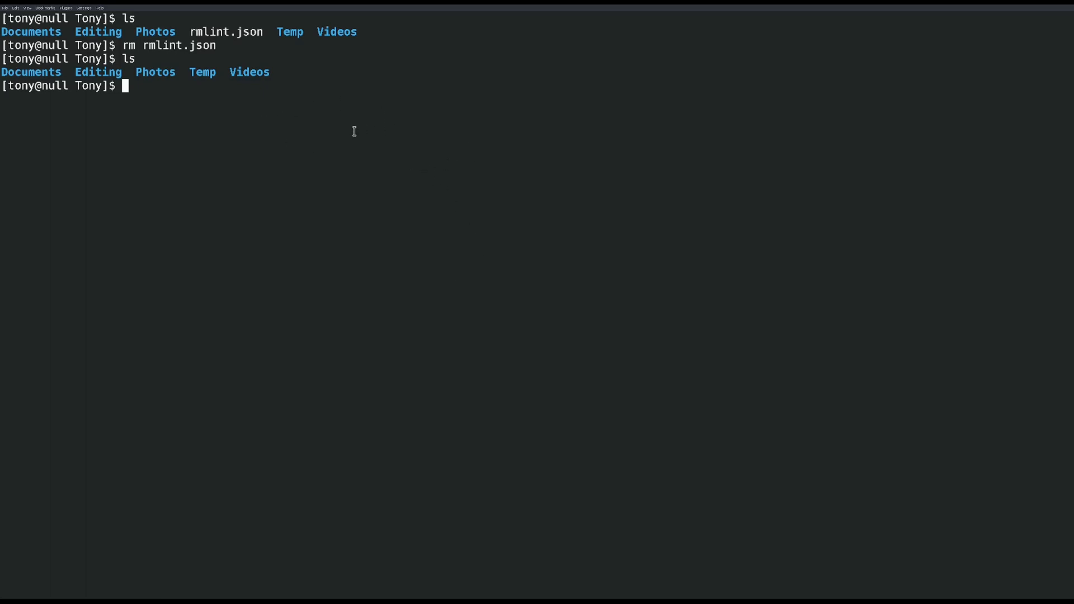
mouse_move(373, 158)
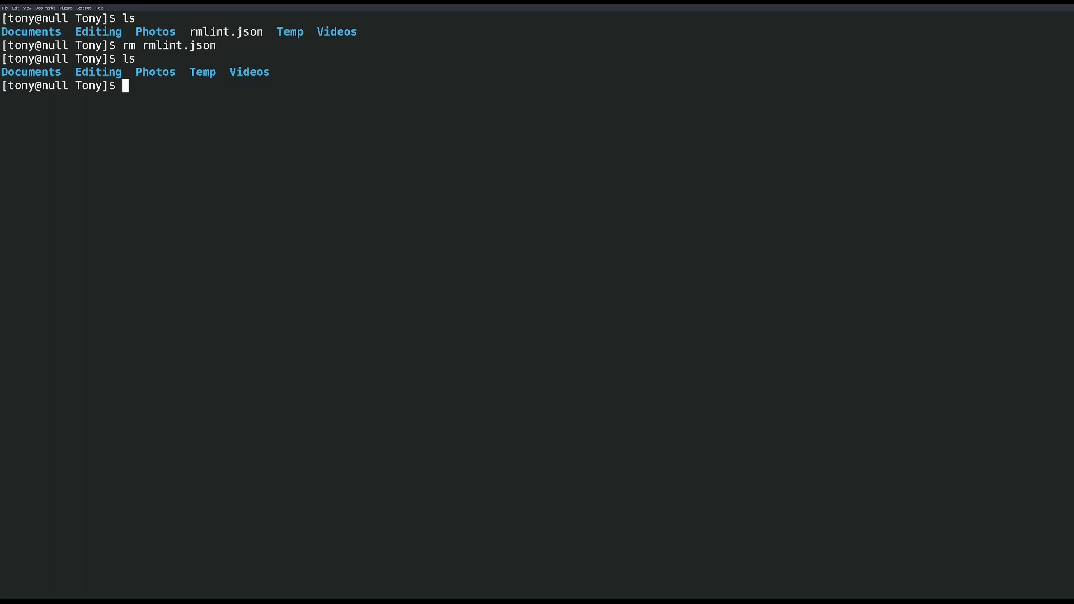
mouse_move(376, 162)
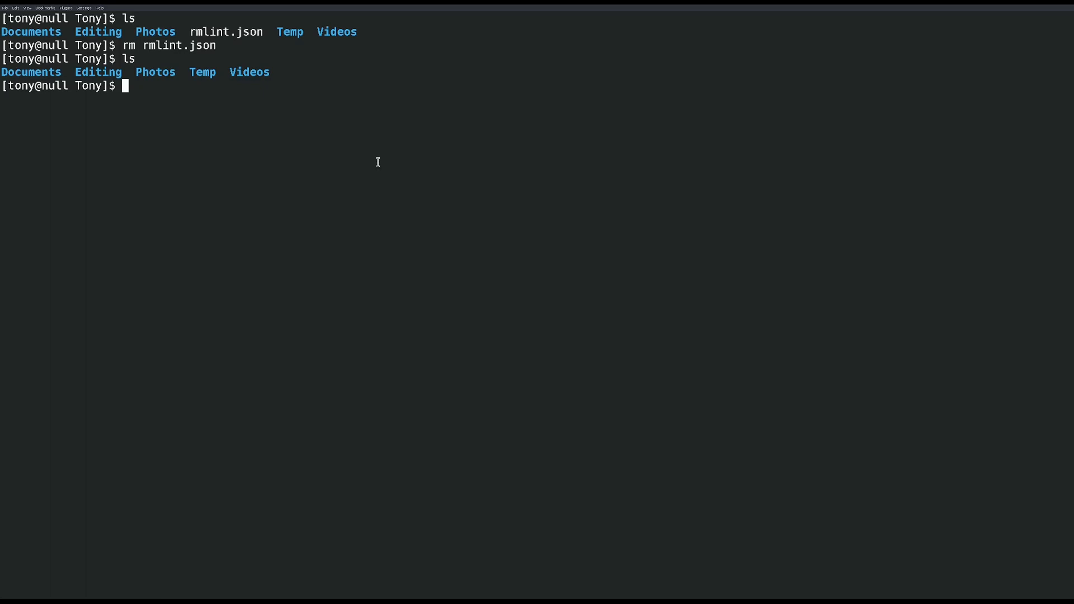
mouse_move(377, 162)
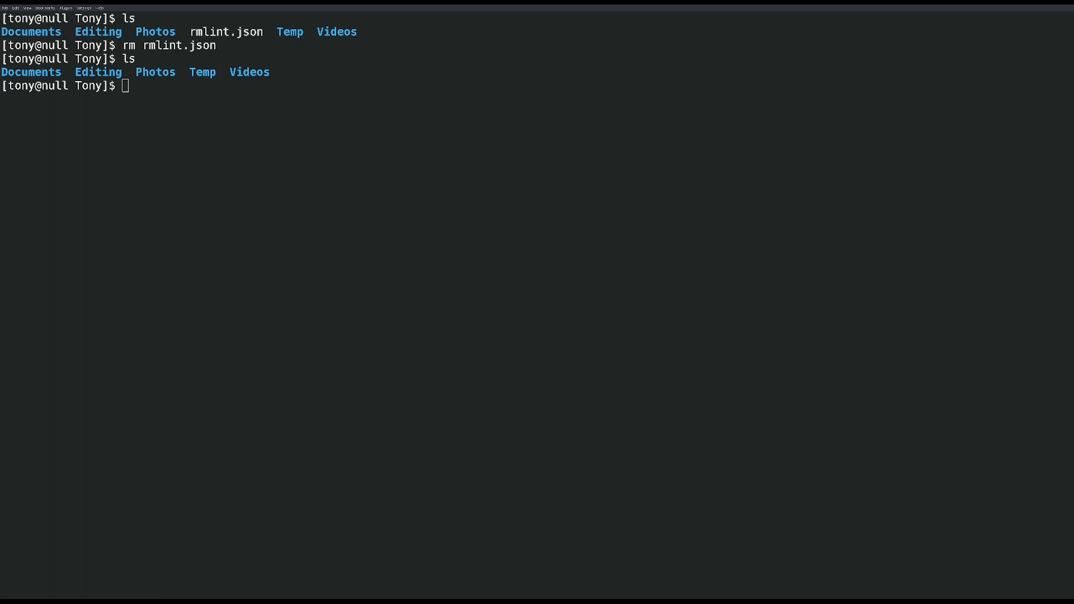